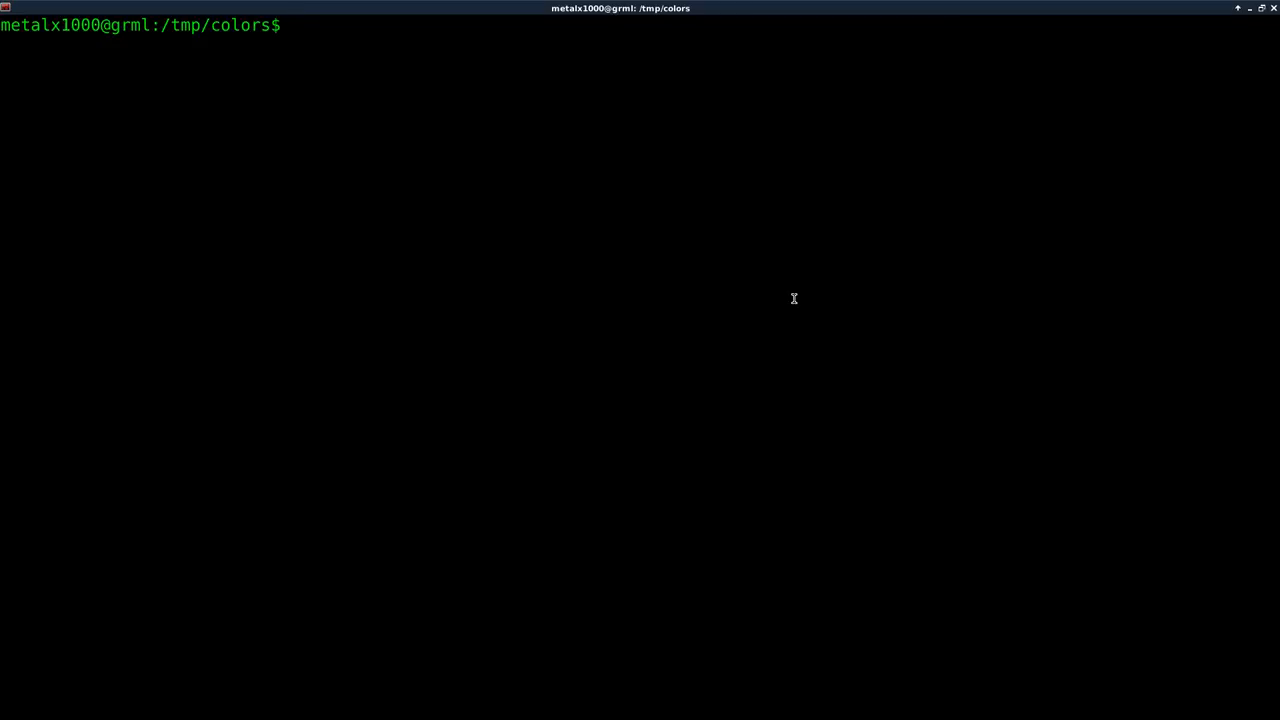
Print the plain line This is a test with echo.
text(echo ")
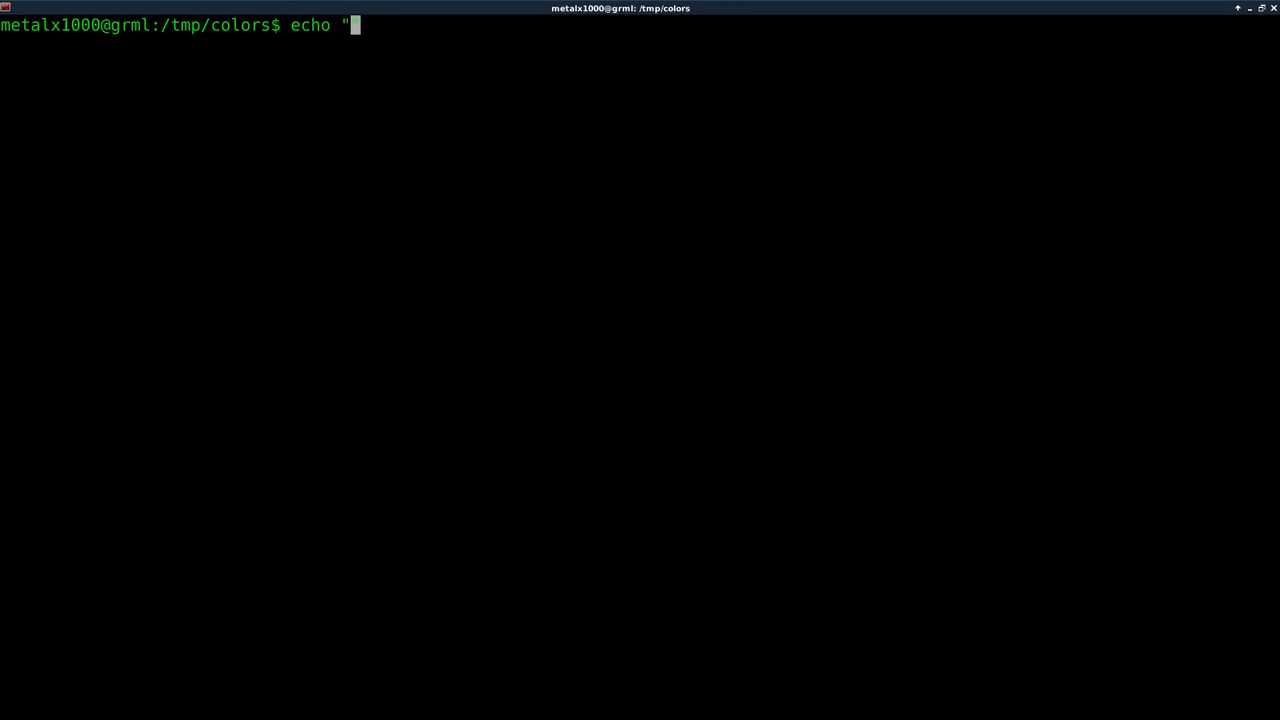
text(This is a test)
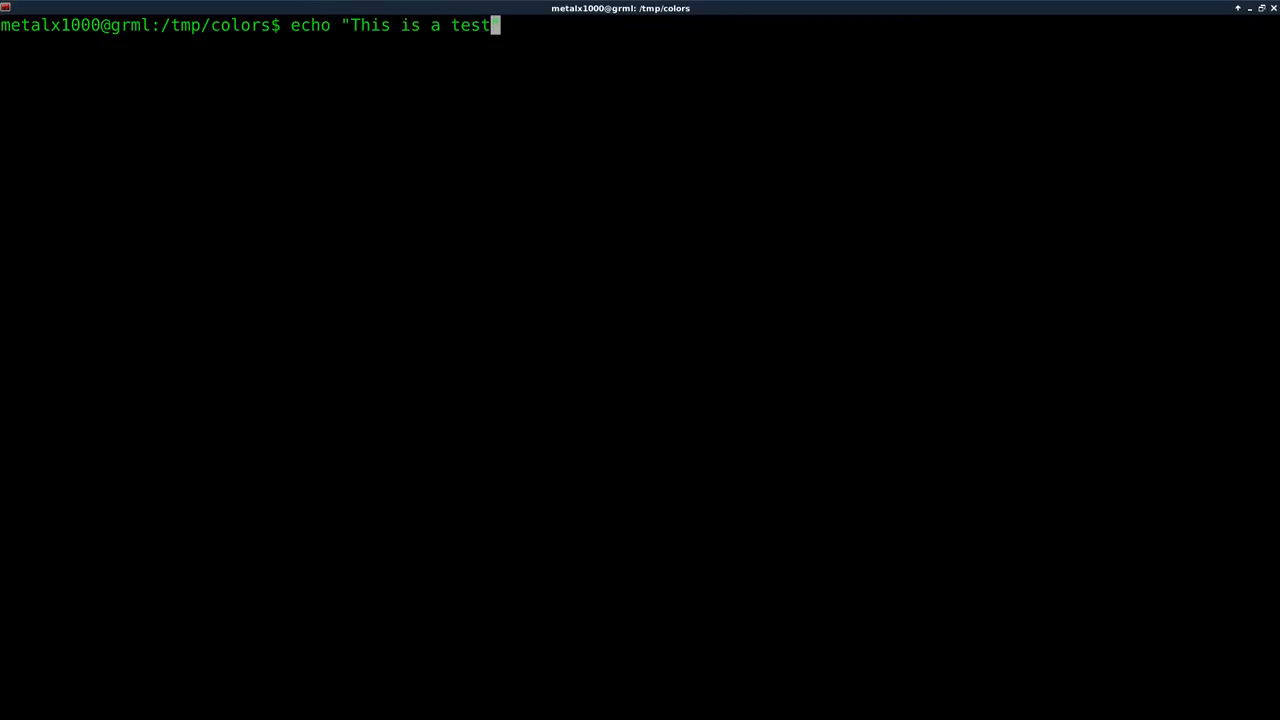
key(Return)
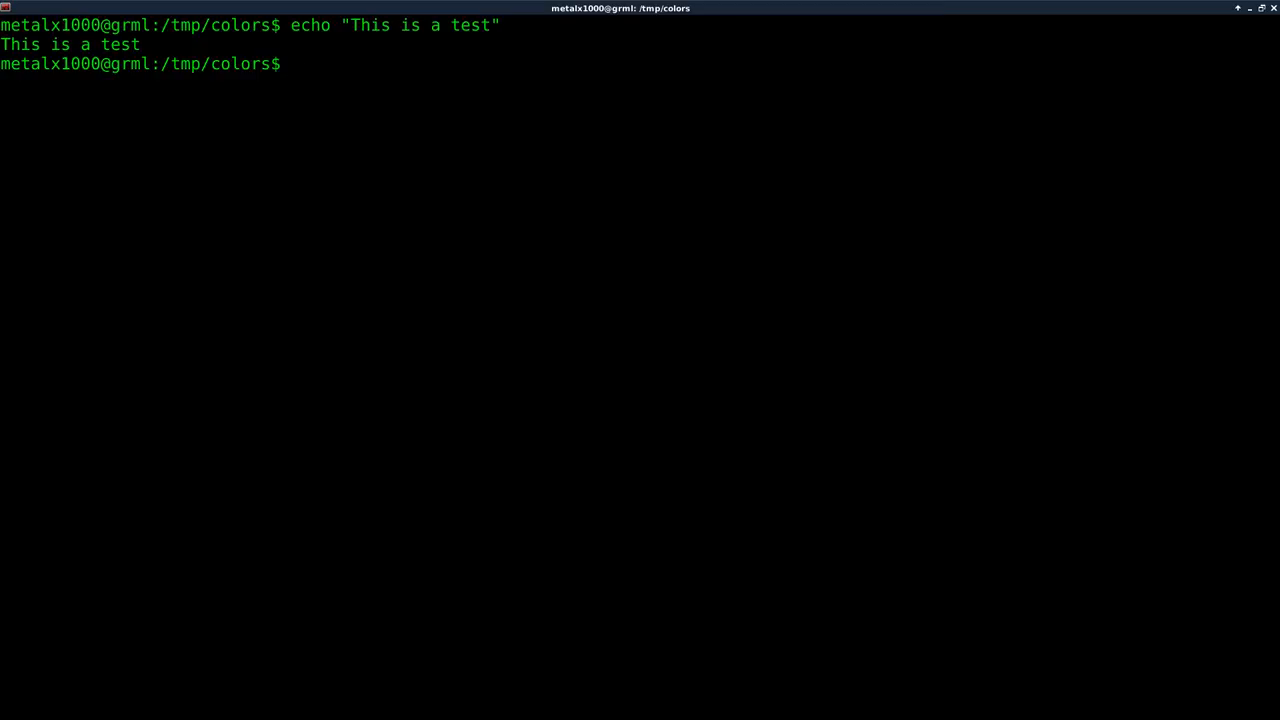
Re-run the echo with -e and \e[4m so the line prints underlined.
key(Up)
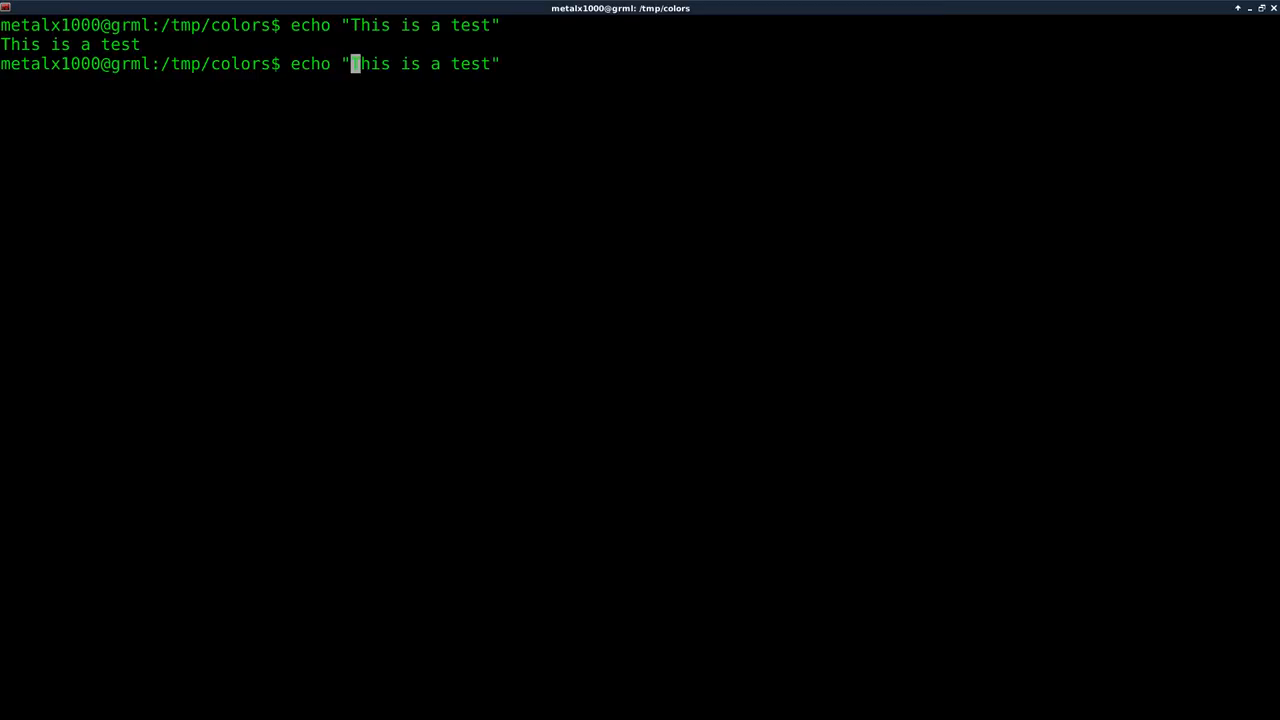
text(-e)
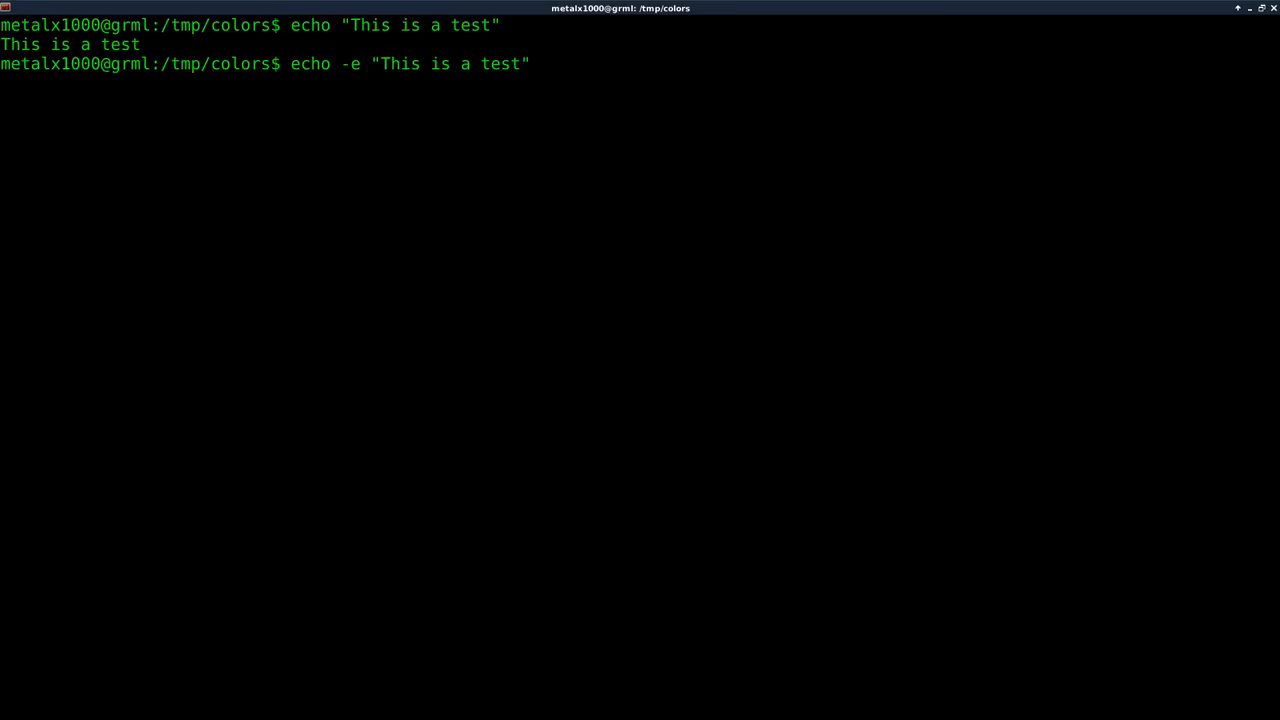
text(\e)
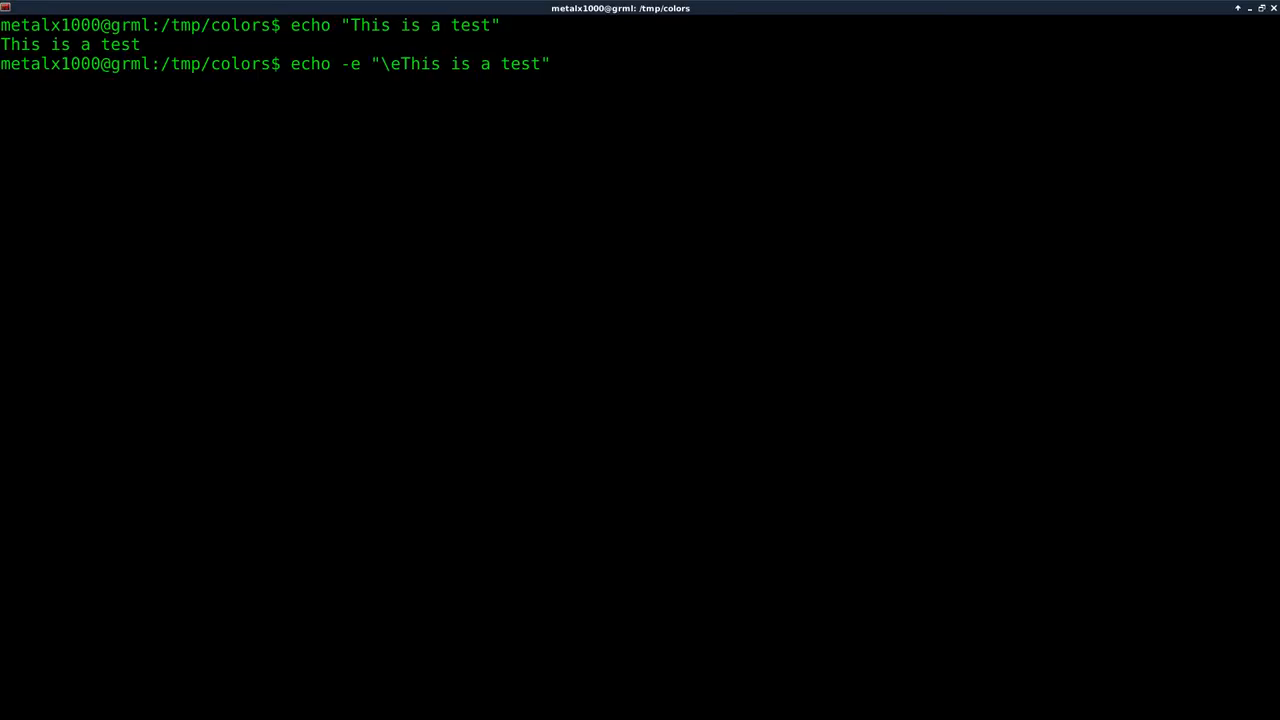
text([)
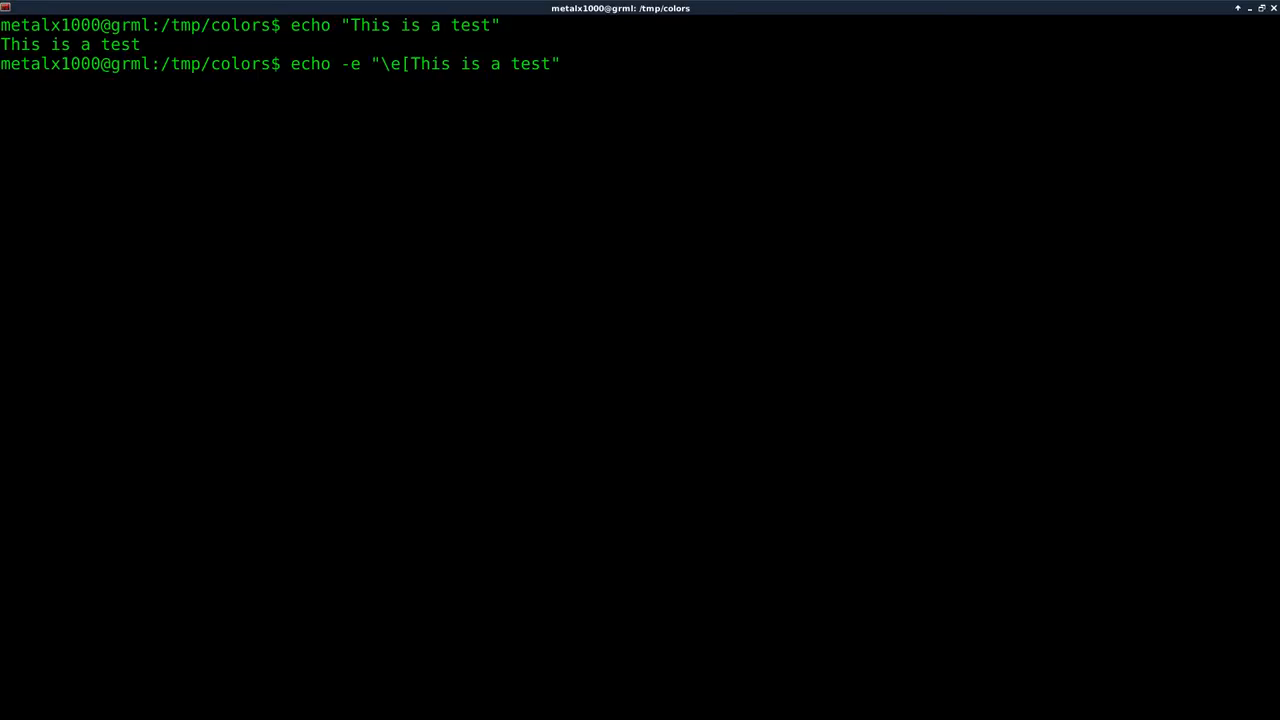
text(4m)
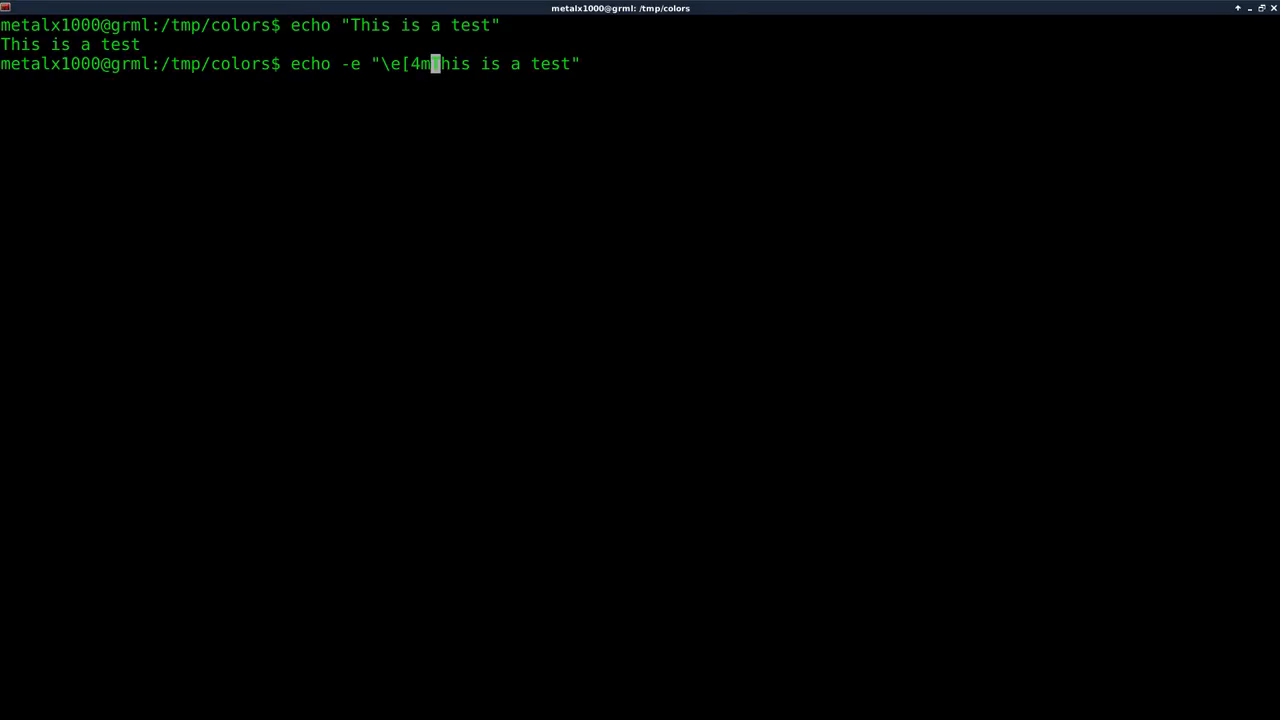
key(Return)
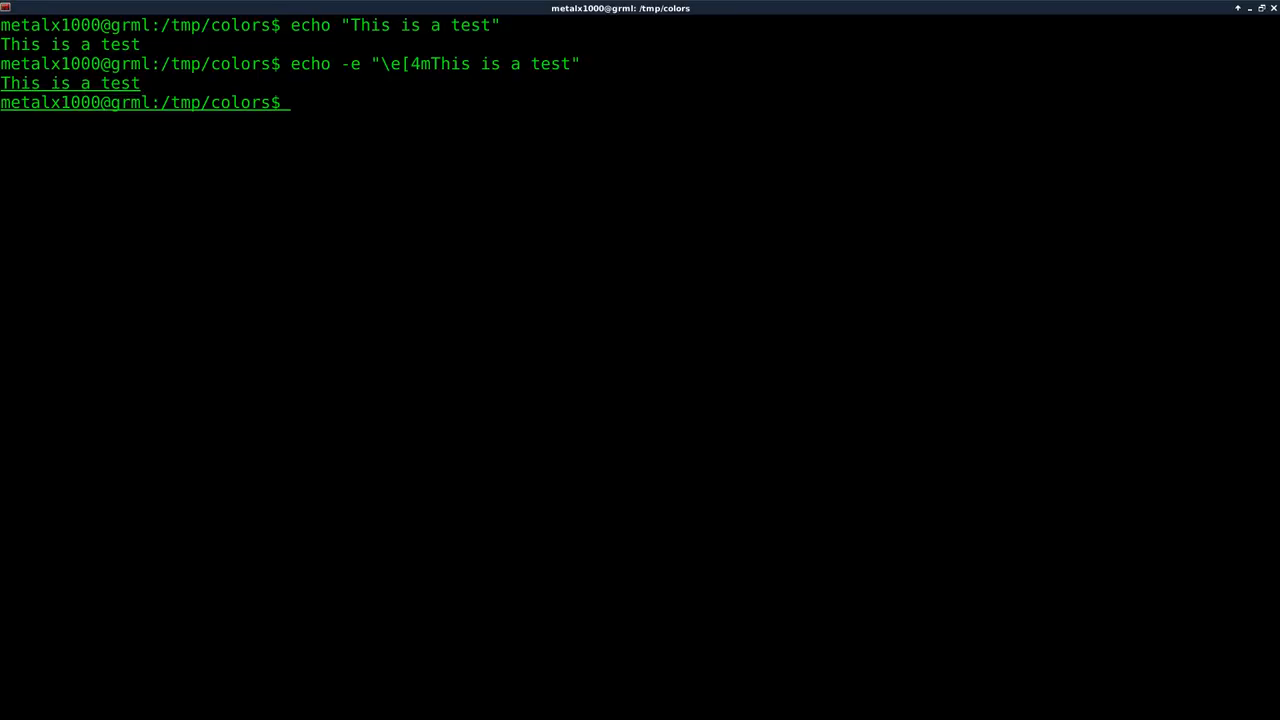
Show the underline persists, then re-run the echo with \e[0m appended so the prompt resets.
text(djfhgdkjfh)
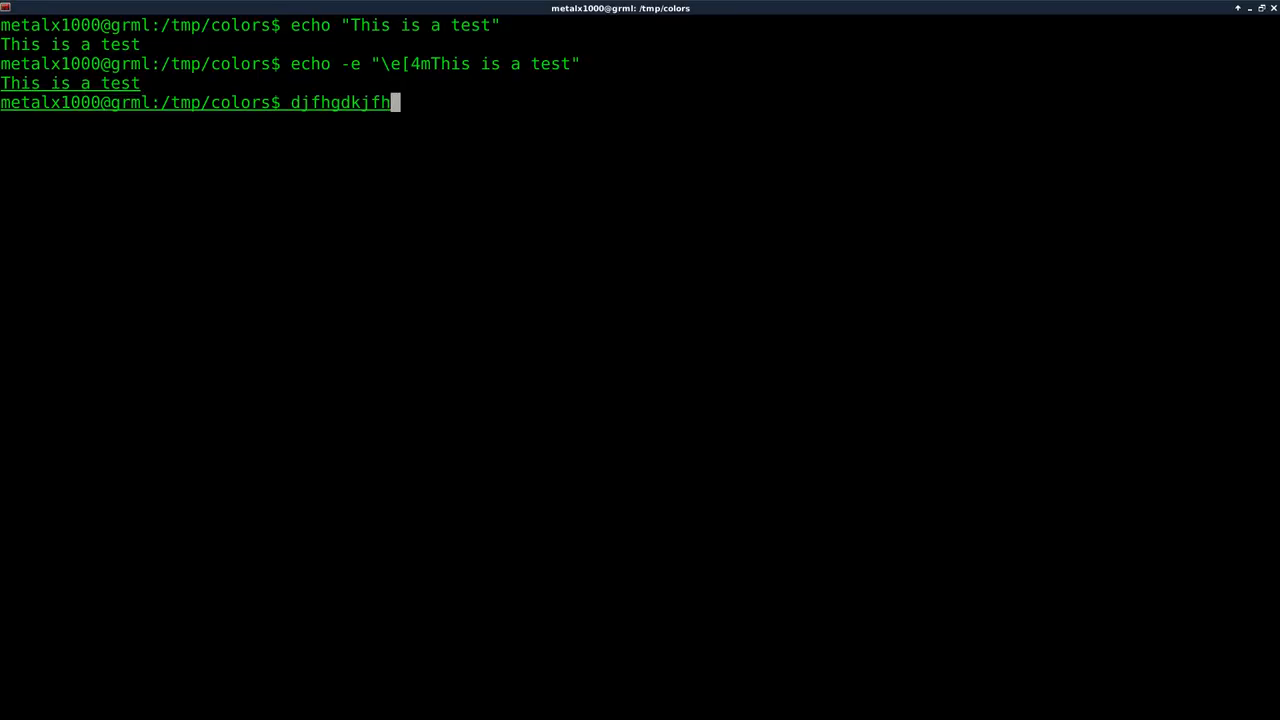
key(ctrl+u)
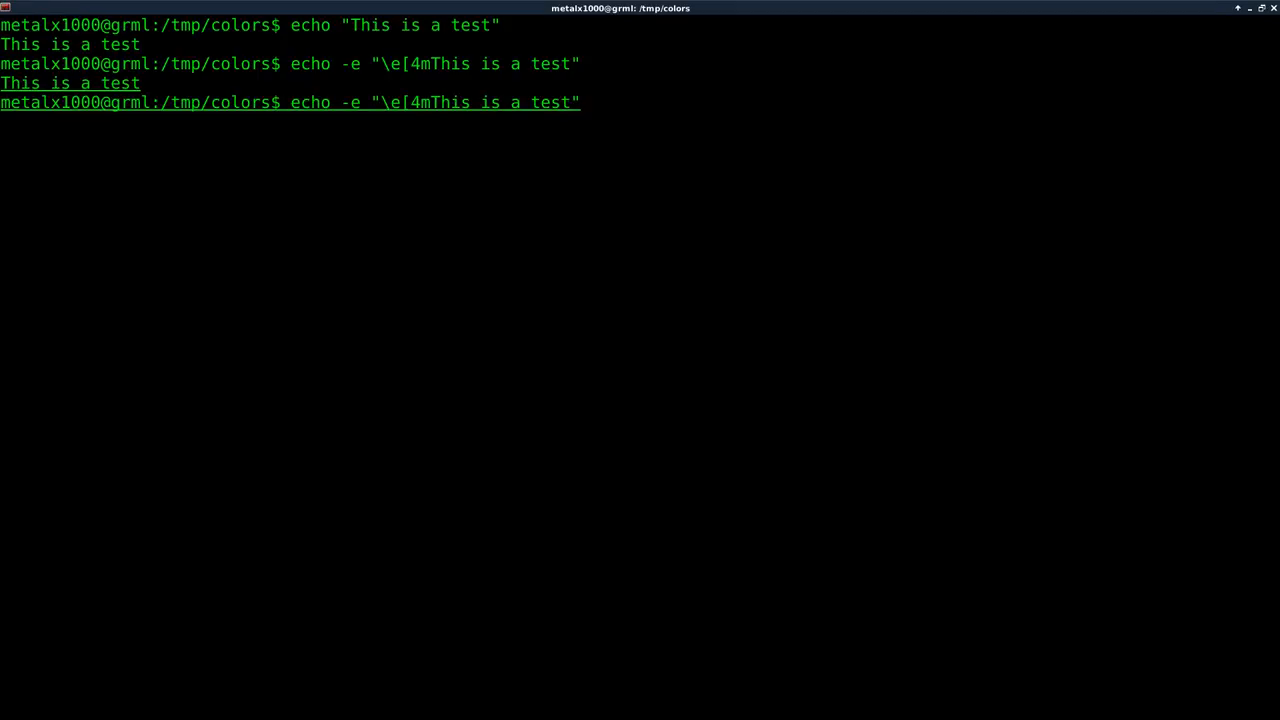
text(\e[)
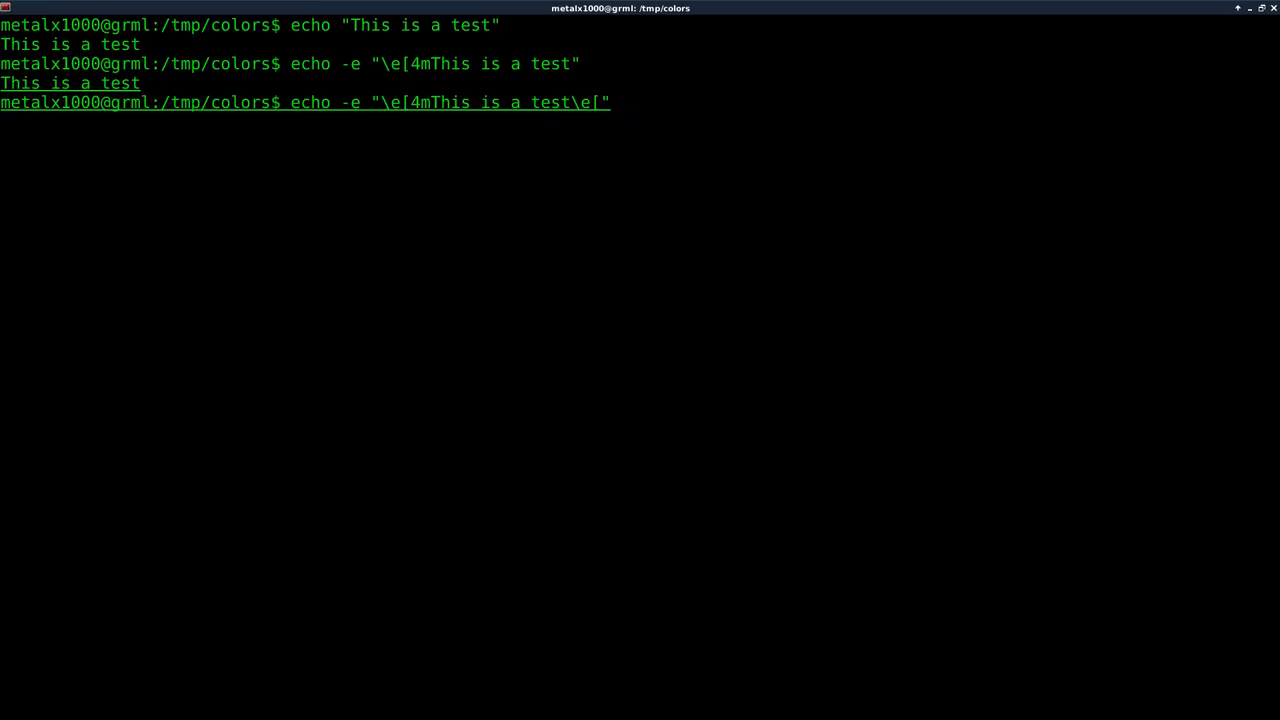
text(0m")
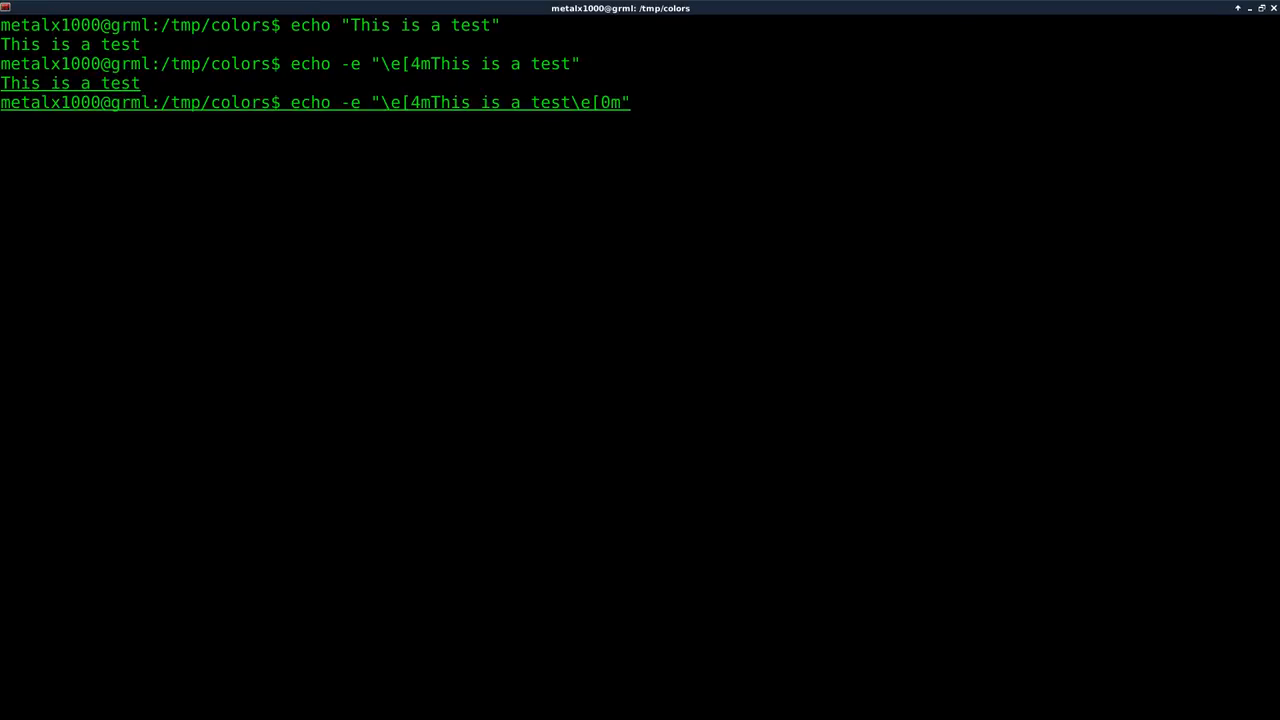
key(Return)
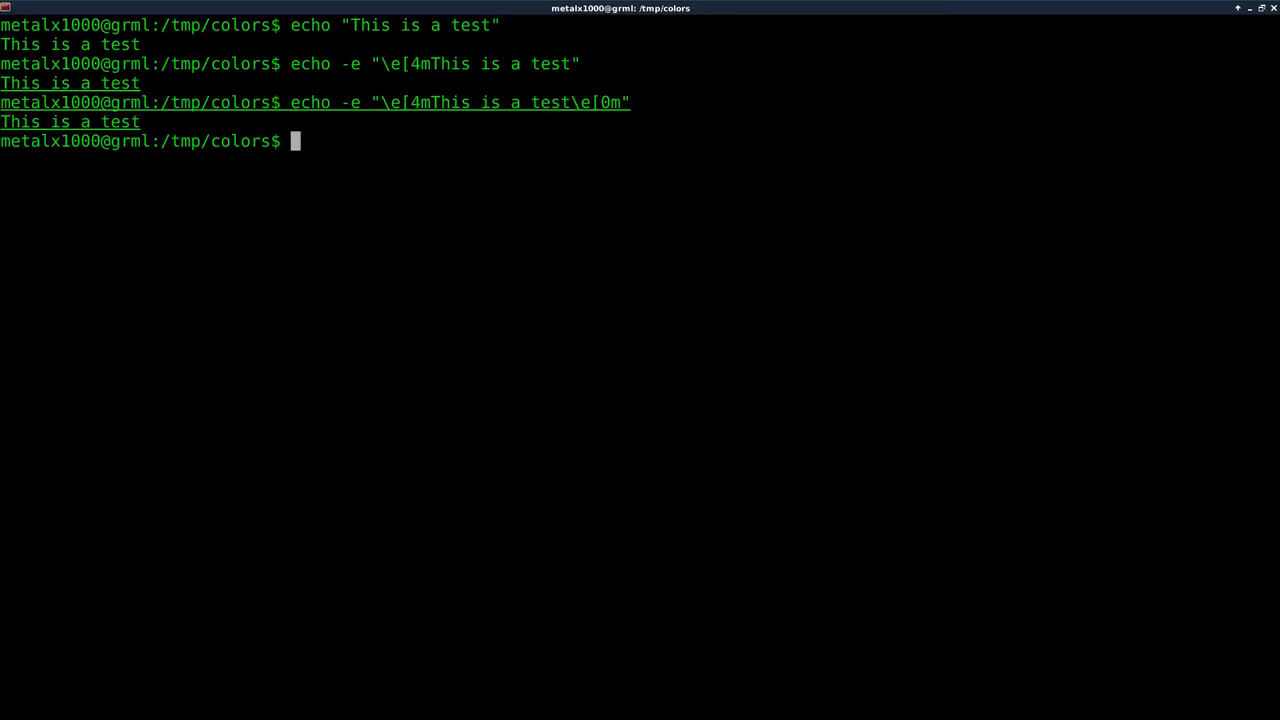
double_click(310, 102)
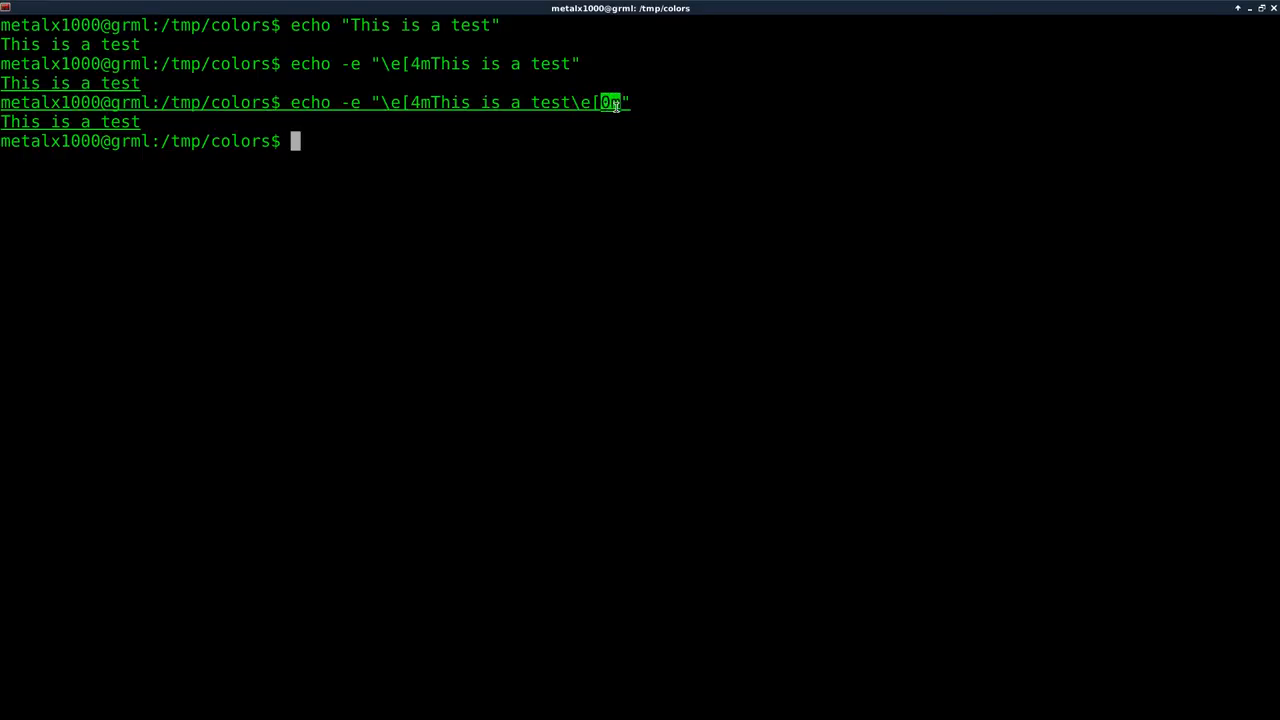
mouse_move(618, 350)
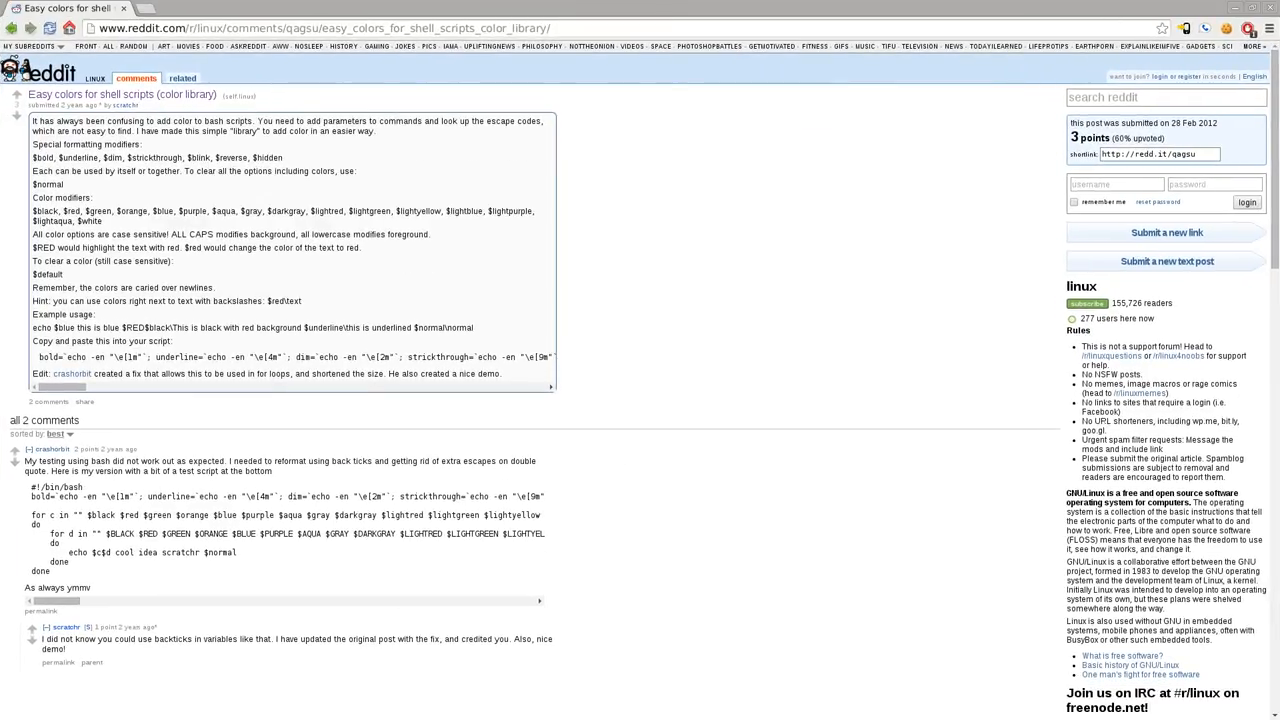
mouse_move(813, 113)
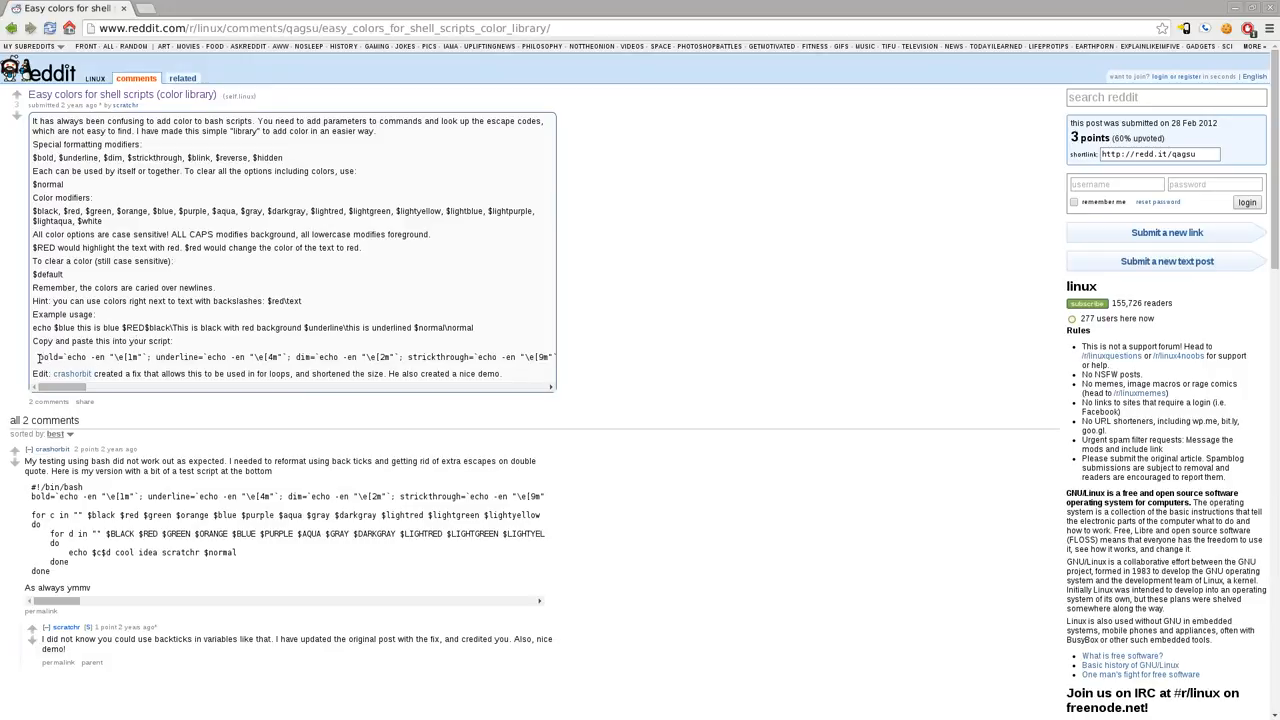
Select and copy the color-library code line from the Reddit post.
double_click(90, 357)
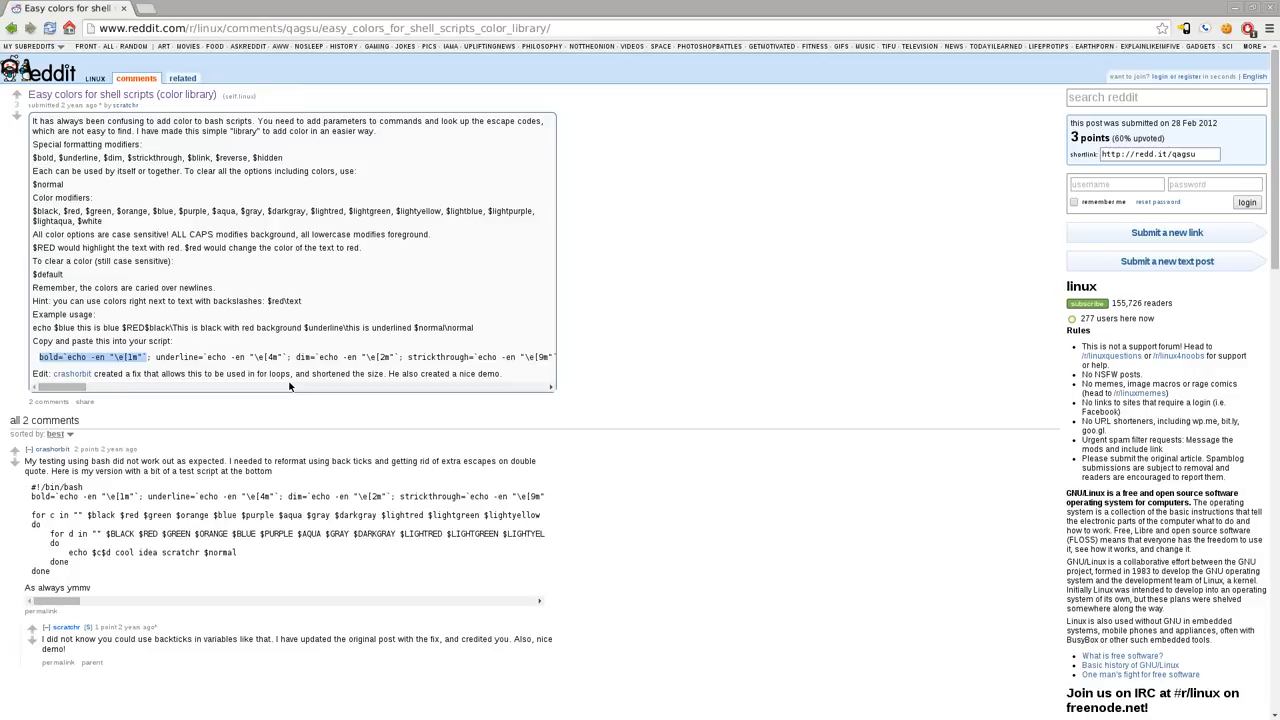
mouse_move(69, 413)
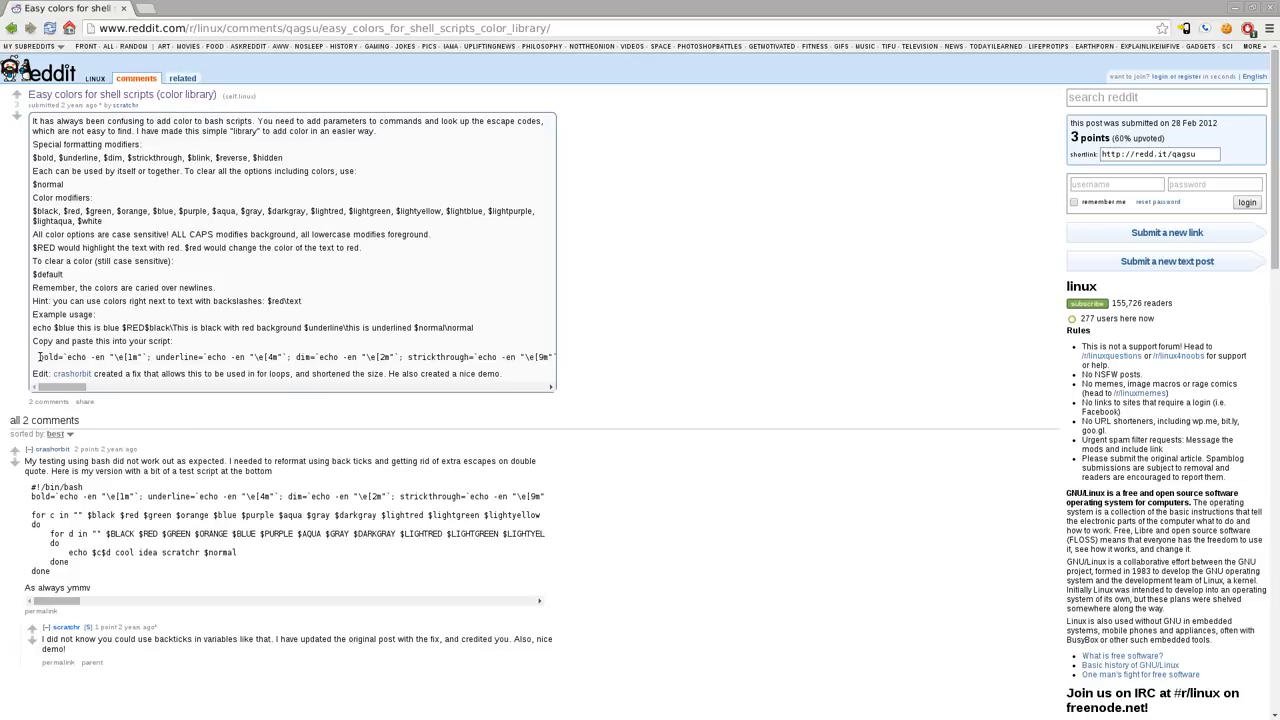
triple_click(290, 357)
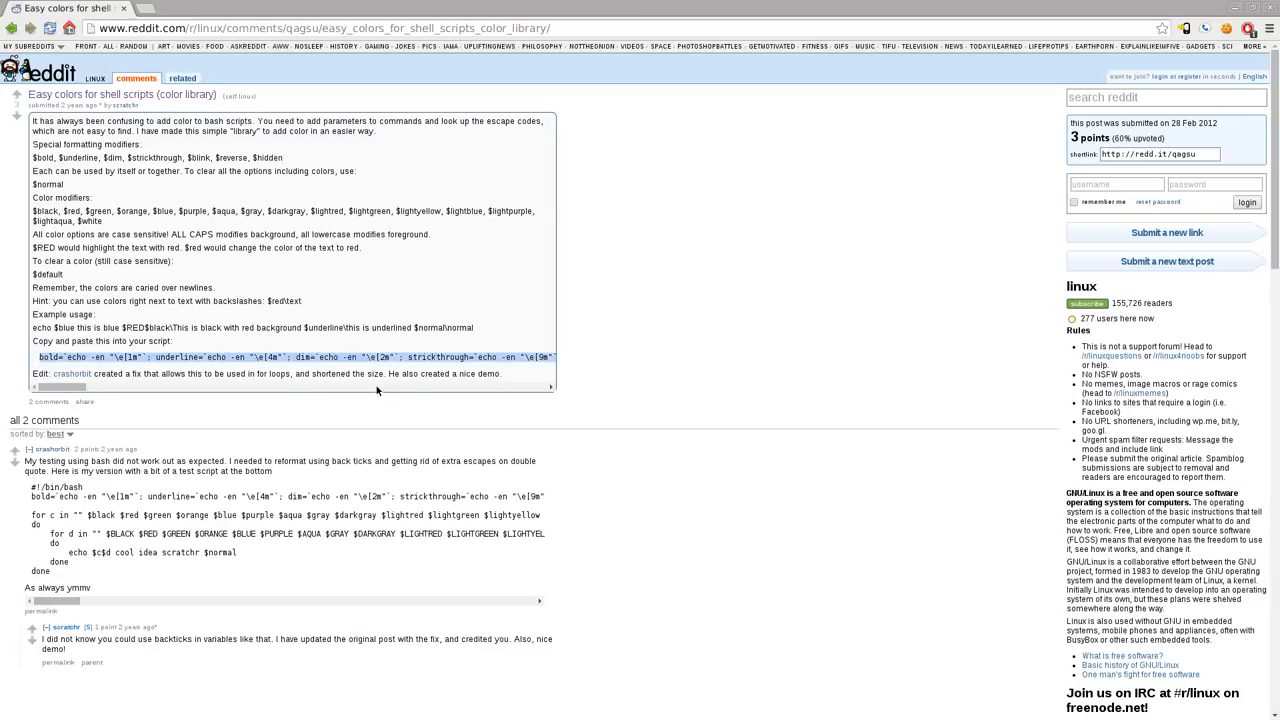
key(F12)
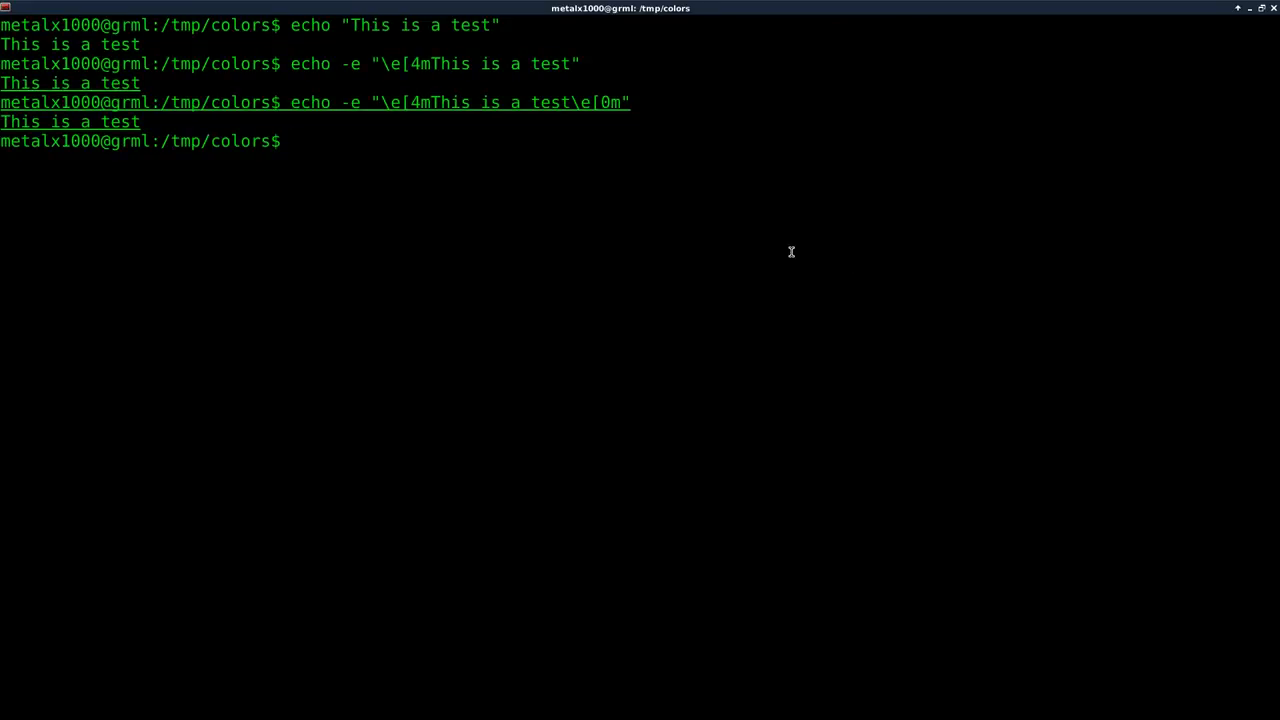
Create tutorial.sh in Vim with a #!/bin/bash shebang and the pasted color definitions, save and quit.
text(vim)
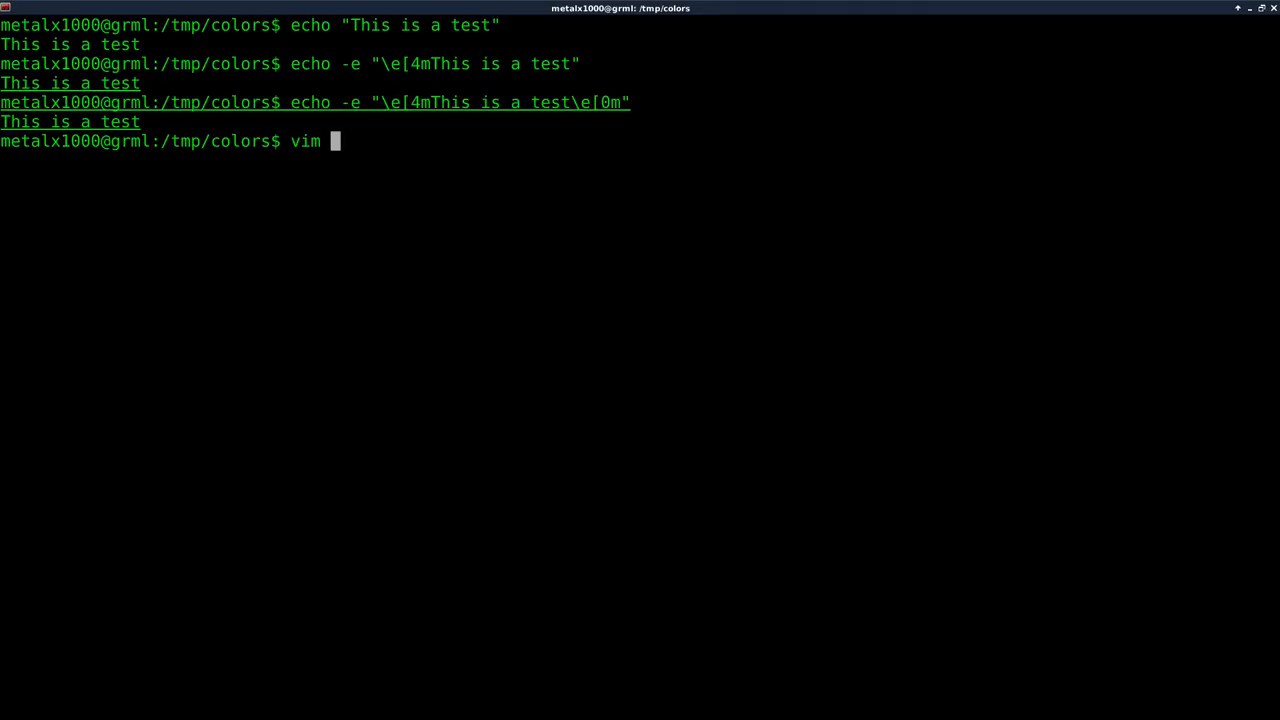
text(tutorial.)
text(#!/)
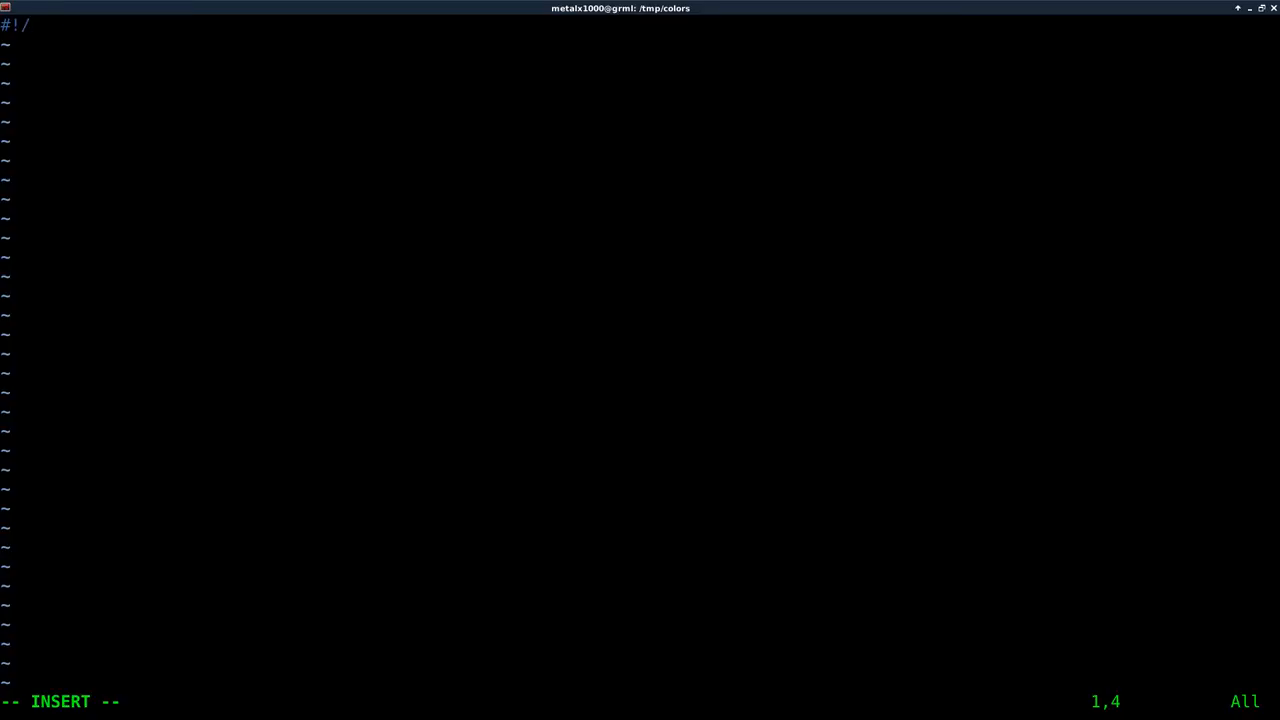
text(bash)
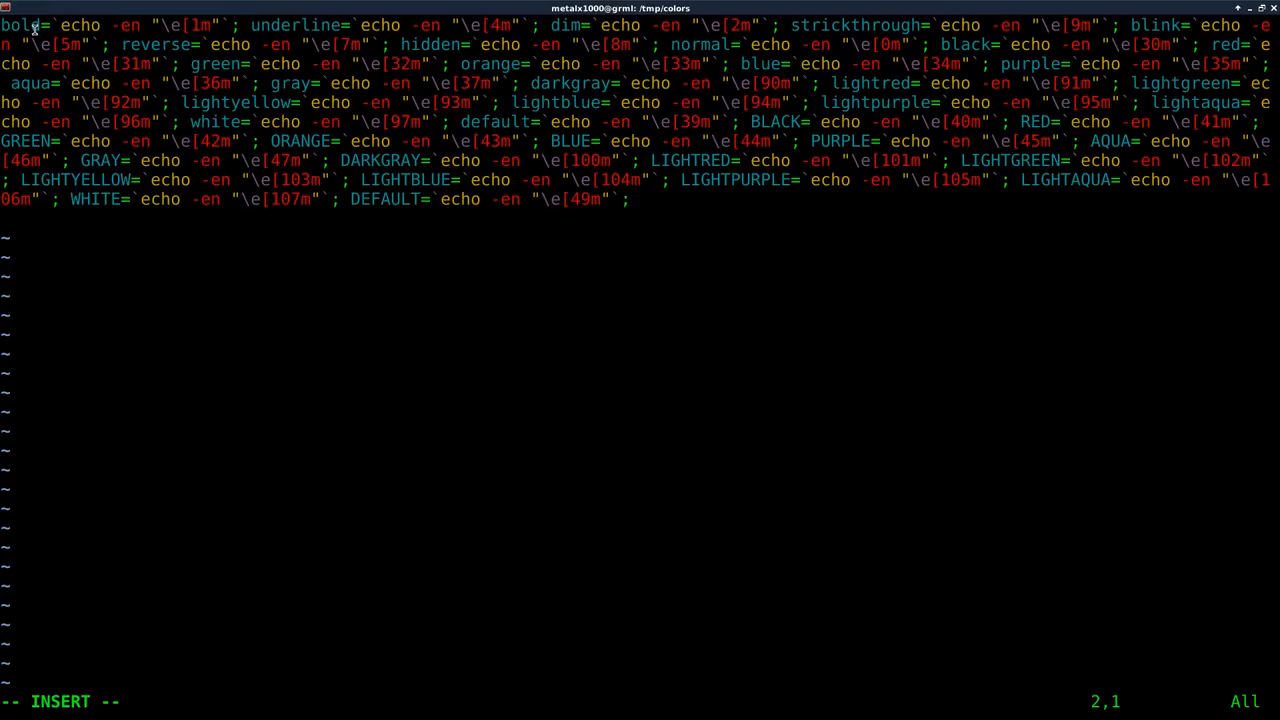
key(Return)
text(:wq)
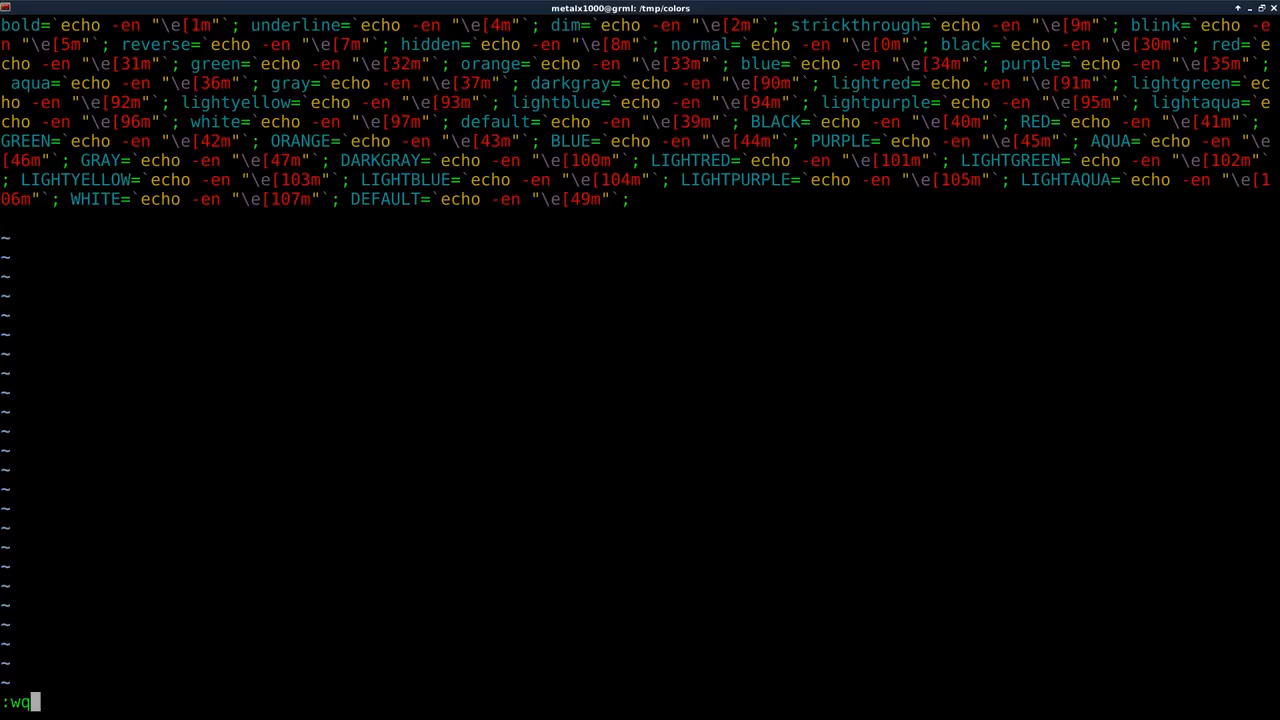
key(Return)
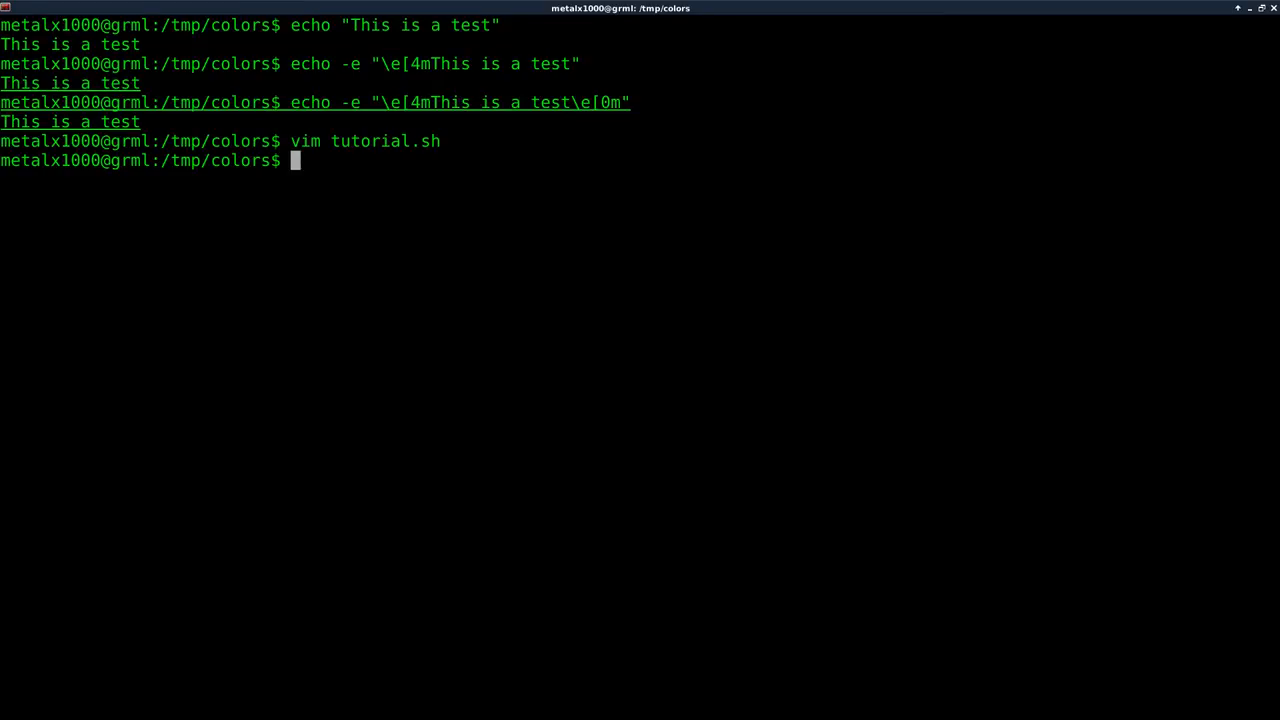
Display tutorial.sh with cat to see its one-line contents.
text(cat t)
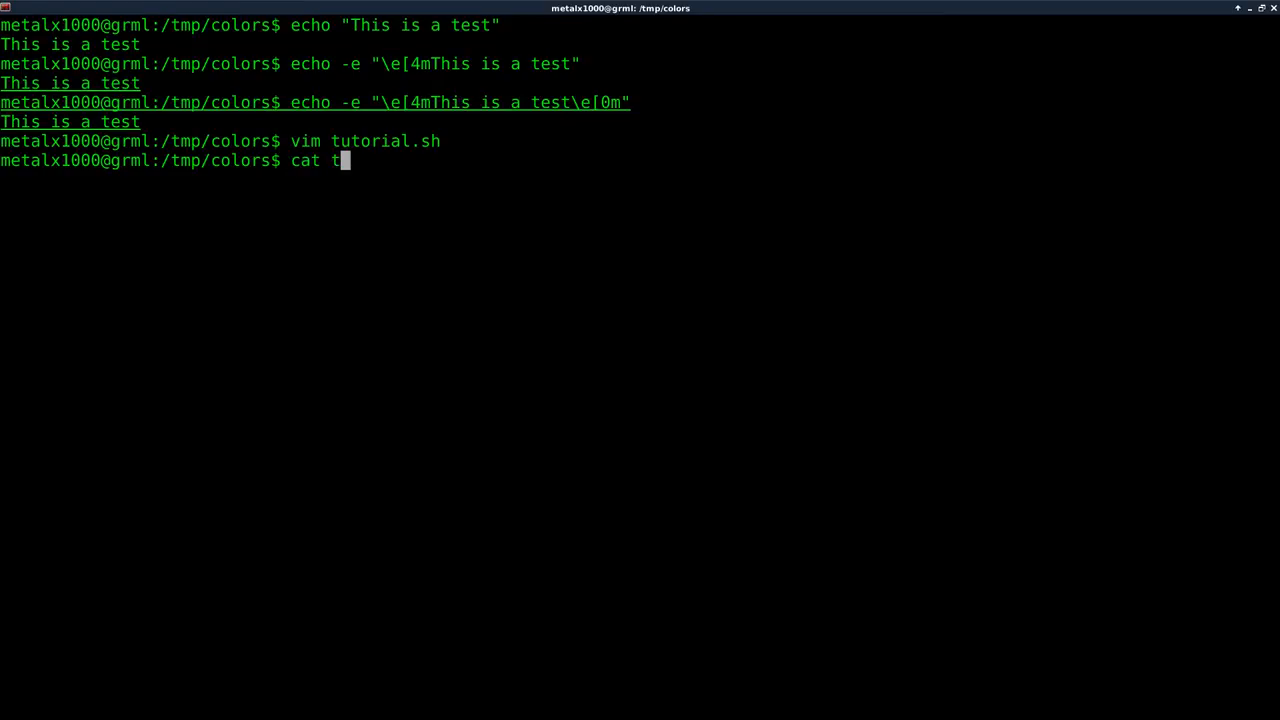
key(Return)
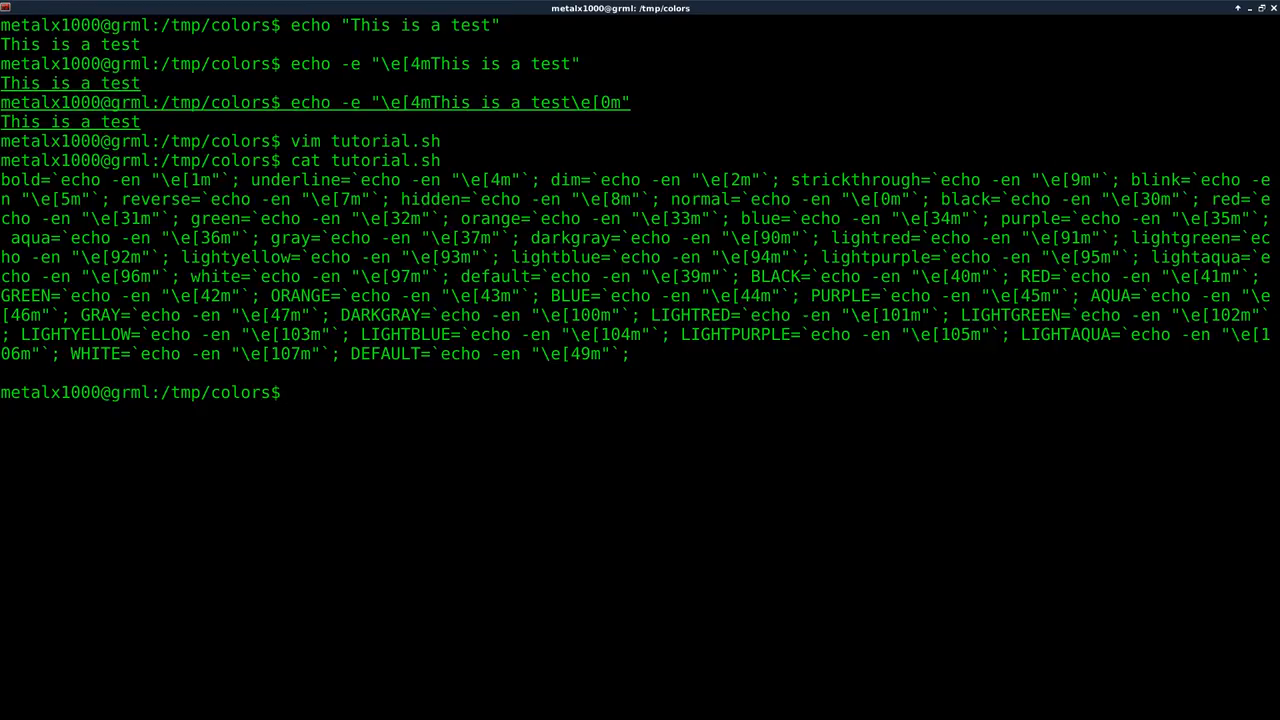
Run sed -i 's/; /\n/g' tutorial.sh to put each color definition on its own line.
text(sed -)
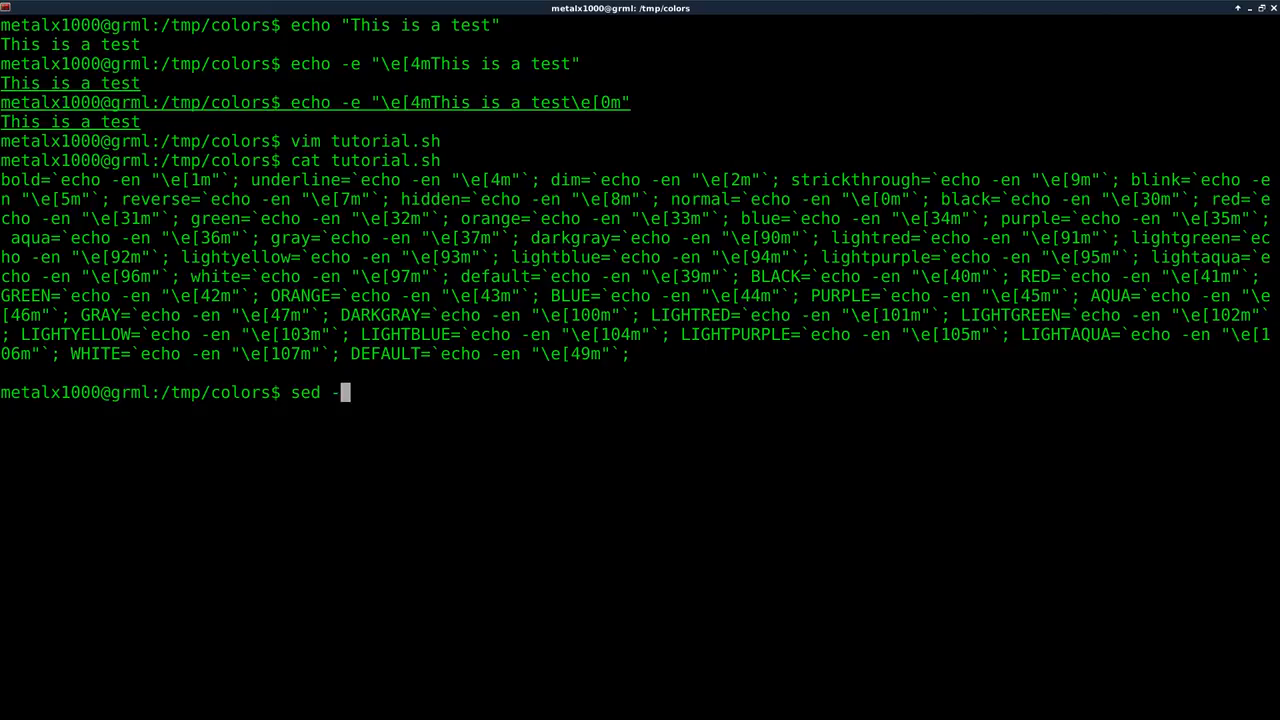
text(i)
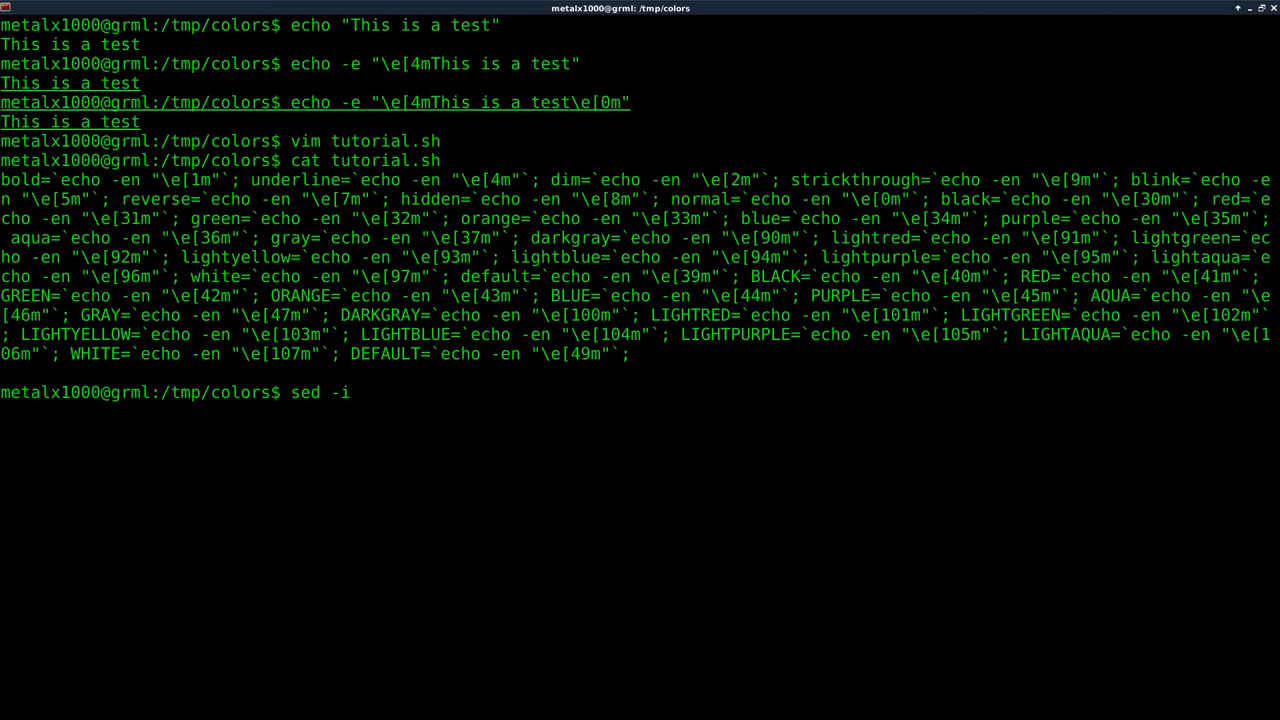
text('s///)
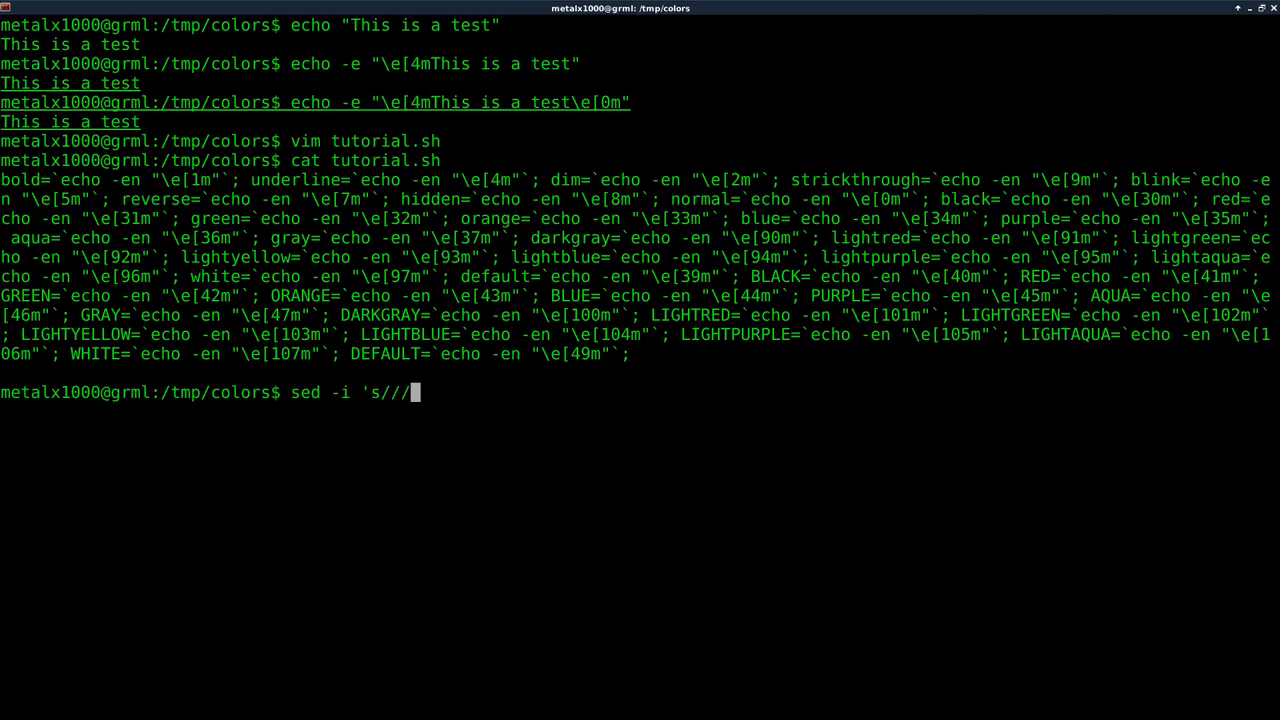
text(g')
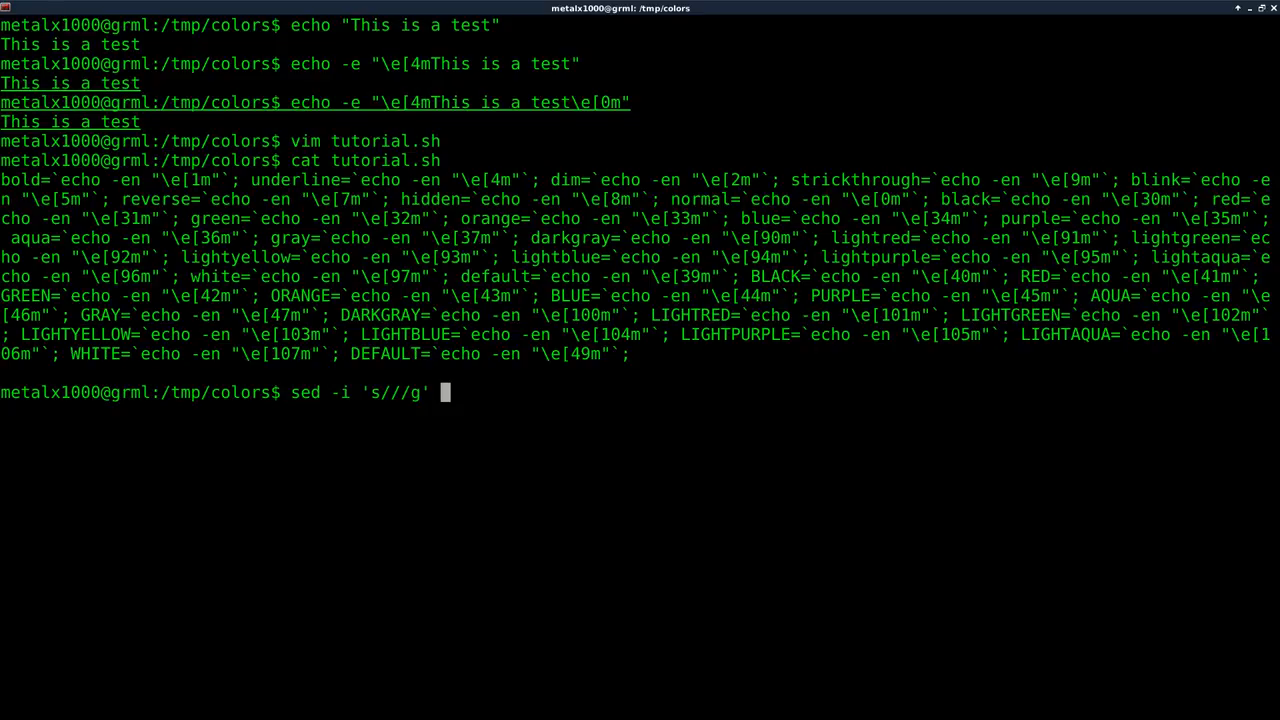
text(tutorial.sh)
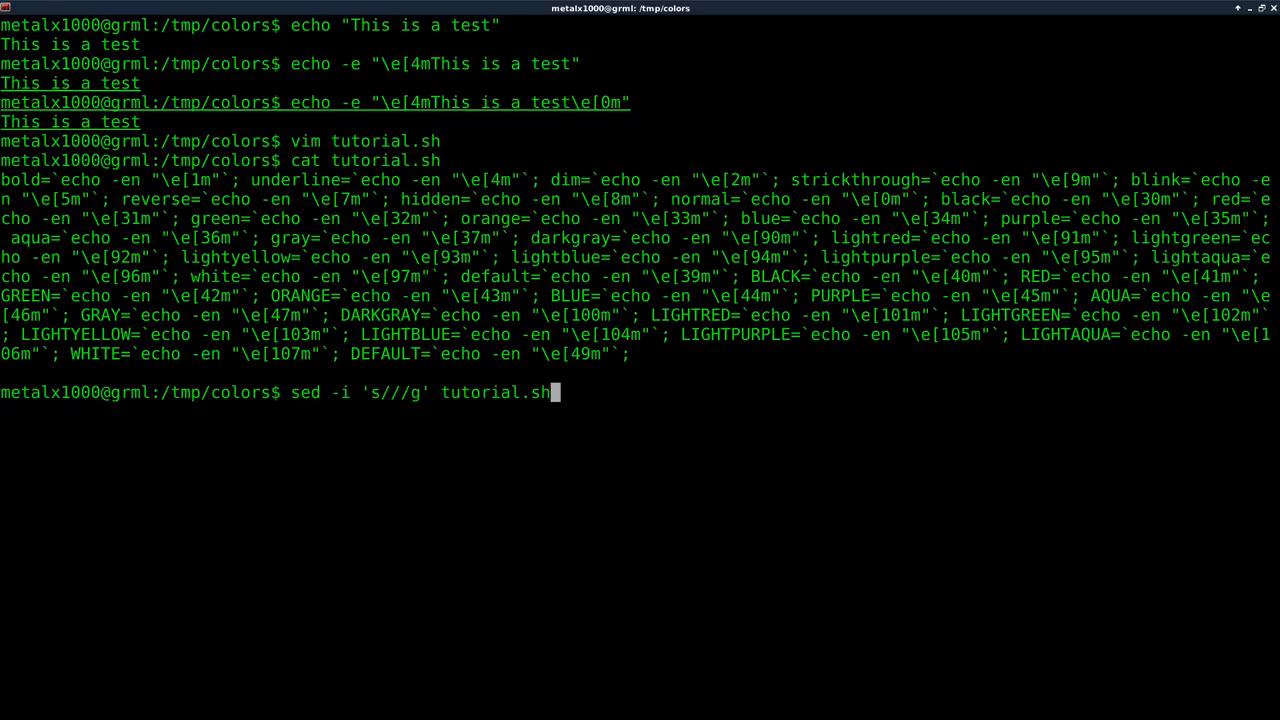
text(;)
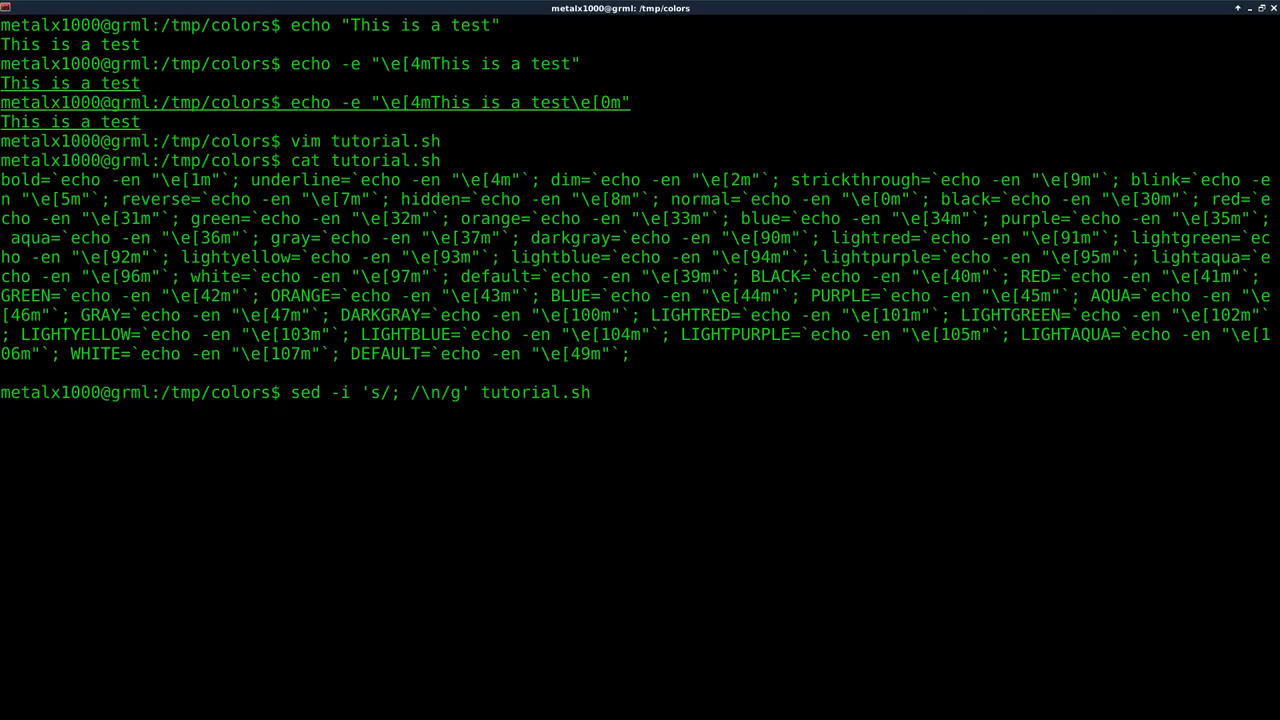
key(Return)
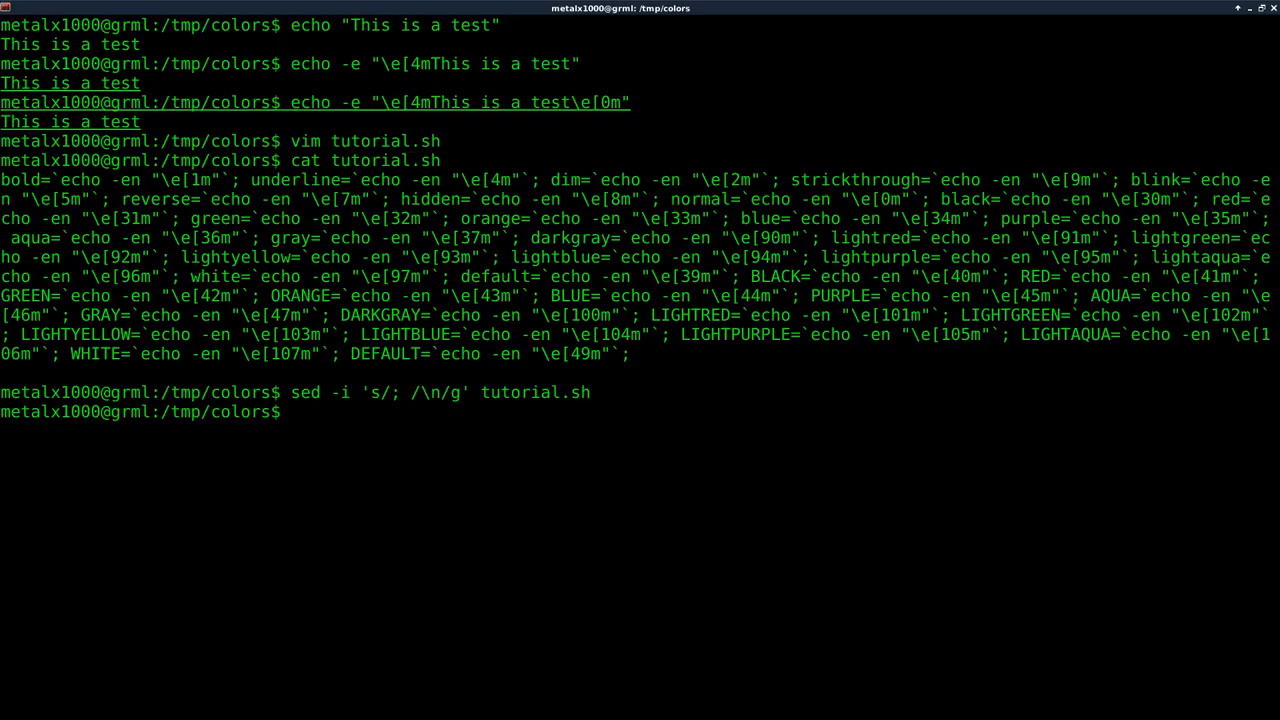
text(vim)
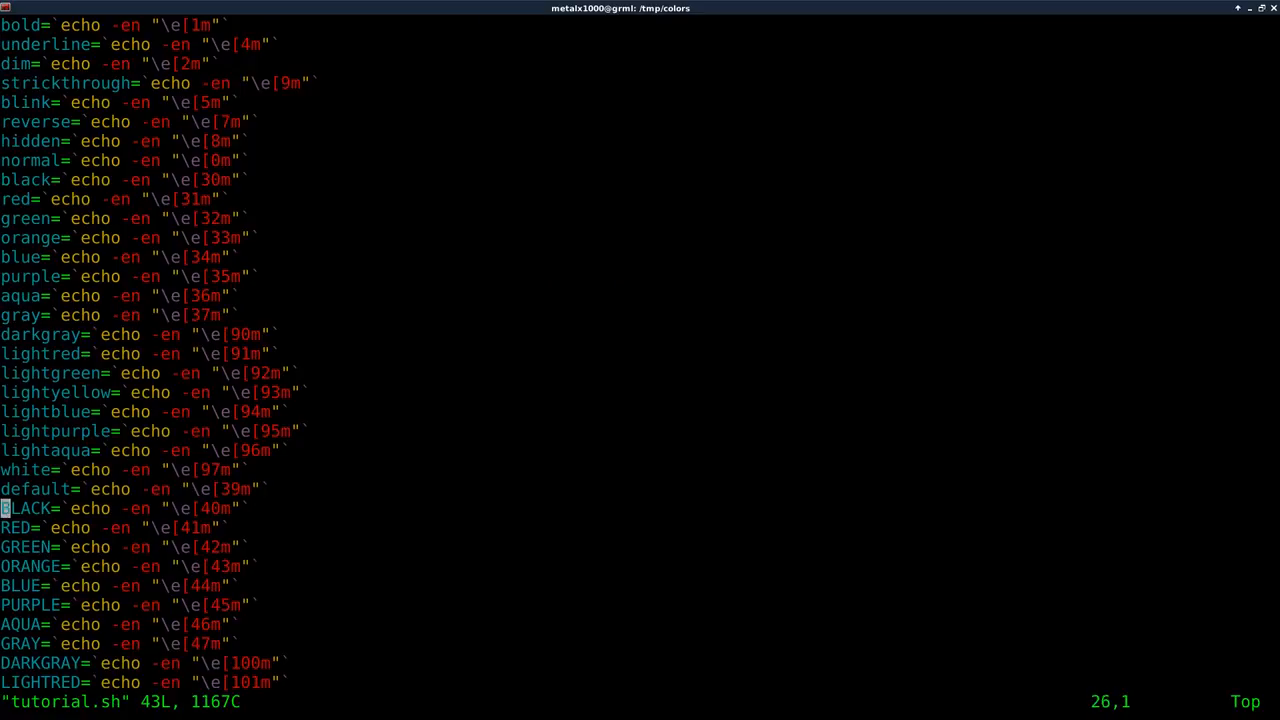
Add a #!/bin/bash shebang line at the top of tutorial.sh in Vim.
scroll(down, 3)
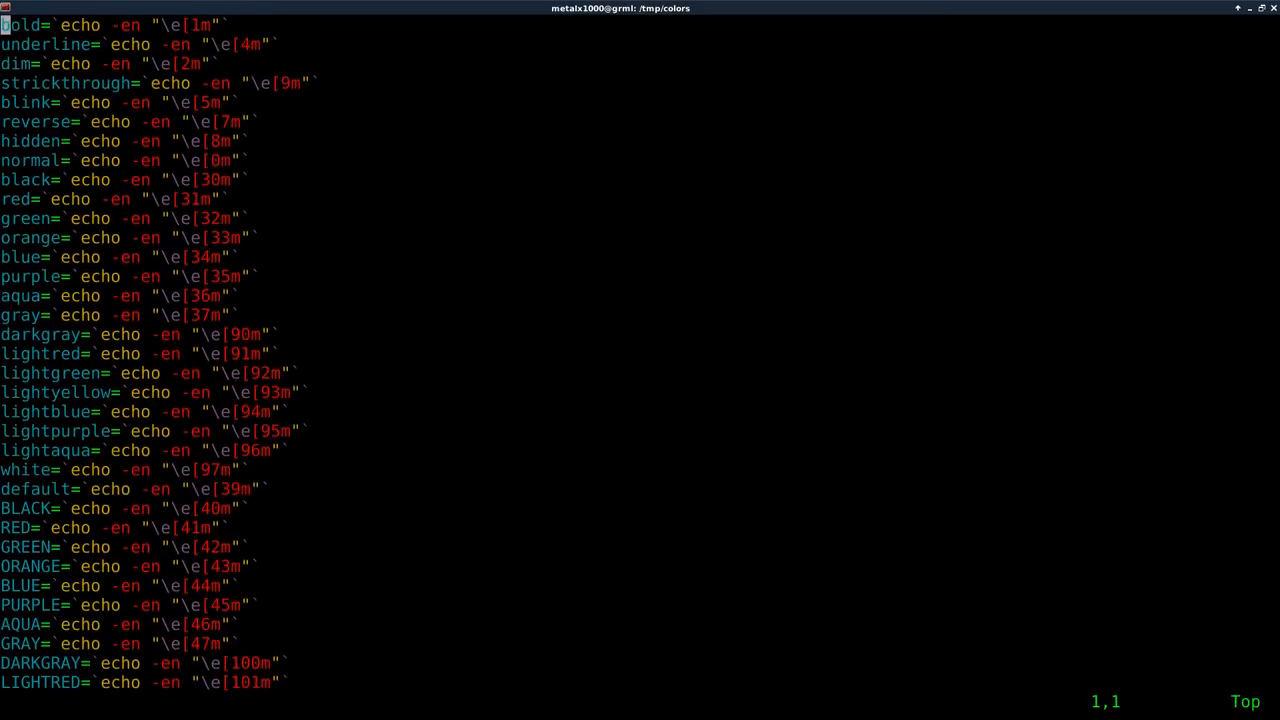
key(i)
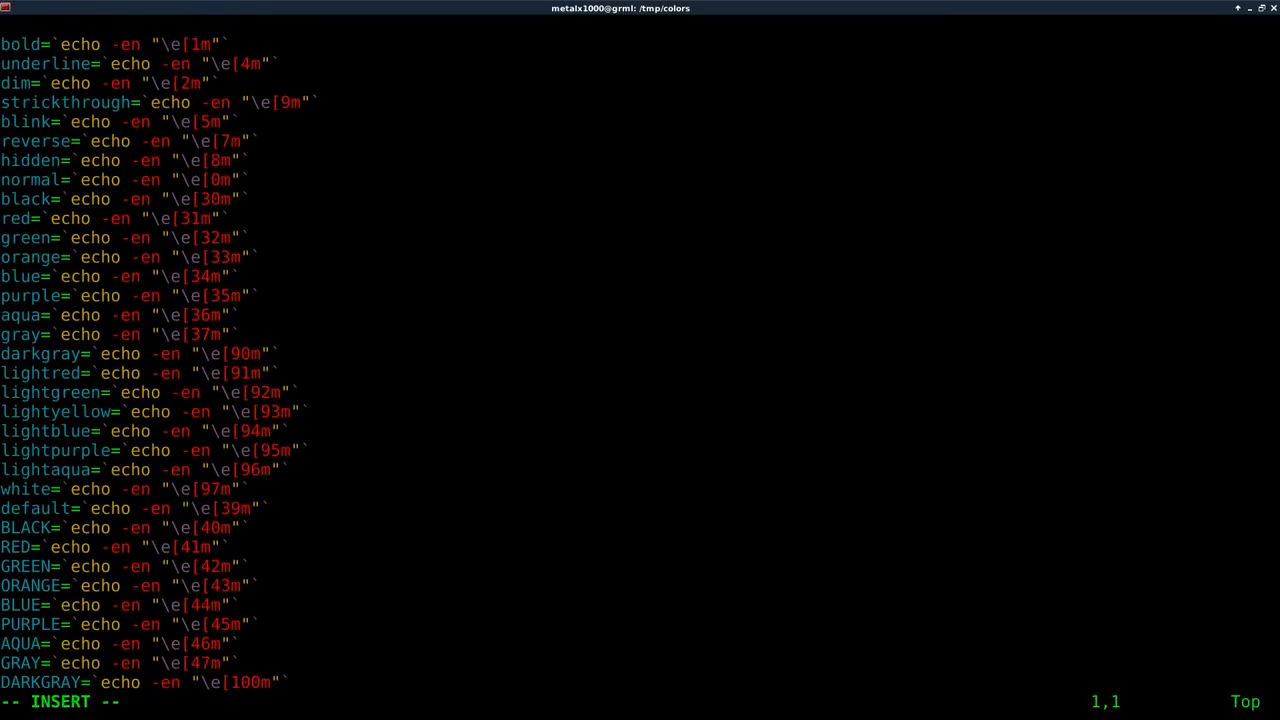
text(#)
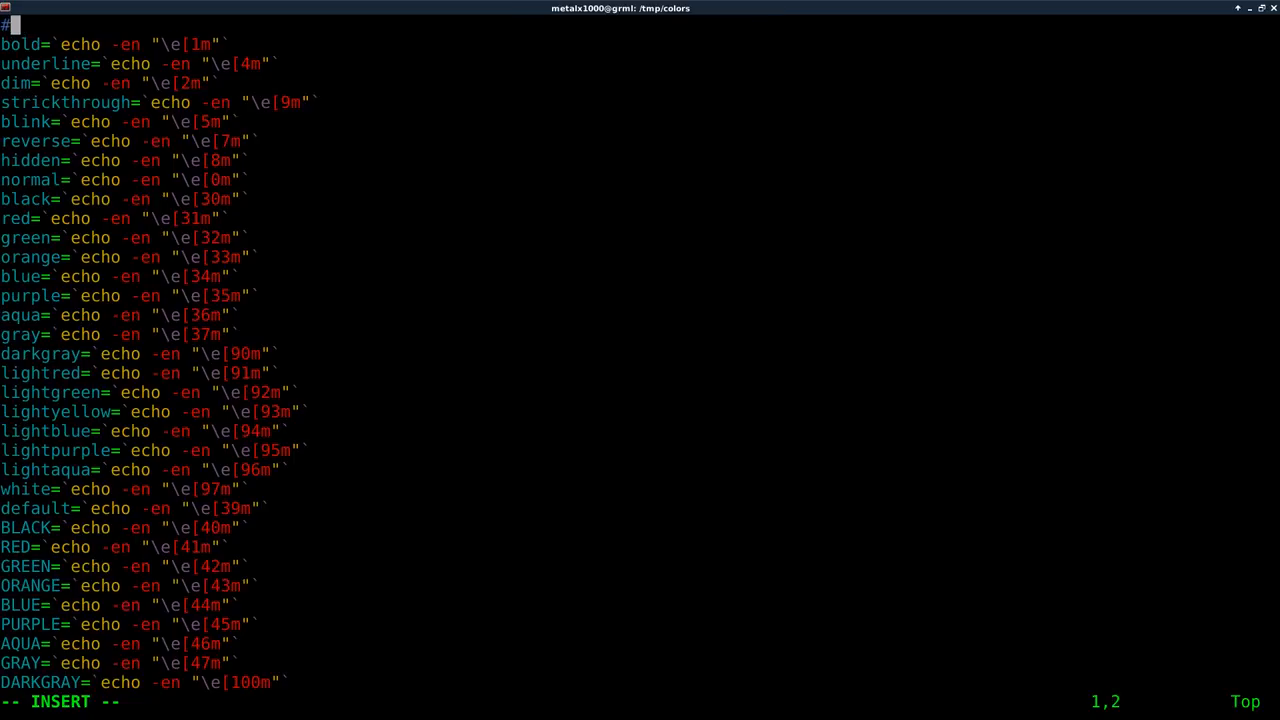
text(!/bin/)
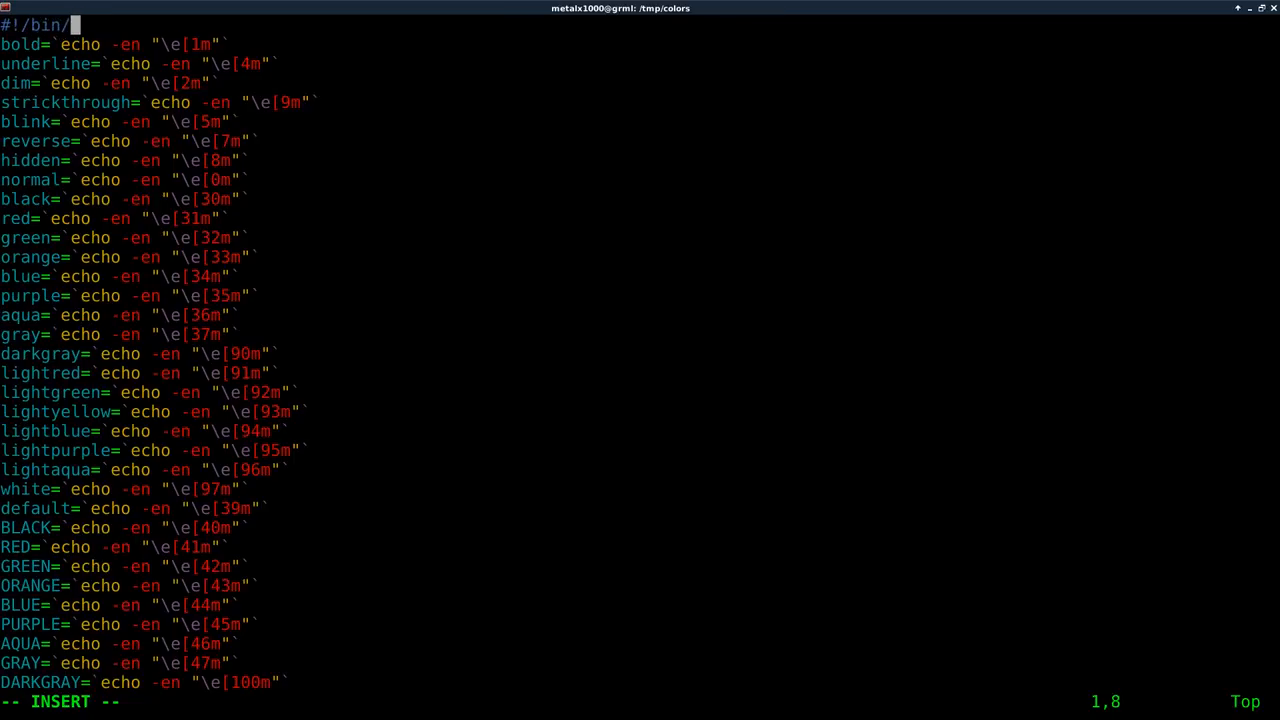
text(bash)
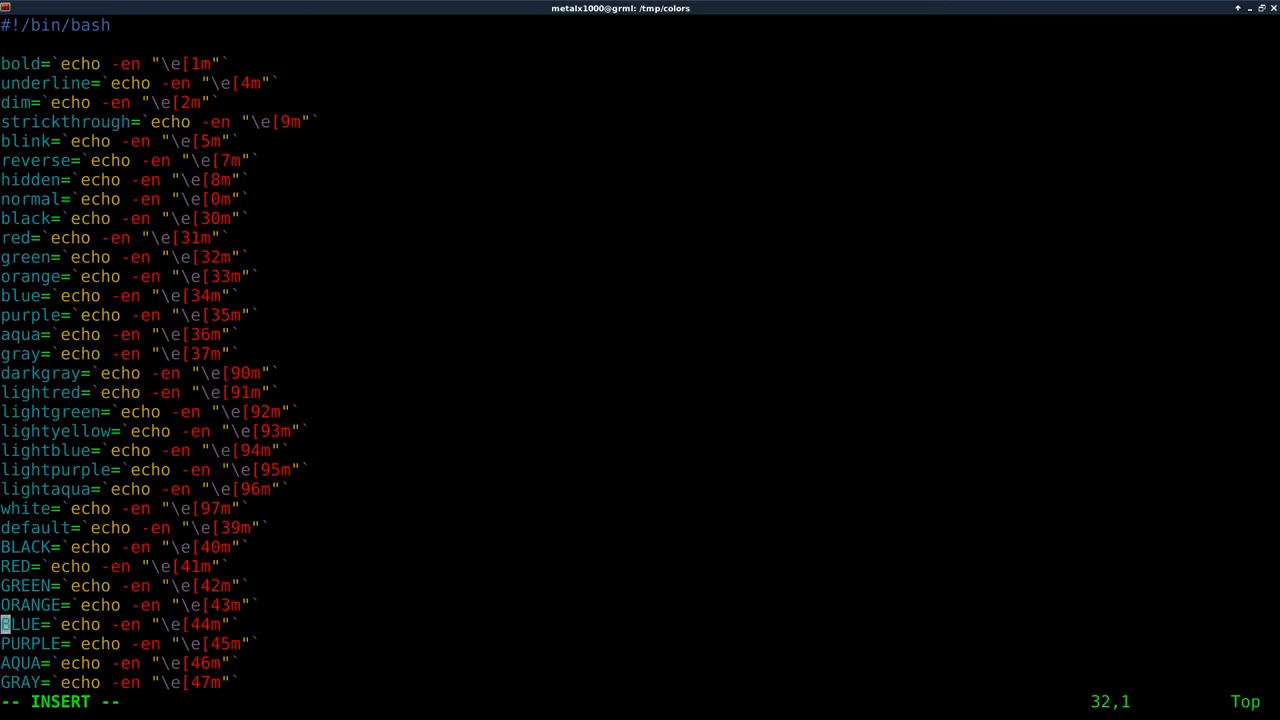
Add the line echo "${red}This is red" below the color definitions.
scroll(down, 3)
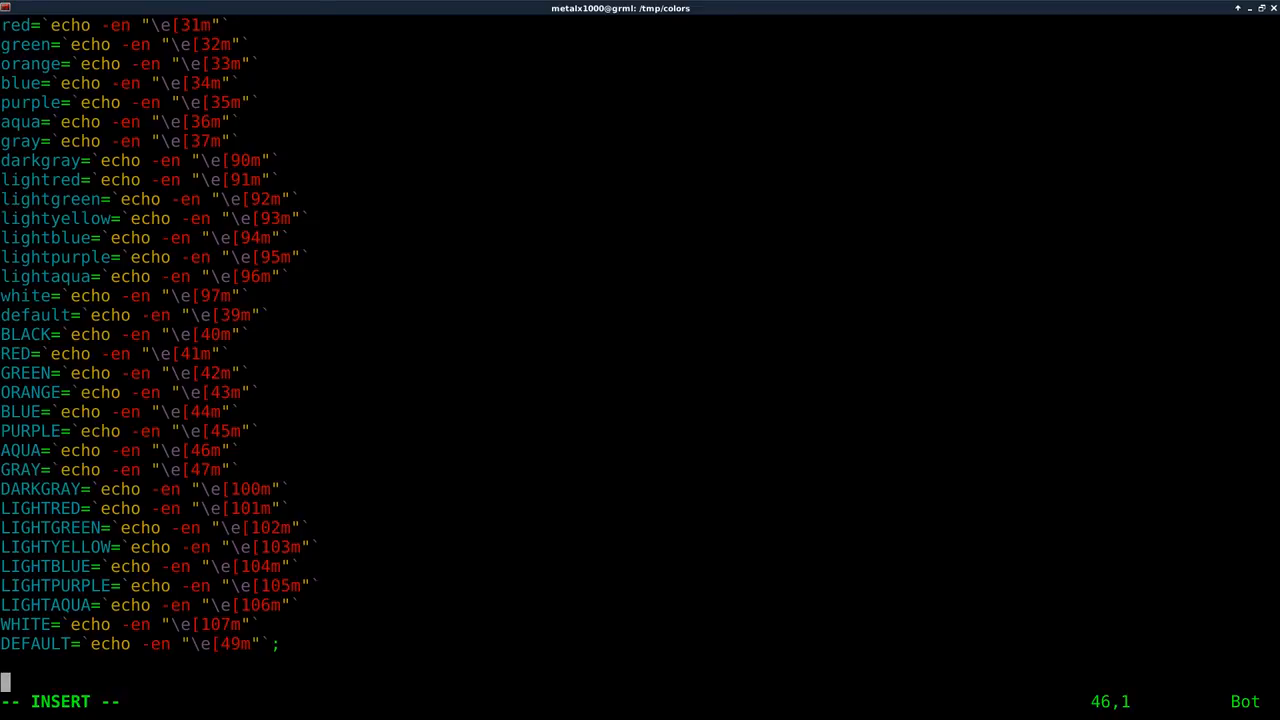
text(echo ")
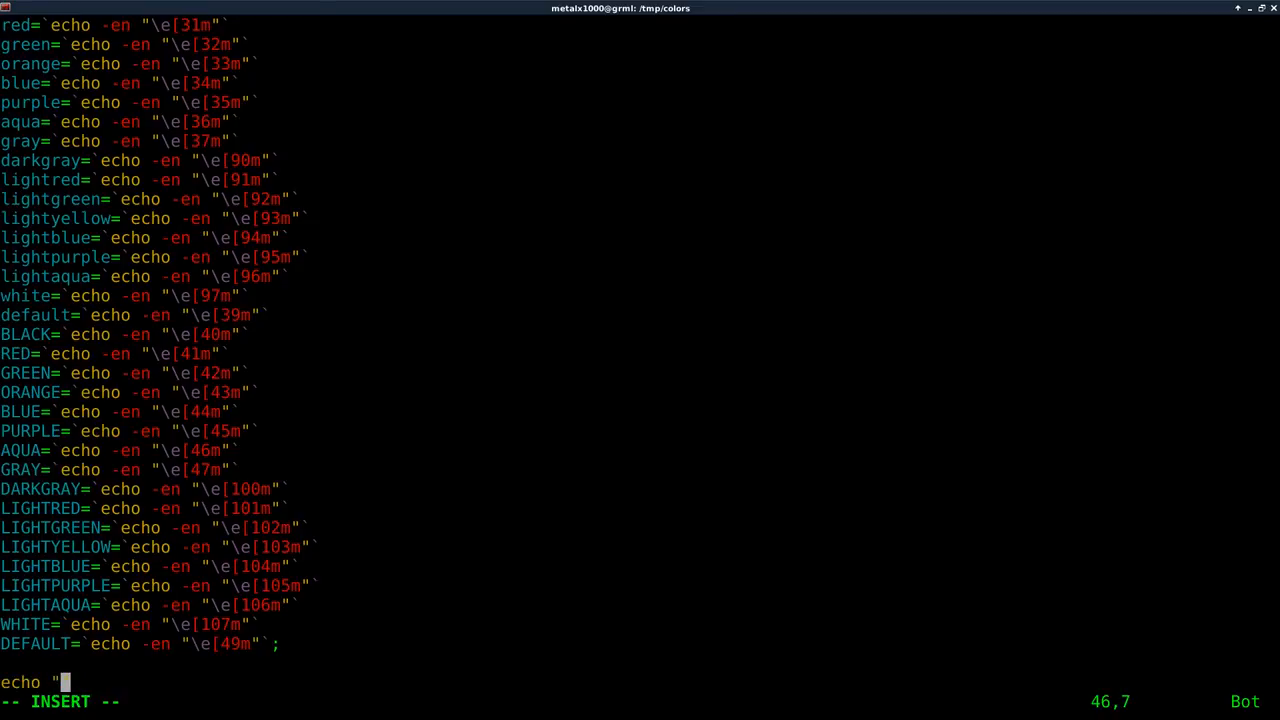
text(${)
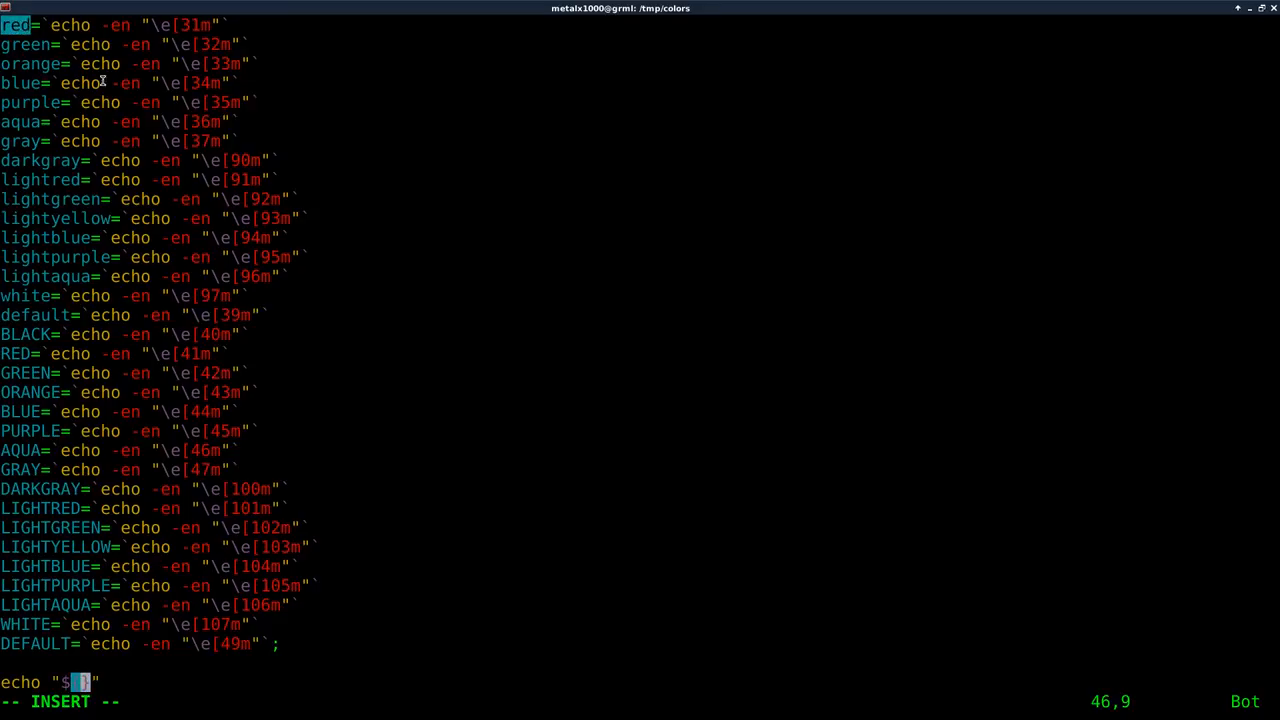
text(red)
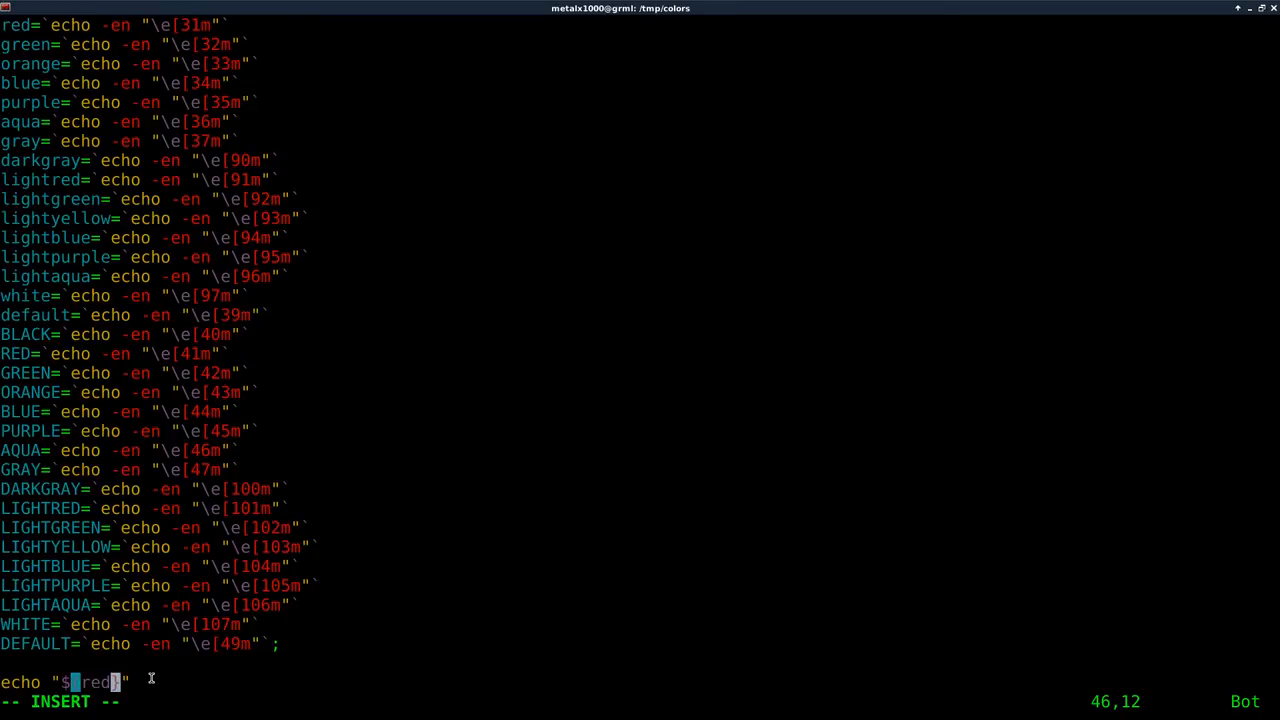
key(Right)
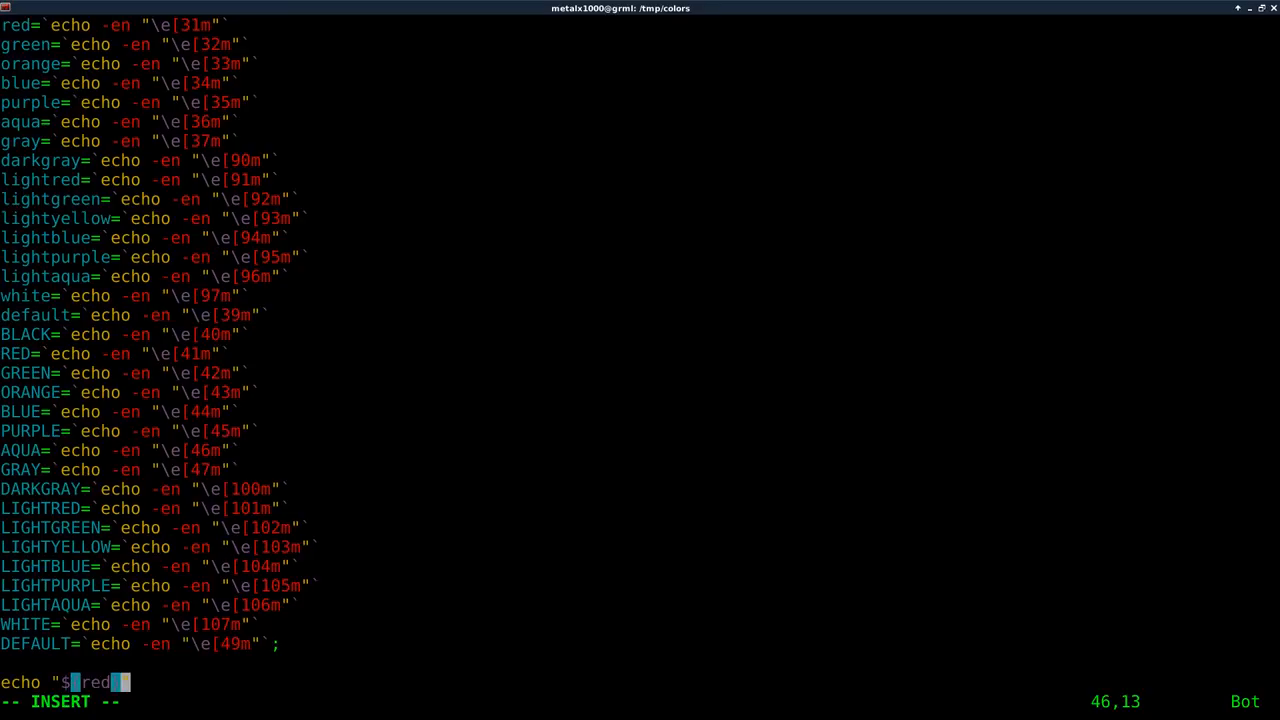
text(}This is)
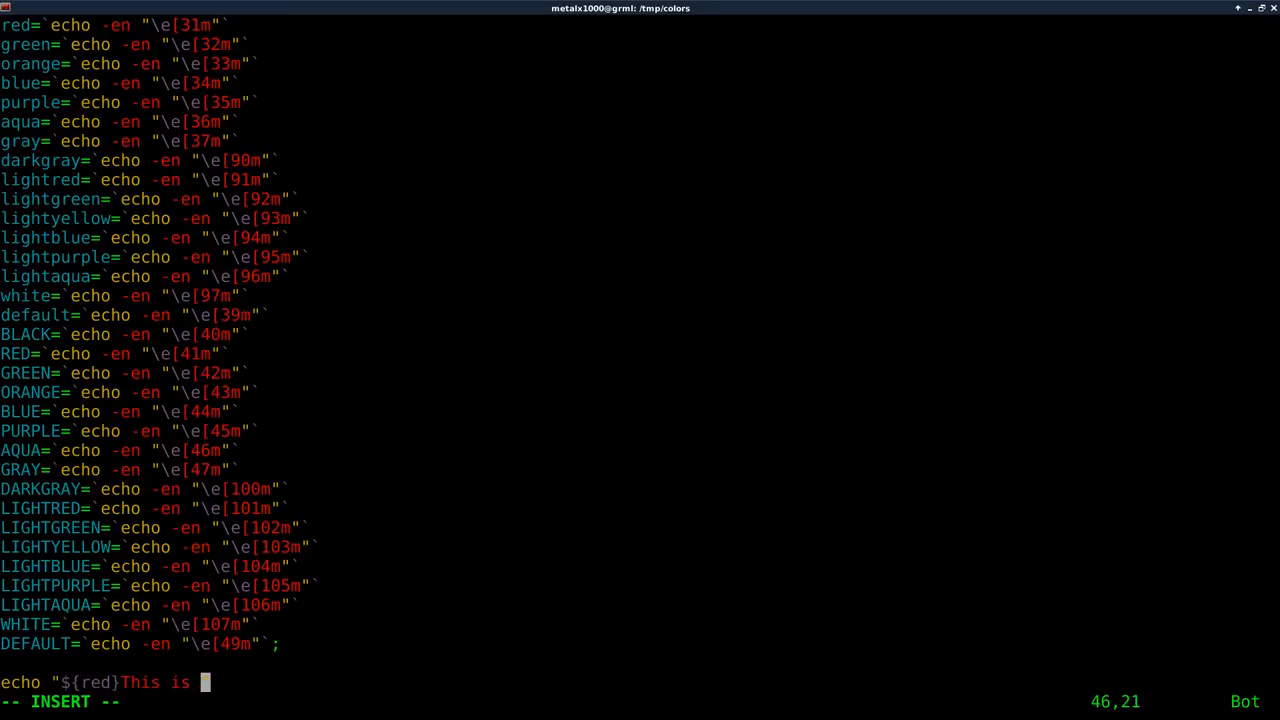
text(red)
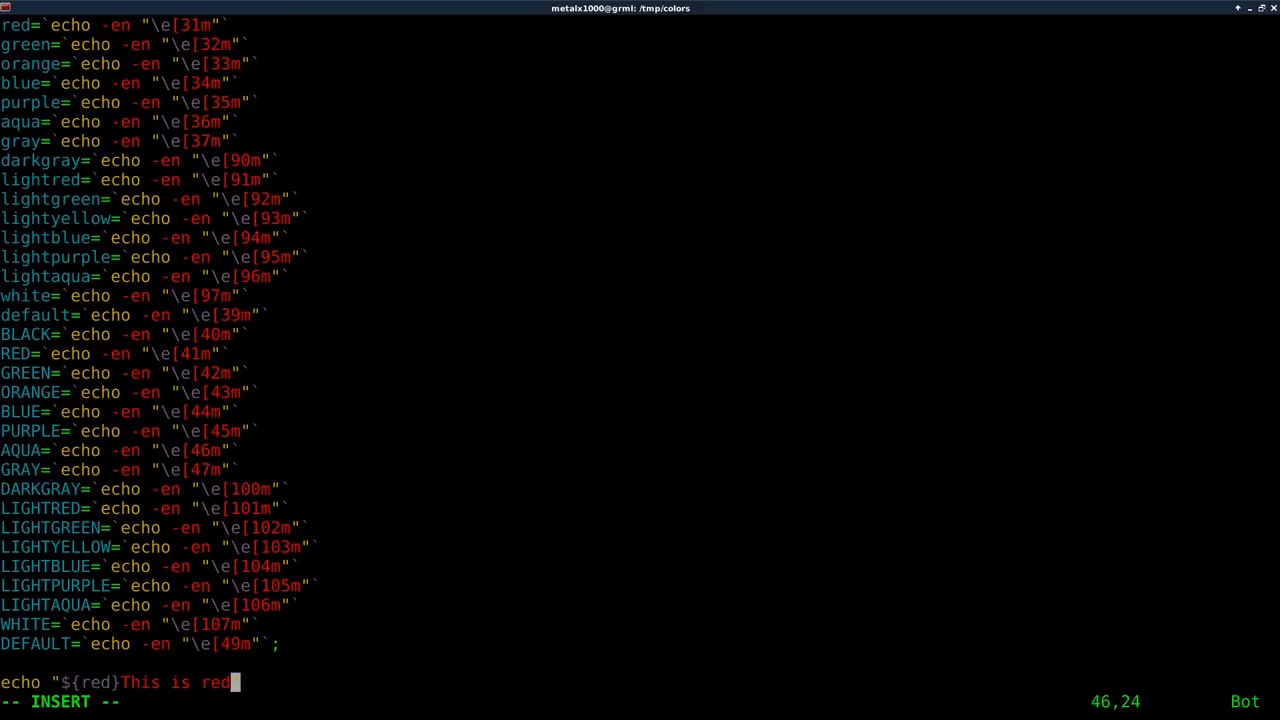
text(")
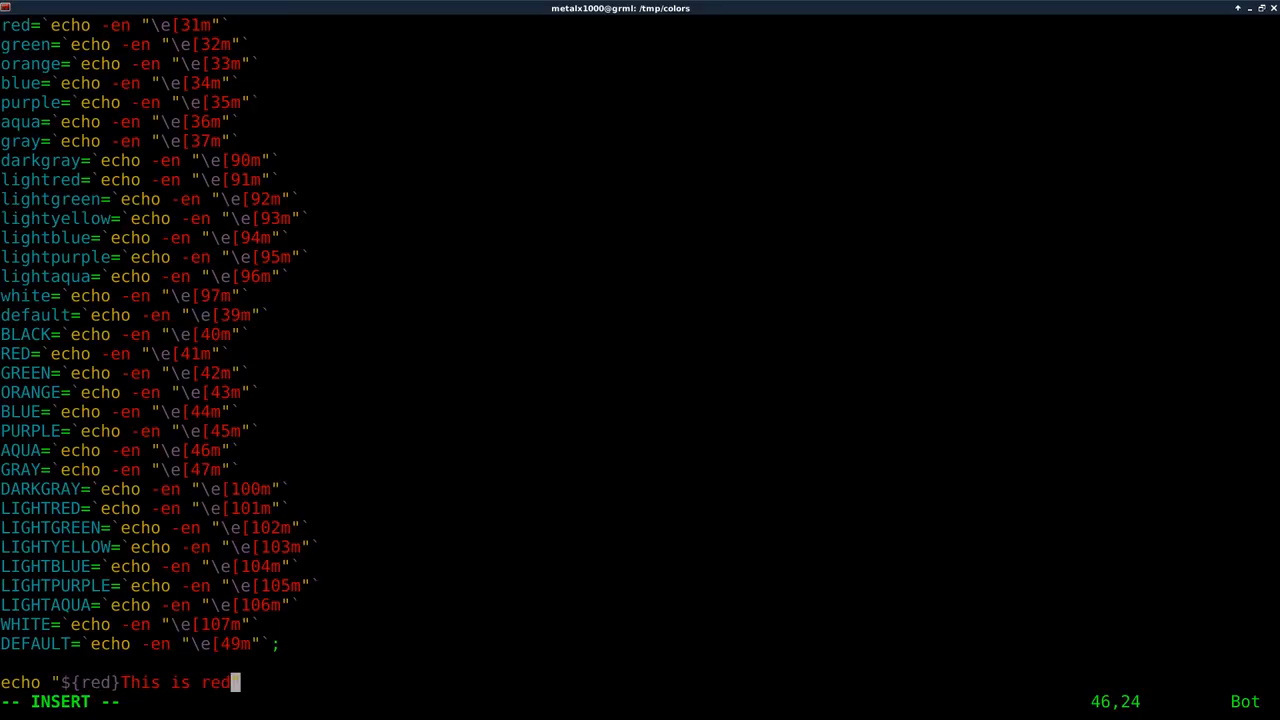
key(Return)
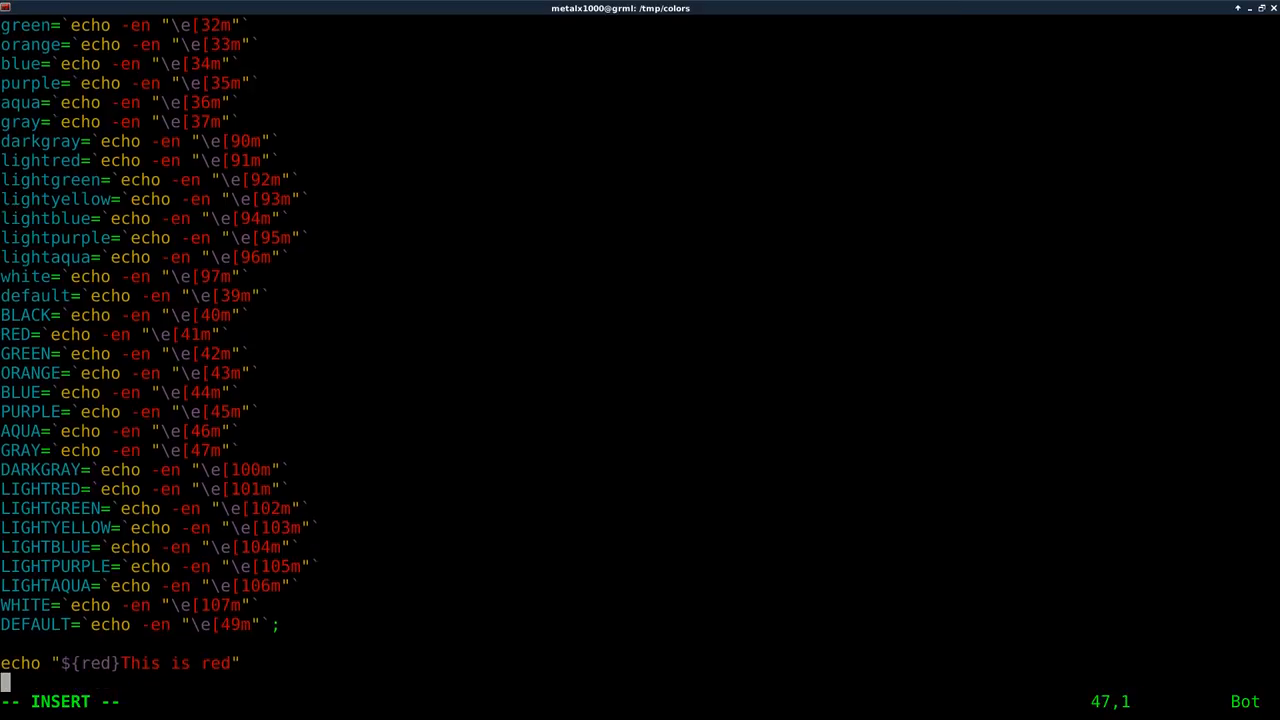
Add the line echo "${blue}This is Blue" after the red one.
text(echo ")
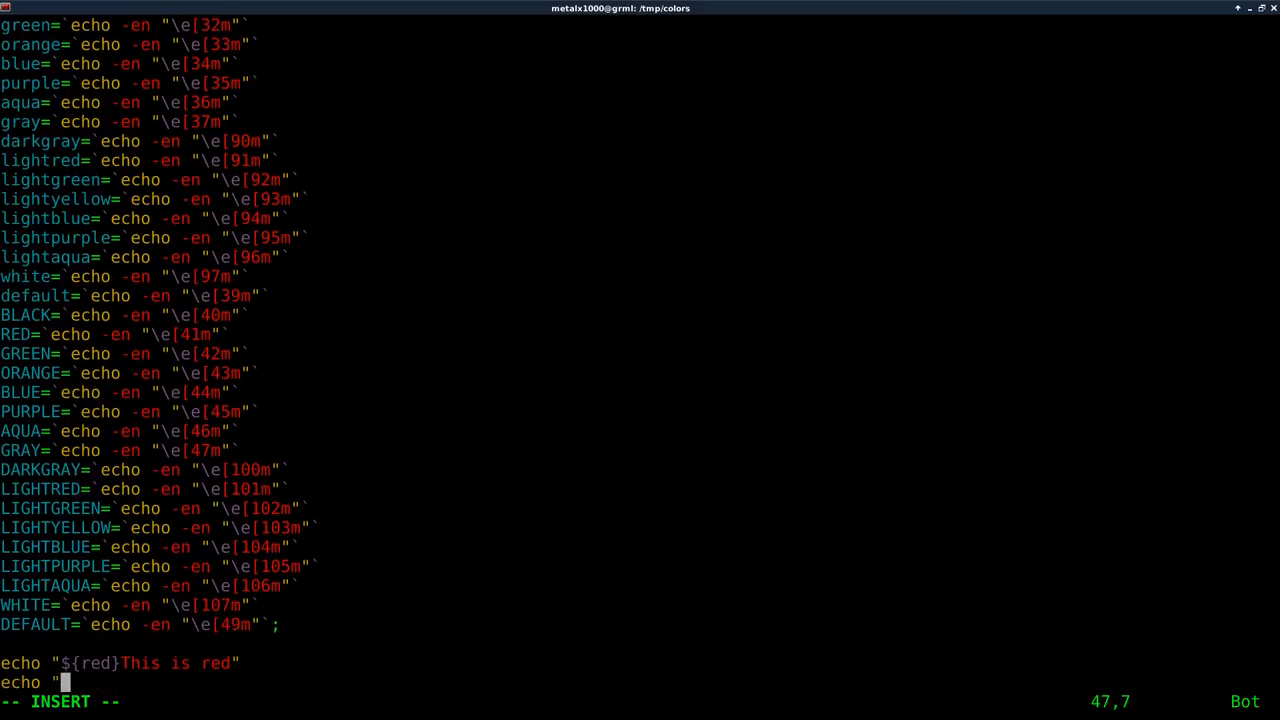
text(${)
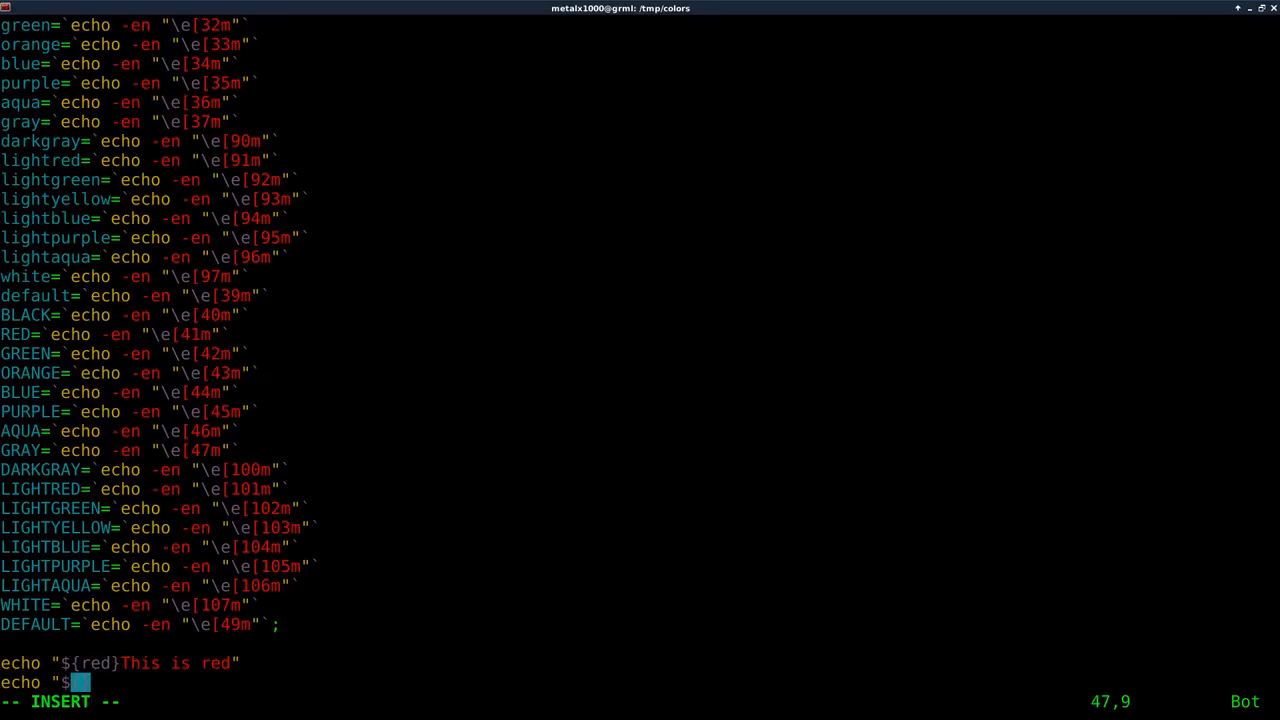
text(blue)
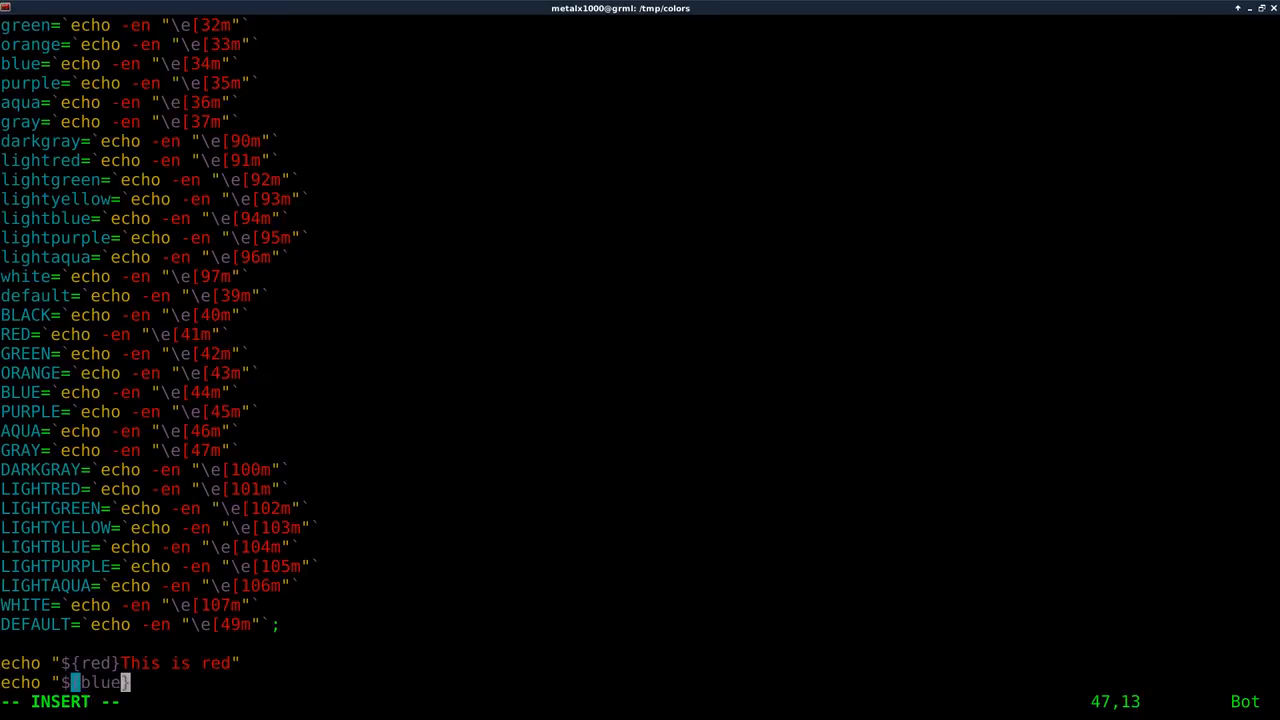
text(}This is)
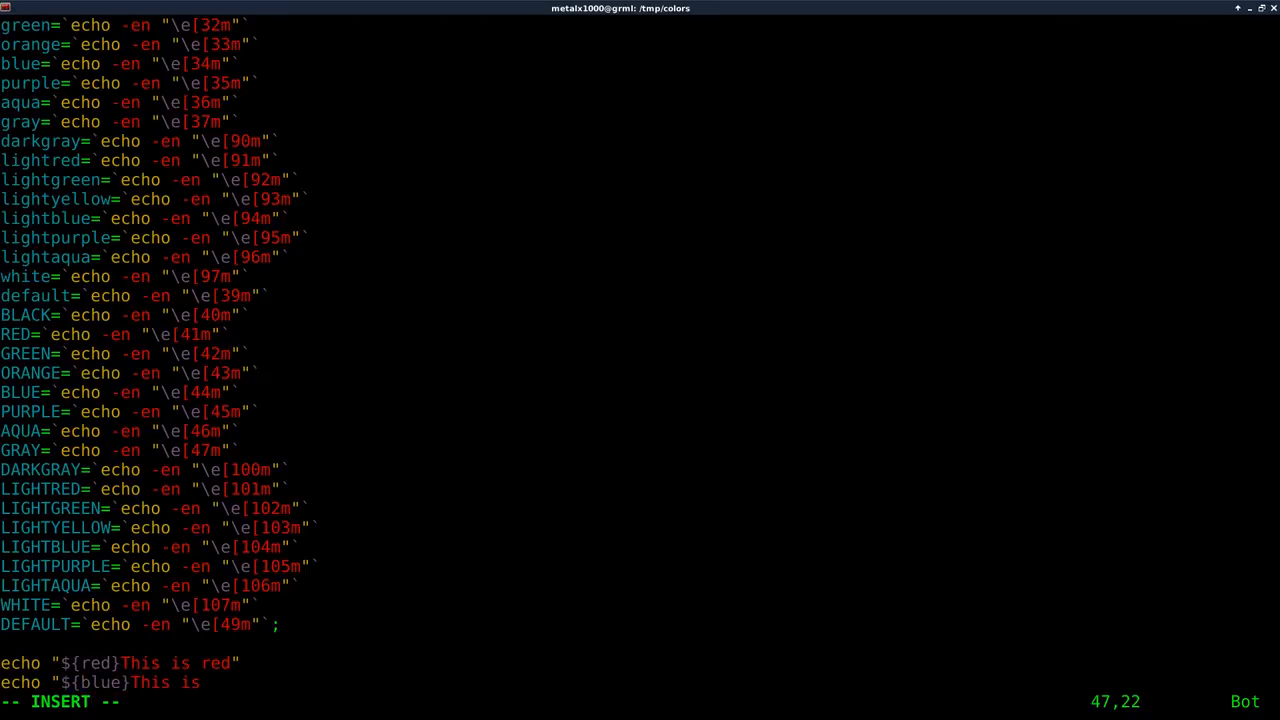
text(Blue)
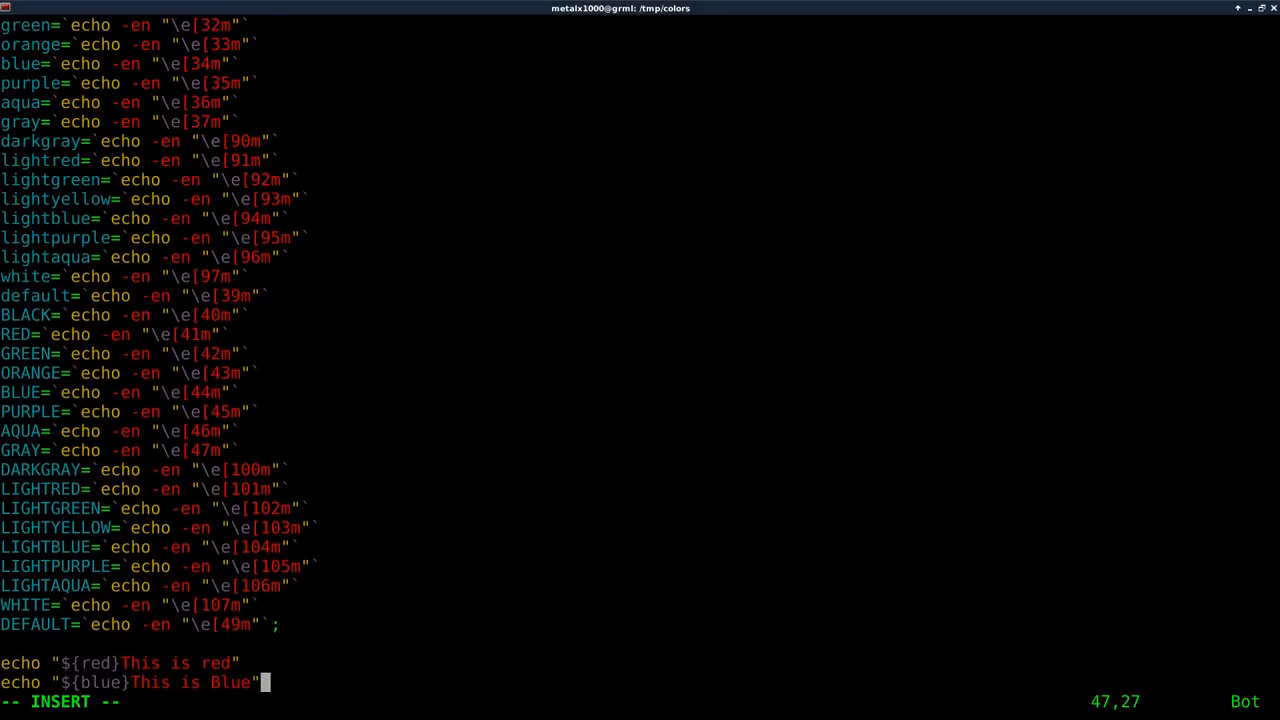
key(Return)
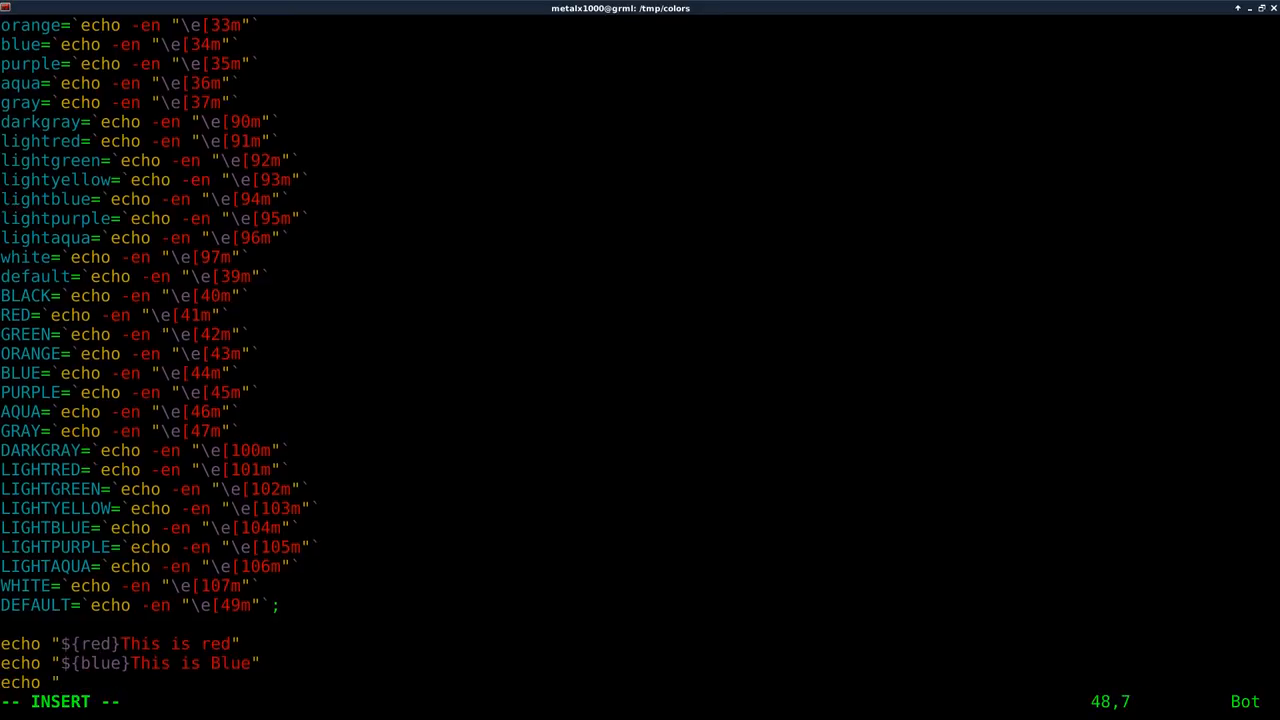
Add a third echo line, first as green then corrected to "$purple This is purple".
text(${)
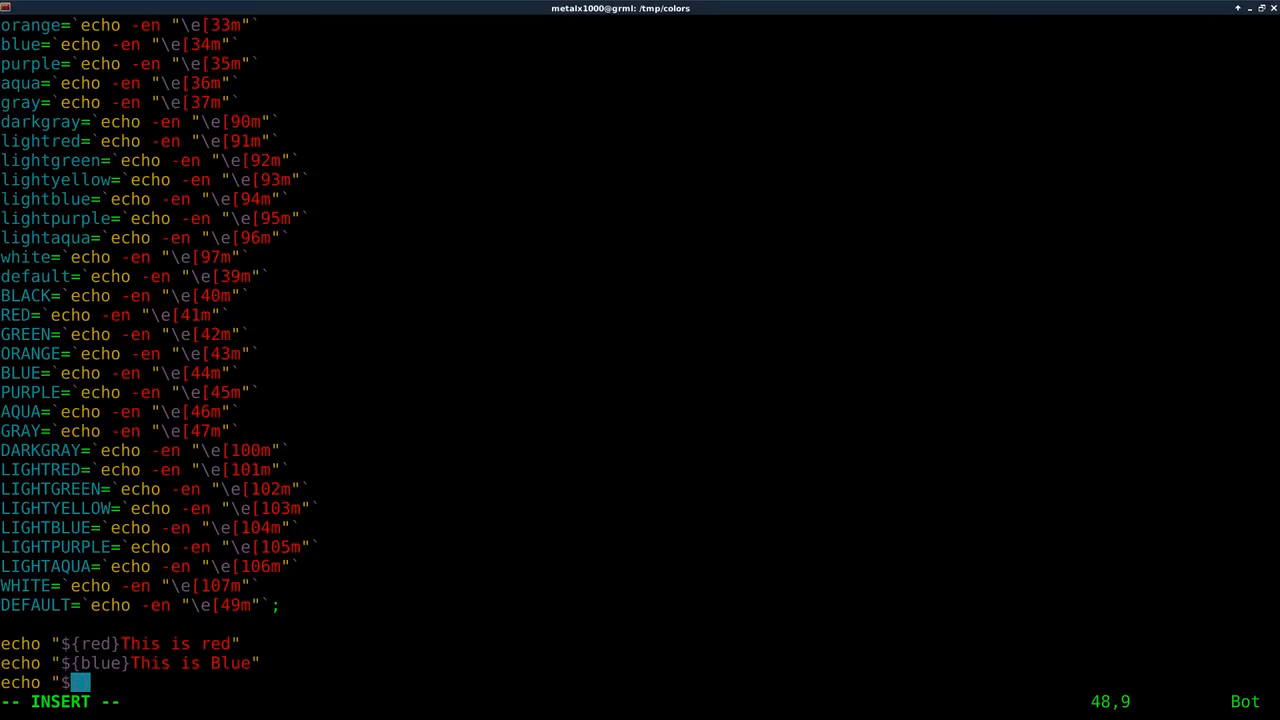
text(green)
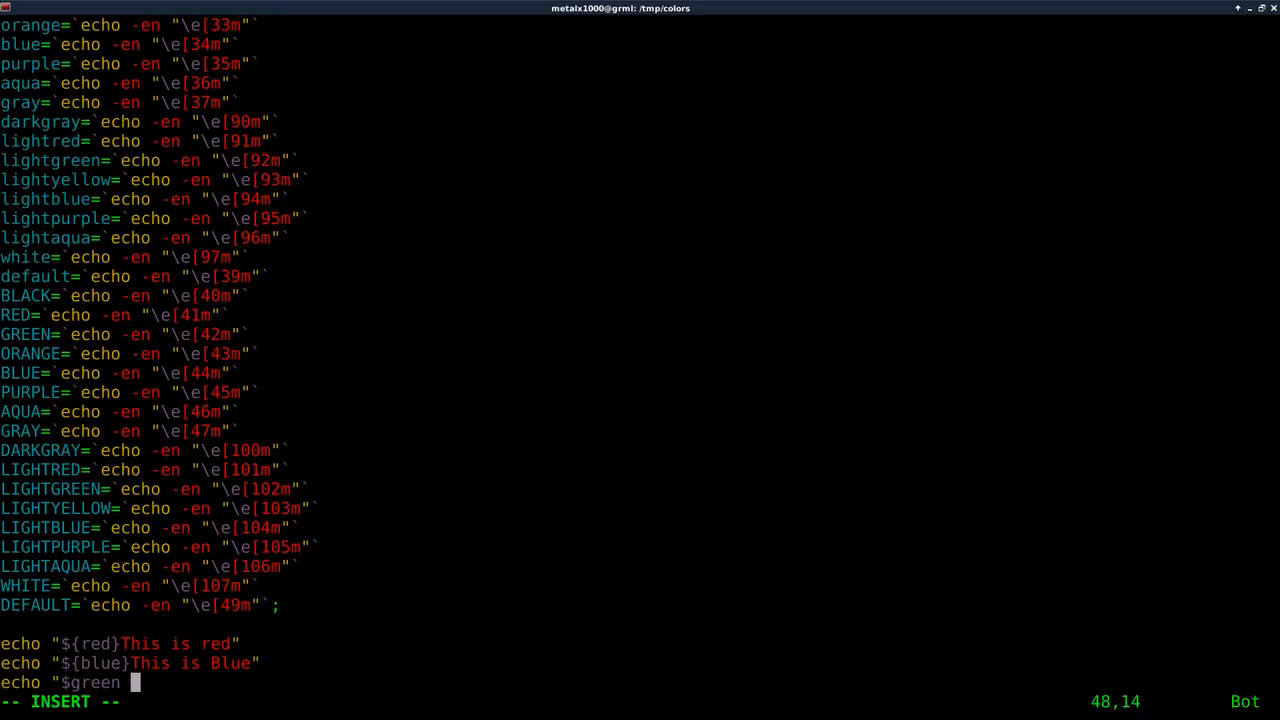
text(This)
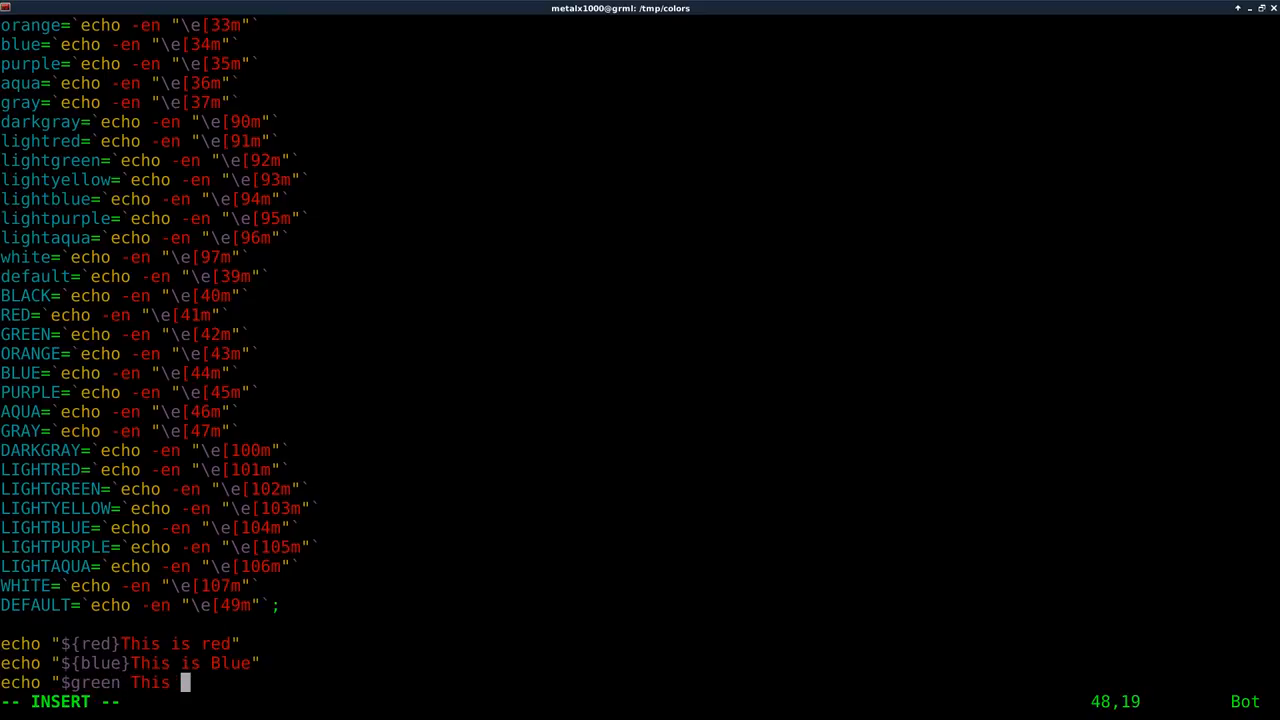
text(s green)
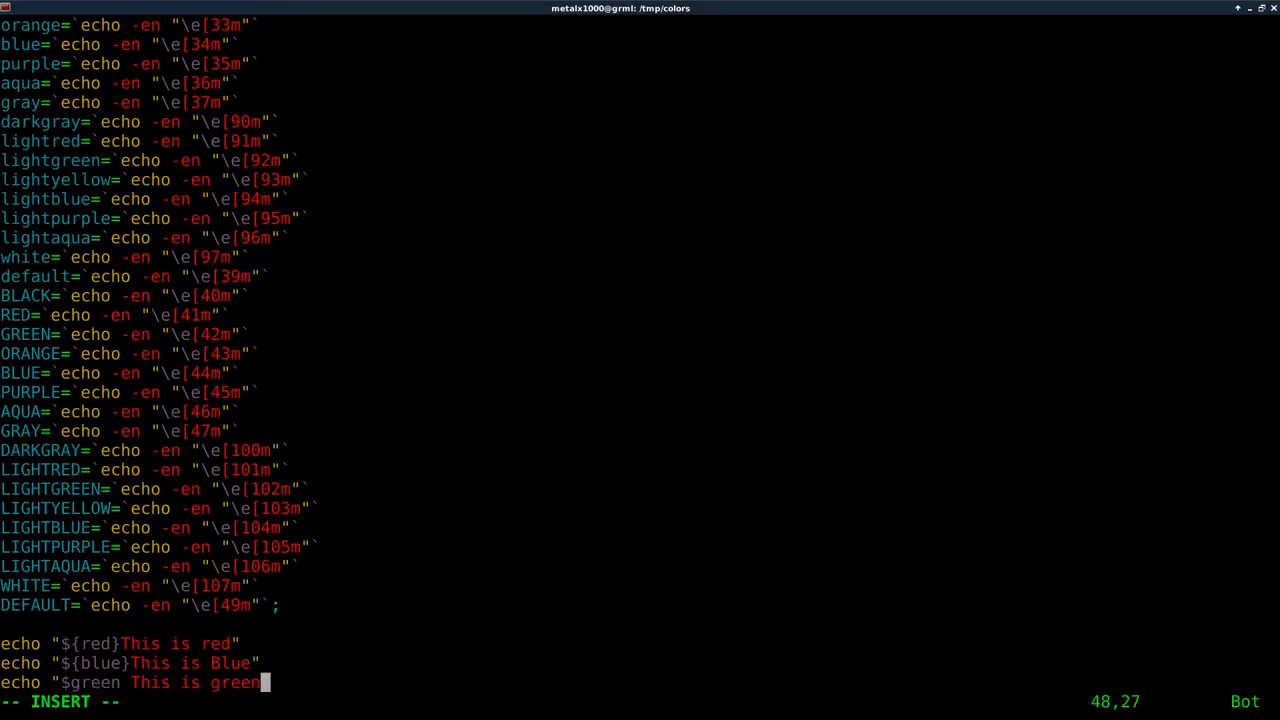
text(")
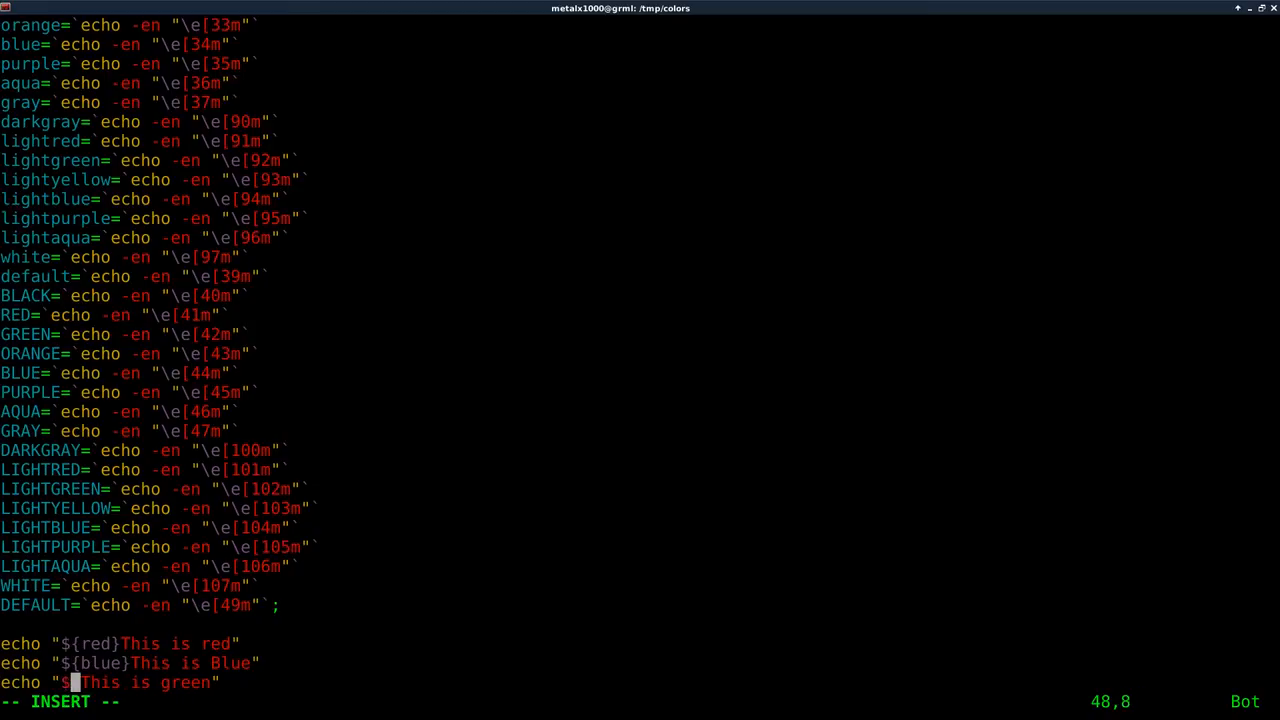
text(putple)
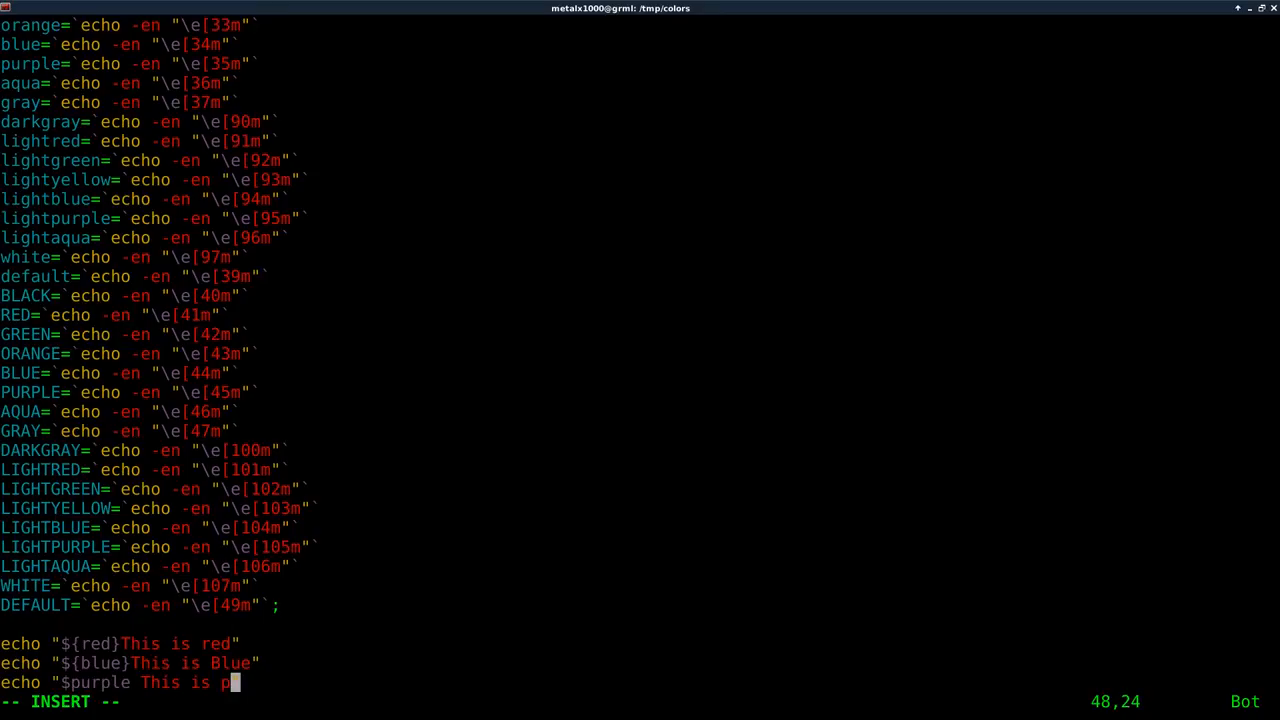
text(urple")
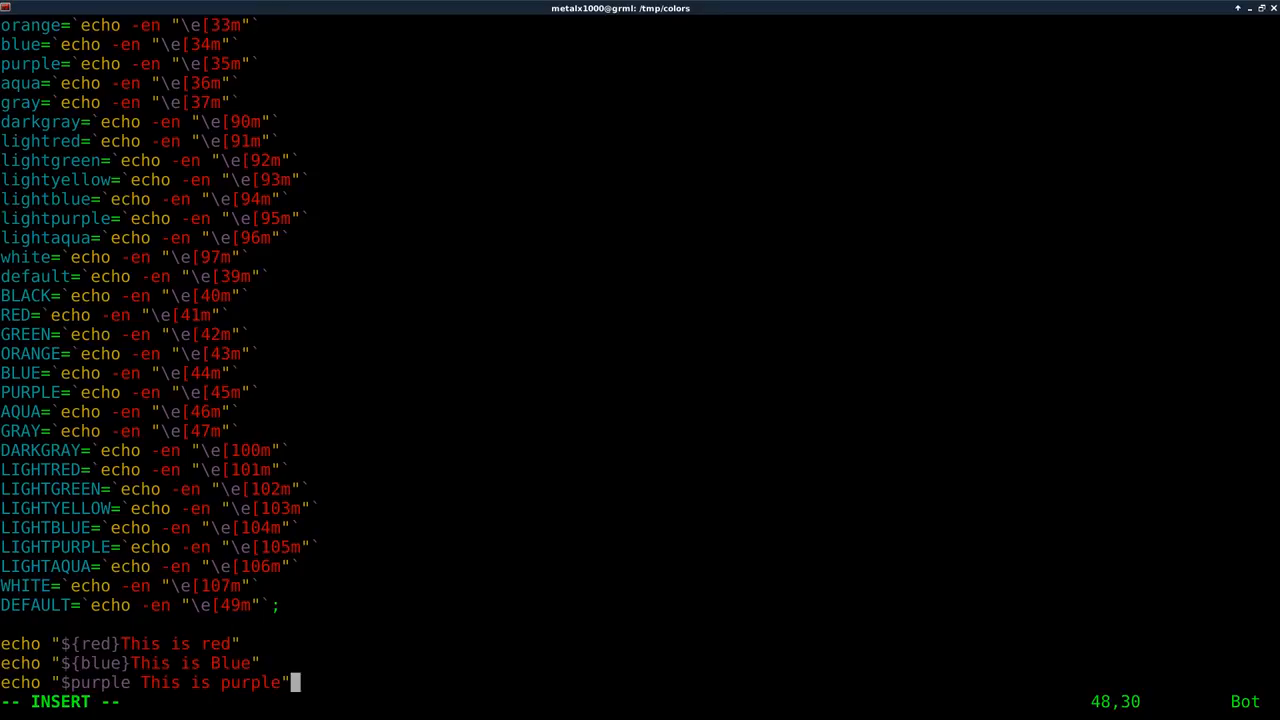
key(Return)
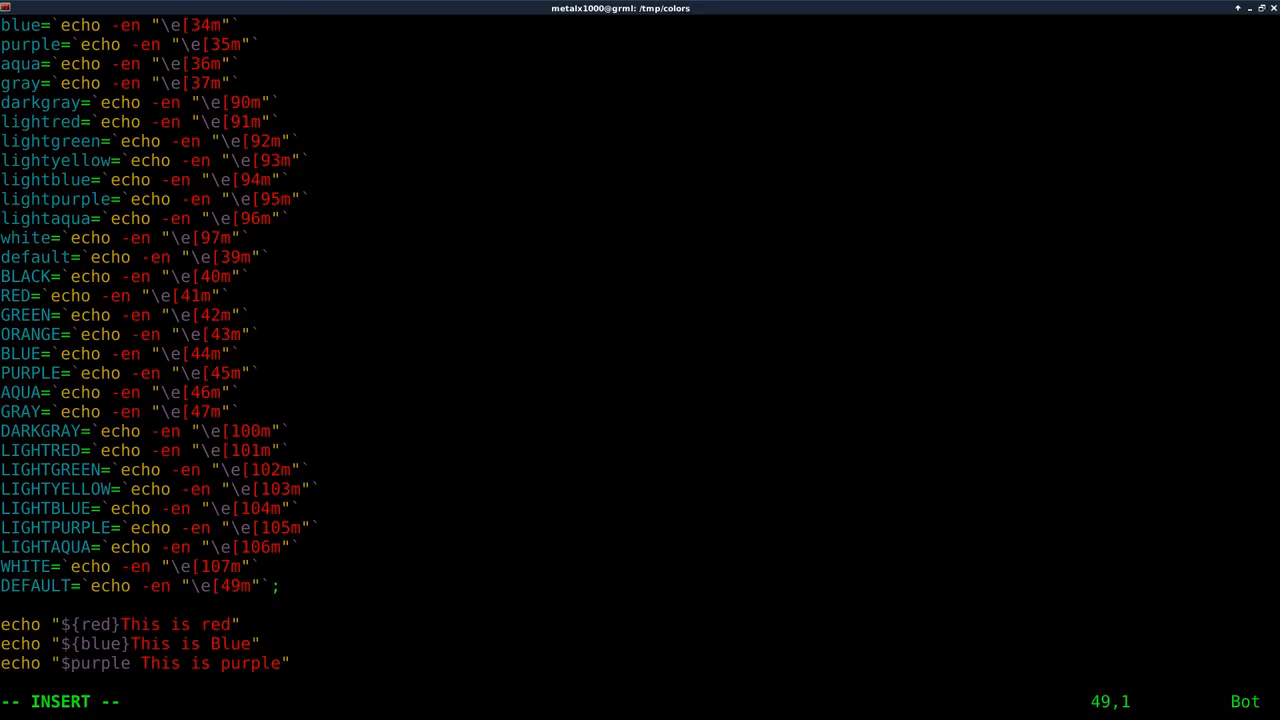
End the script with echo "$normal" to reset the colour, then save and quit Vim.
key(Return)
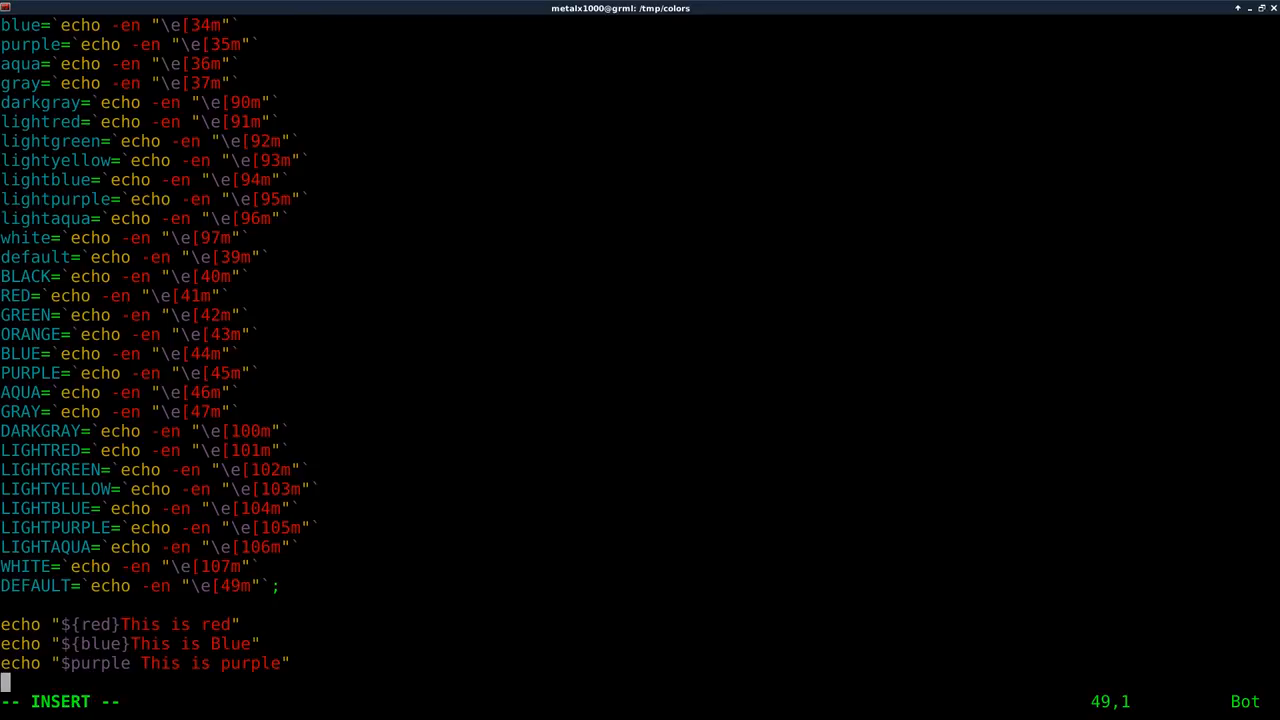
text(echo ")
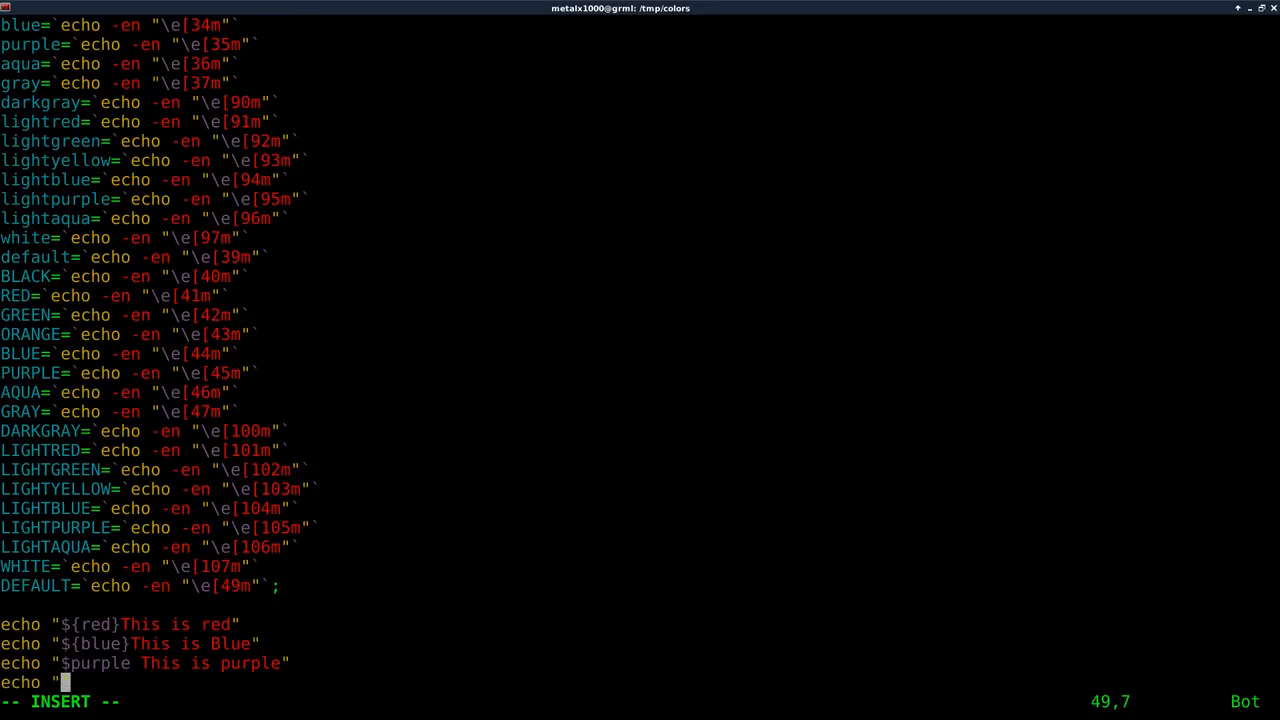
text($normal")
click(640, 702)
text(:wq)
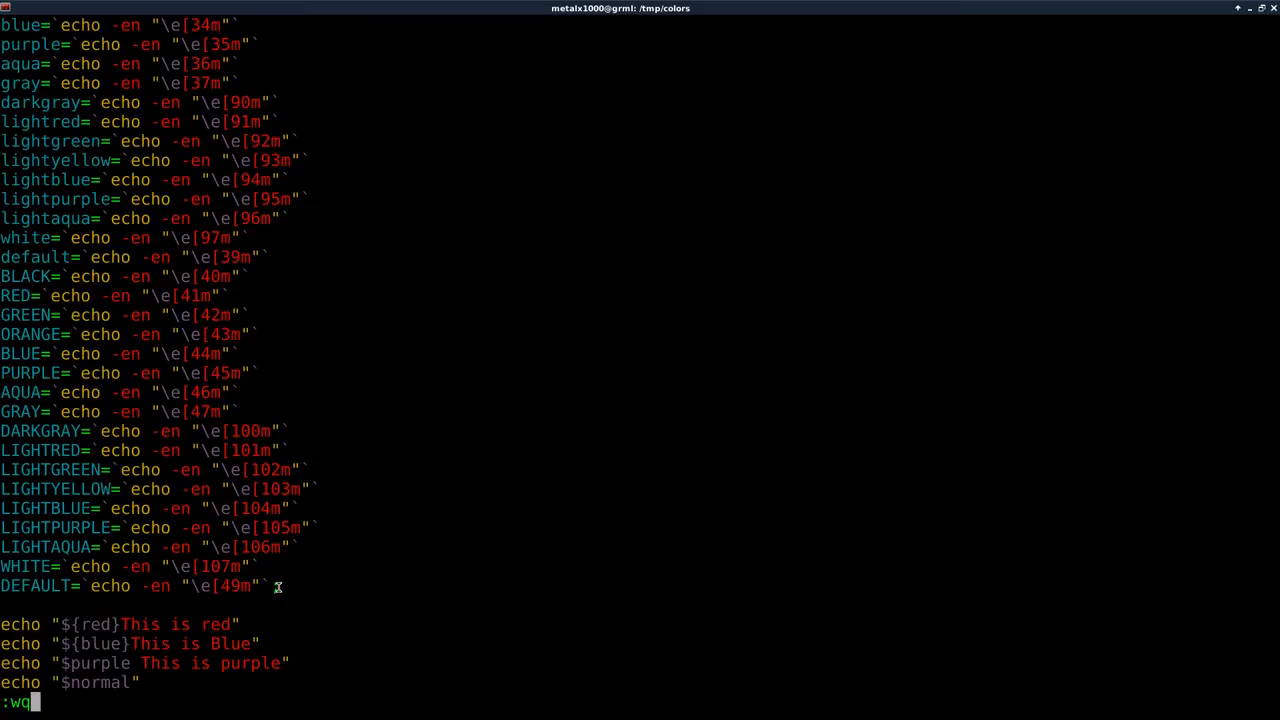
key(Return)
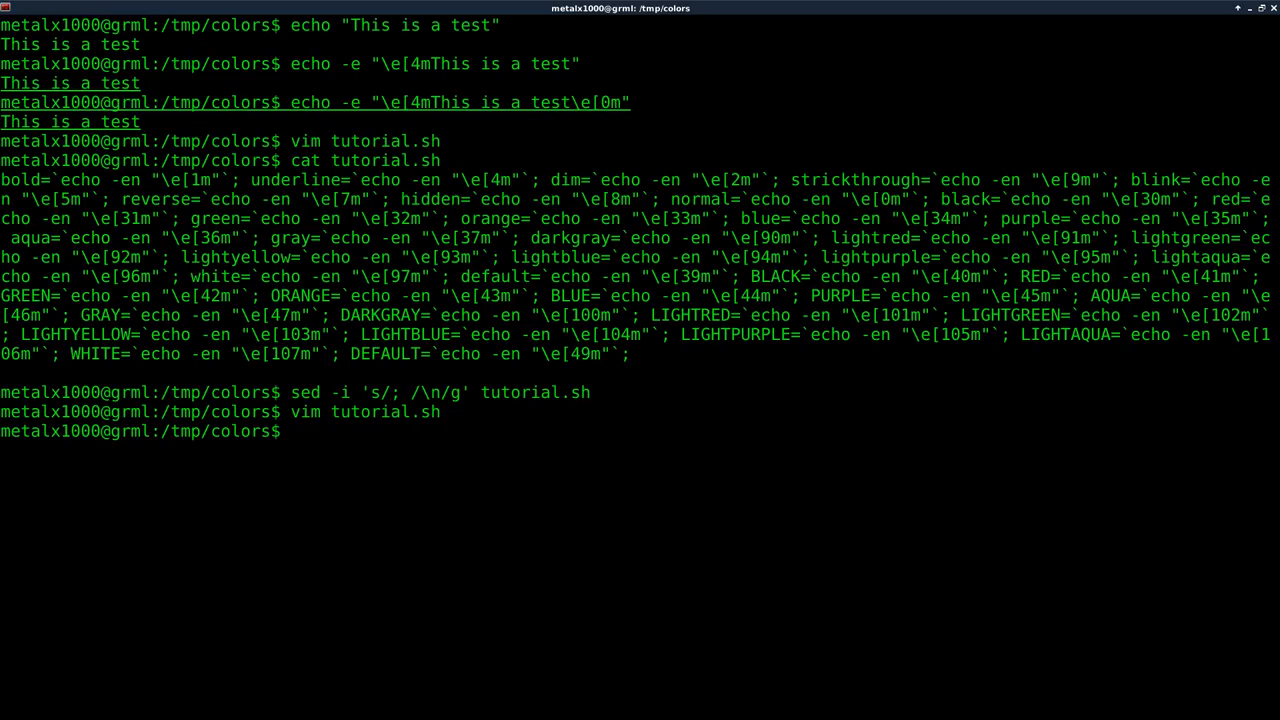
Make tutorial.sh executable with chmod +x and run ./tutorial.sh to print the coloured lines.
text(chmod +x)
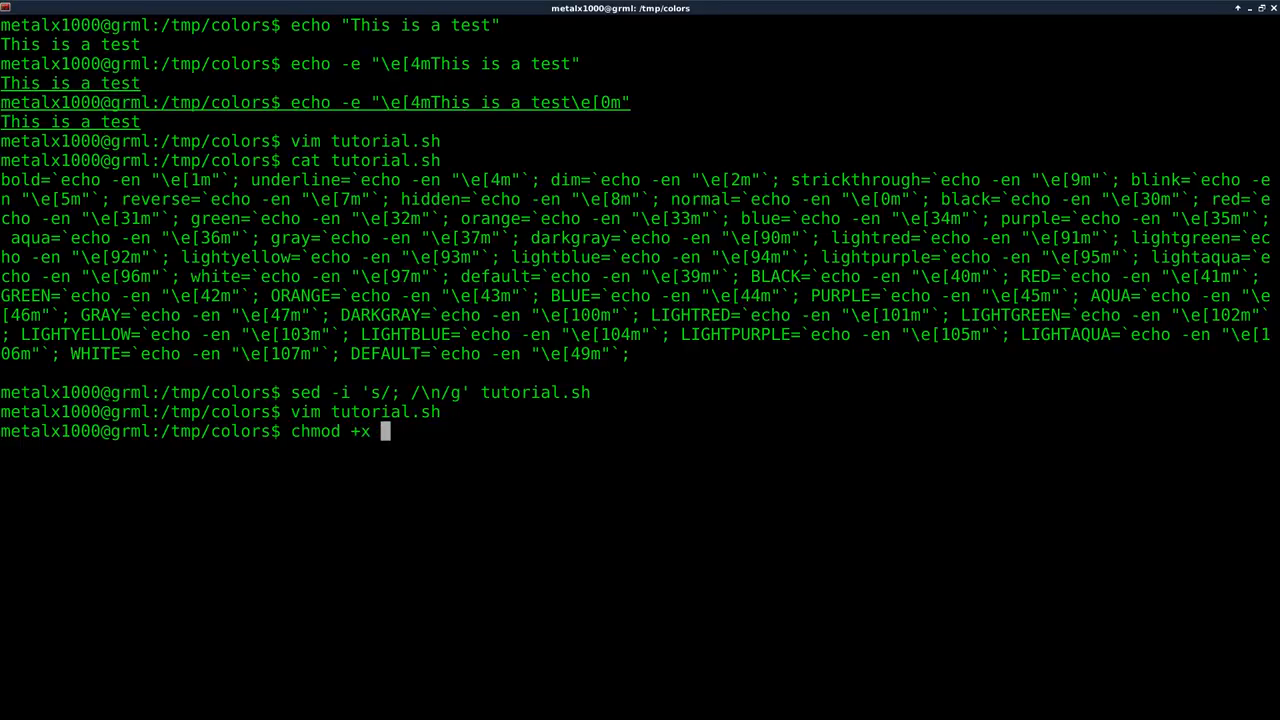
text(tutorial.sh)
text(./t)
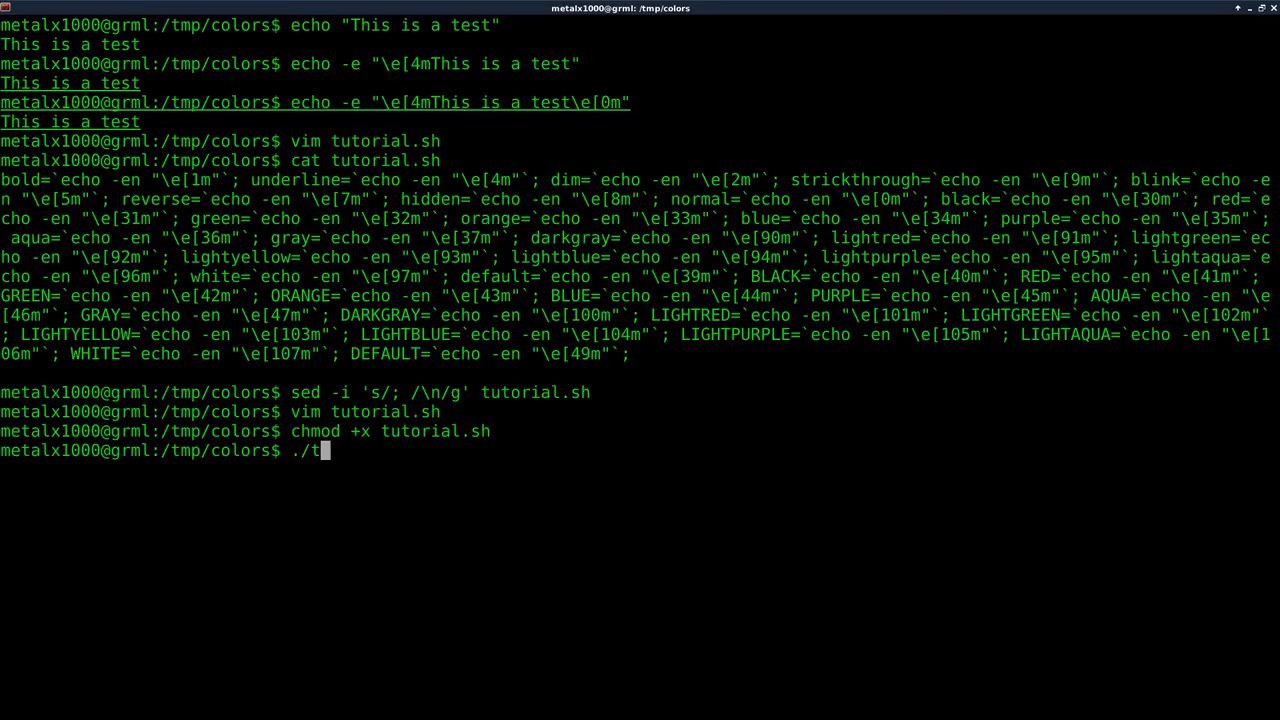
text(utorial.sh)
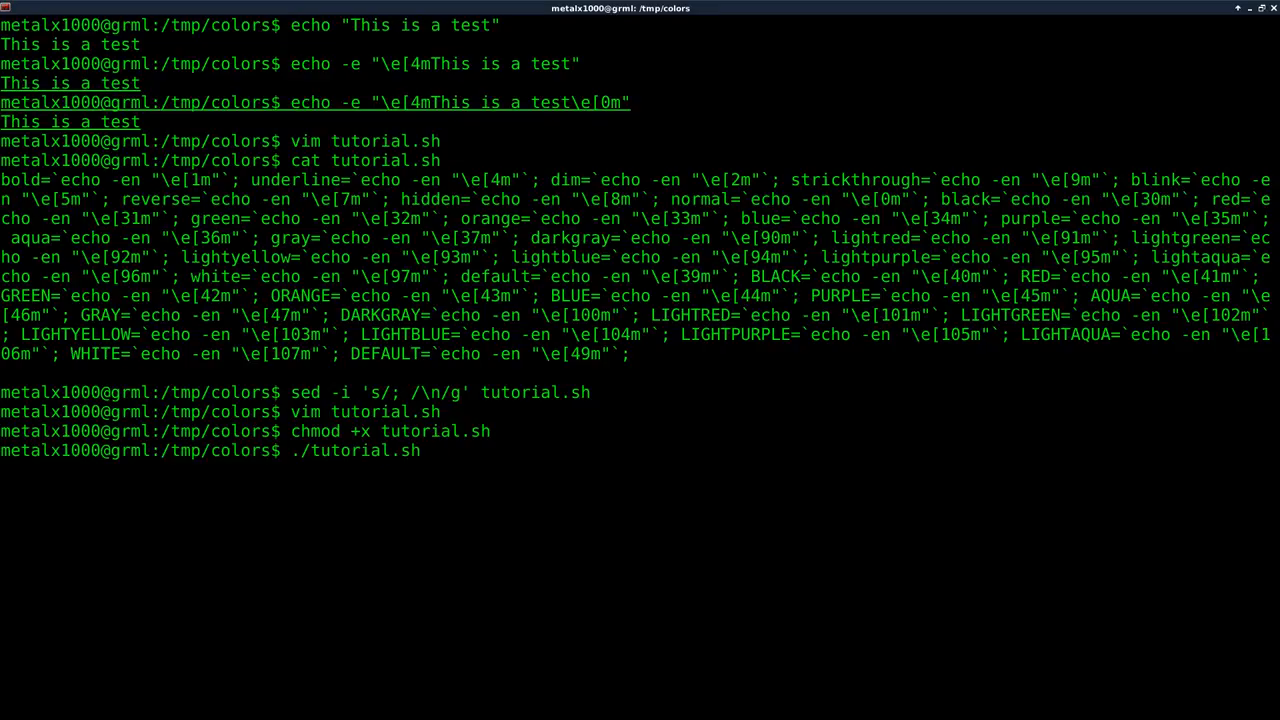
key(Return)
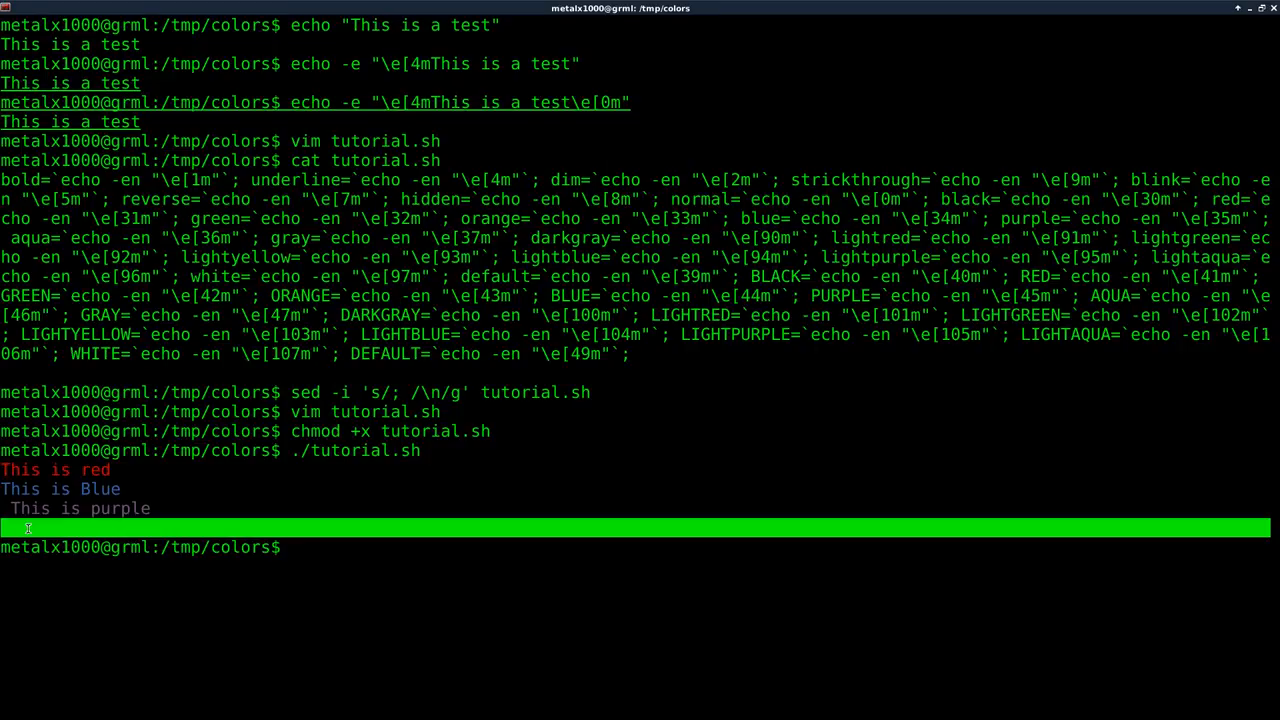
text(./tutorial.sh)
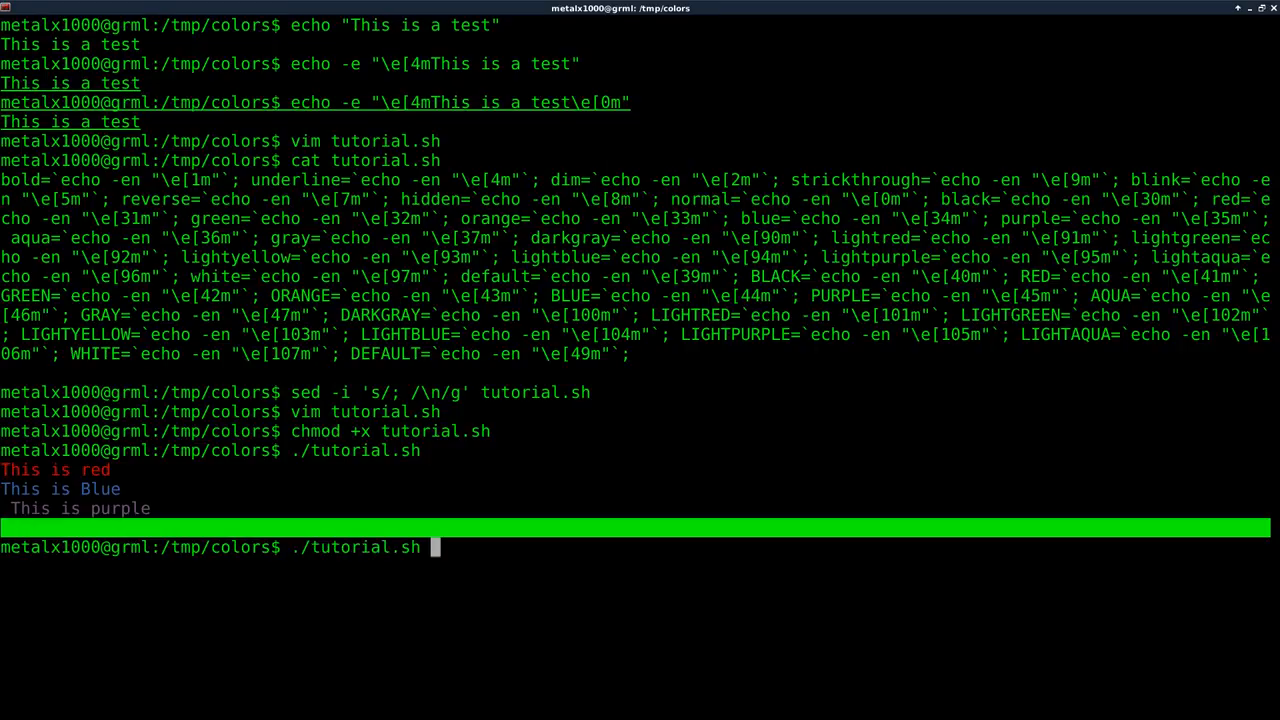
key(Up)
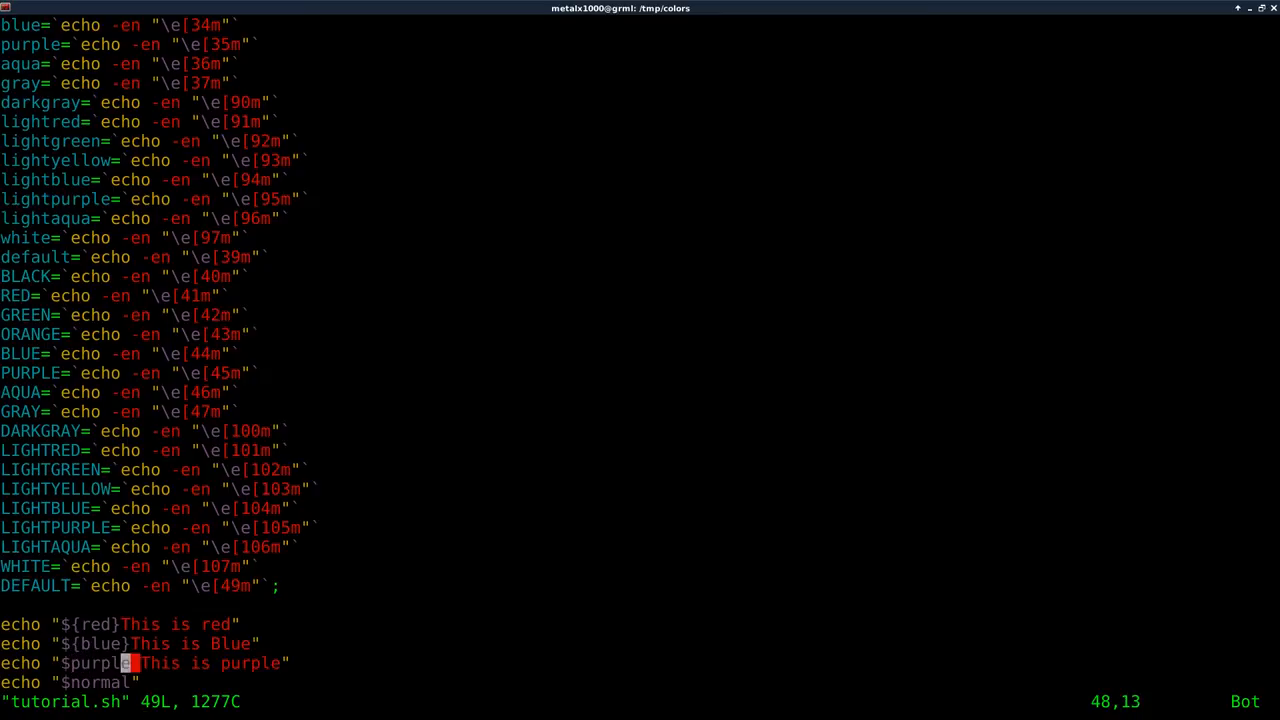
Change $purple to ${purple} and make the $normal reset echo use -n.
key(i)
text({)
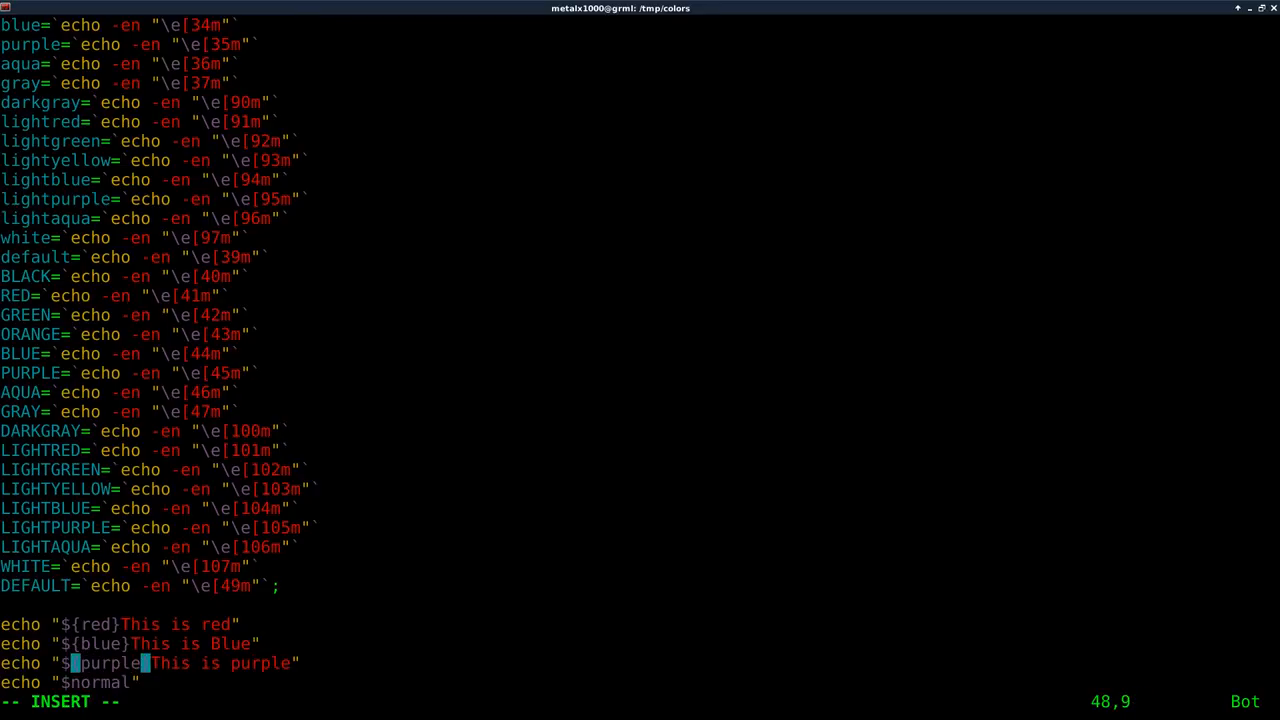
key(Down)
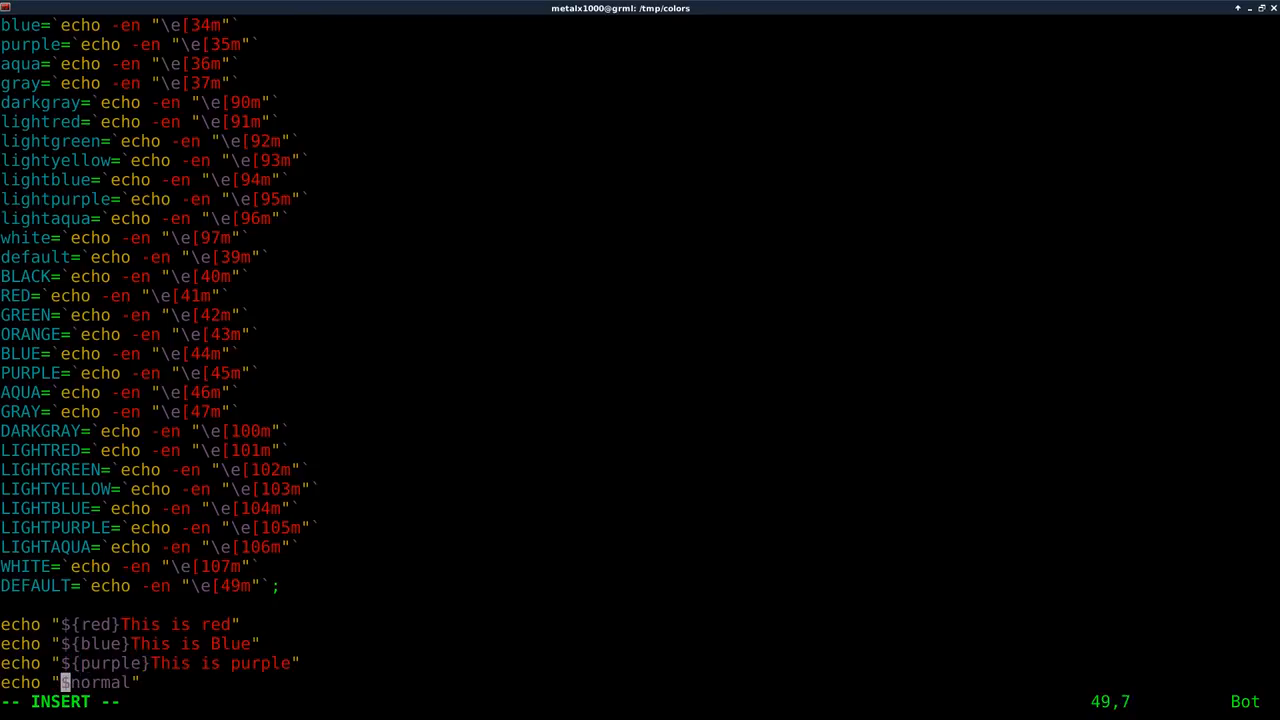
text(-n)
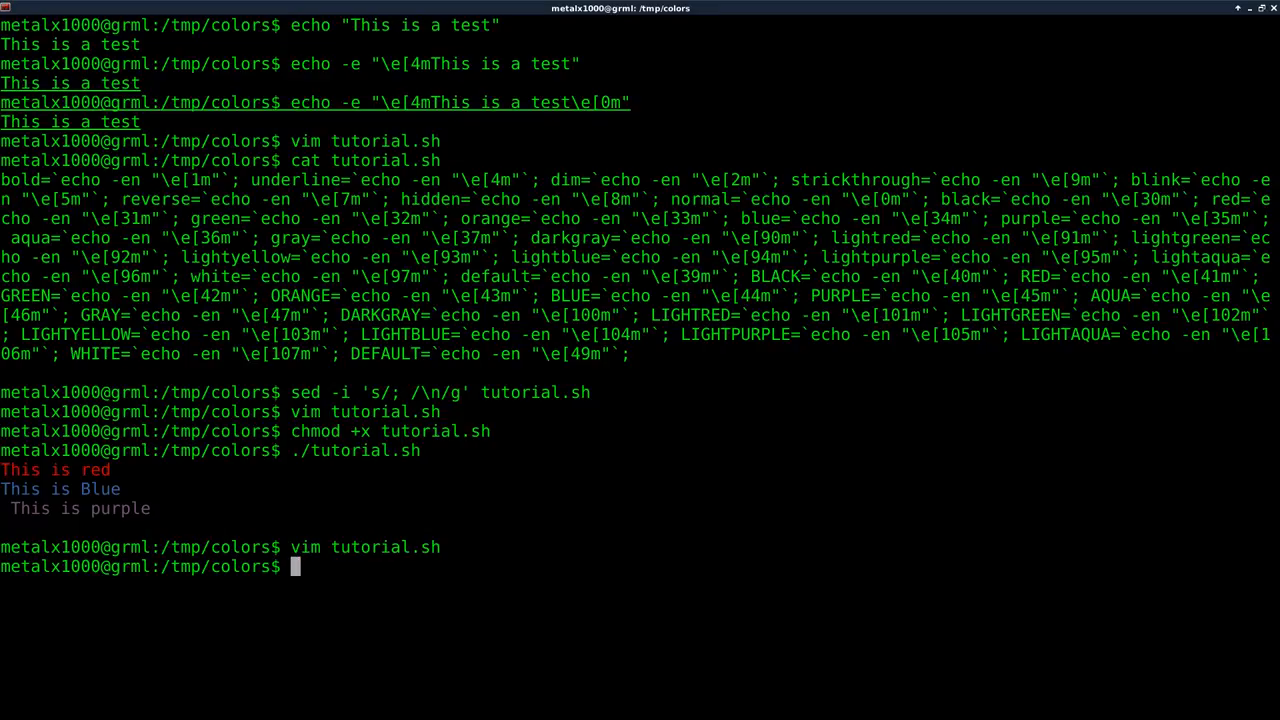
Save, rerun ./tutorial.sh to print red, blue and purple cleanly, and reopen it in vim.
text(./tutorial.sh)
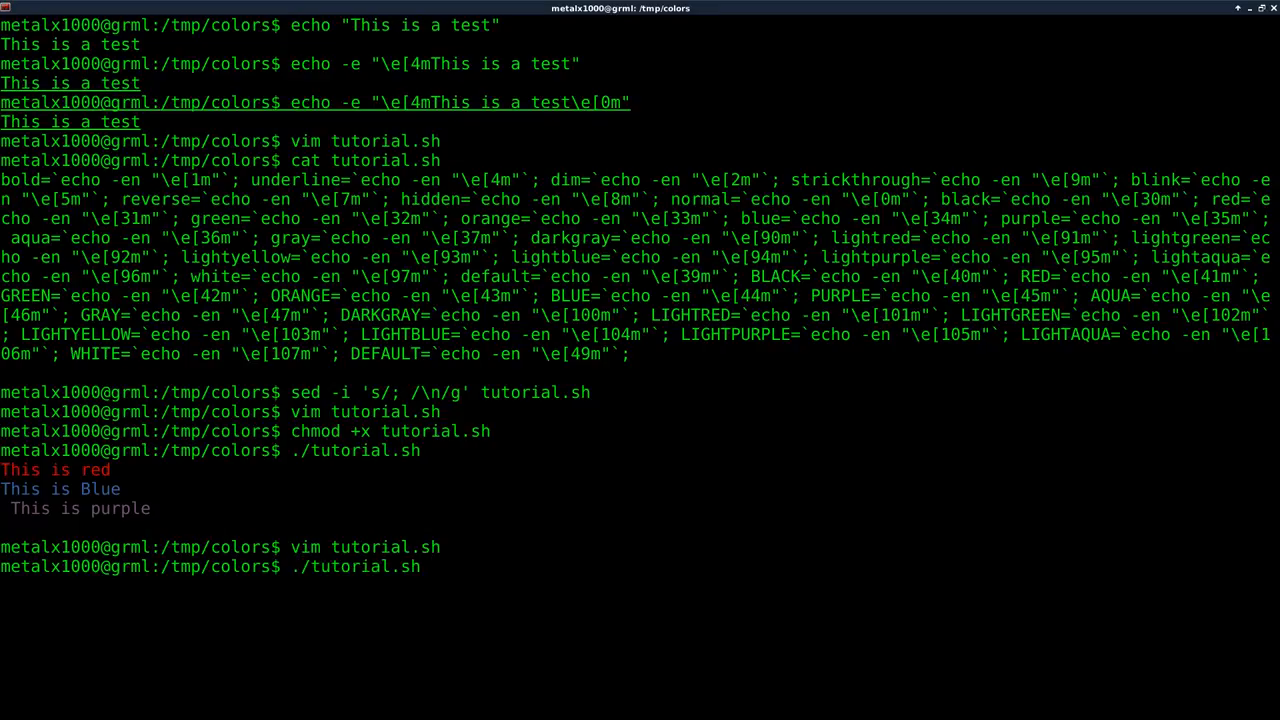
key(Return)
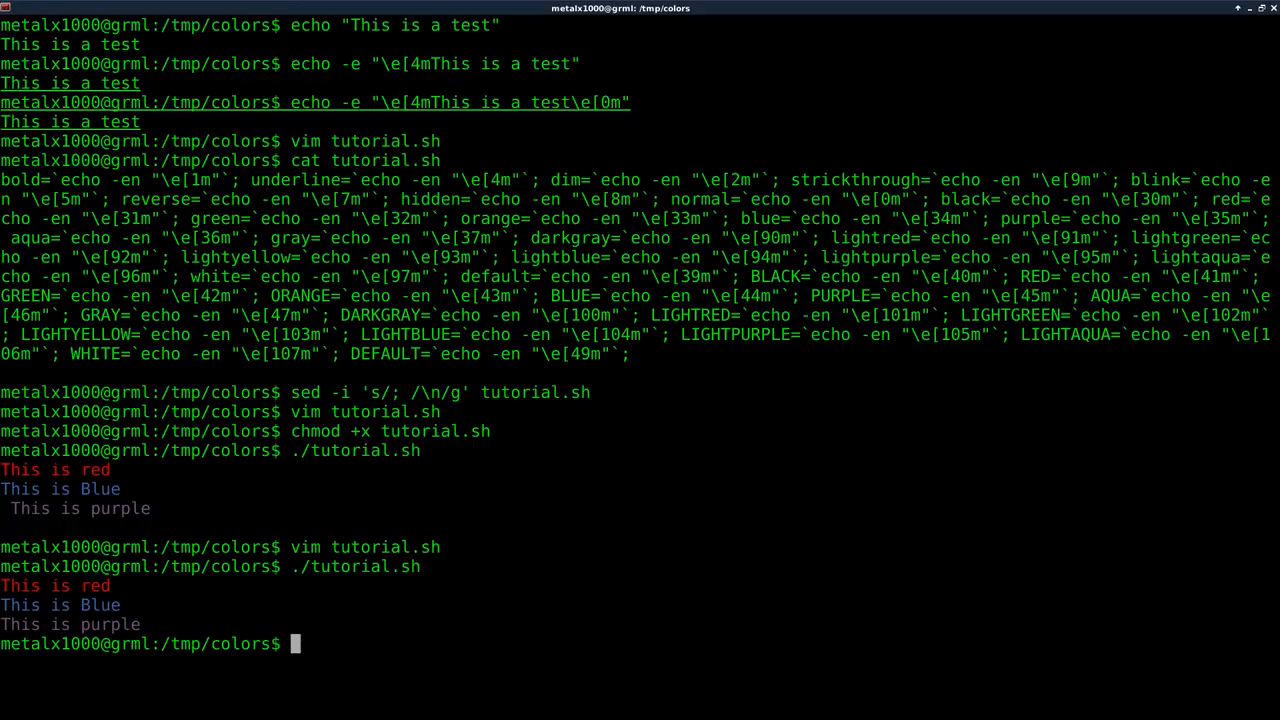
text(vim tutorial.sh)
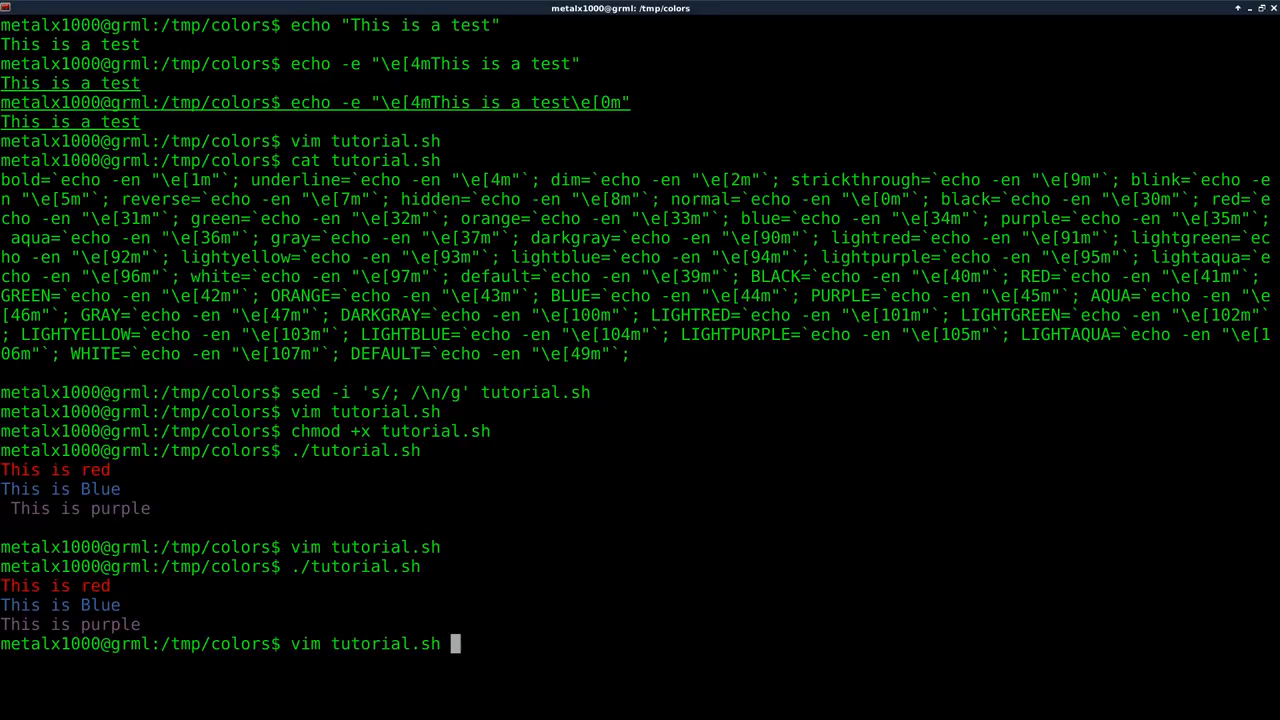
Add ${underline} after ${purple} on the purple echo line and save the file.
key(Return)
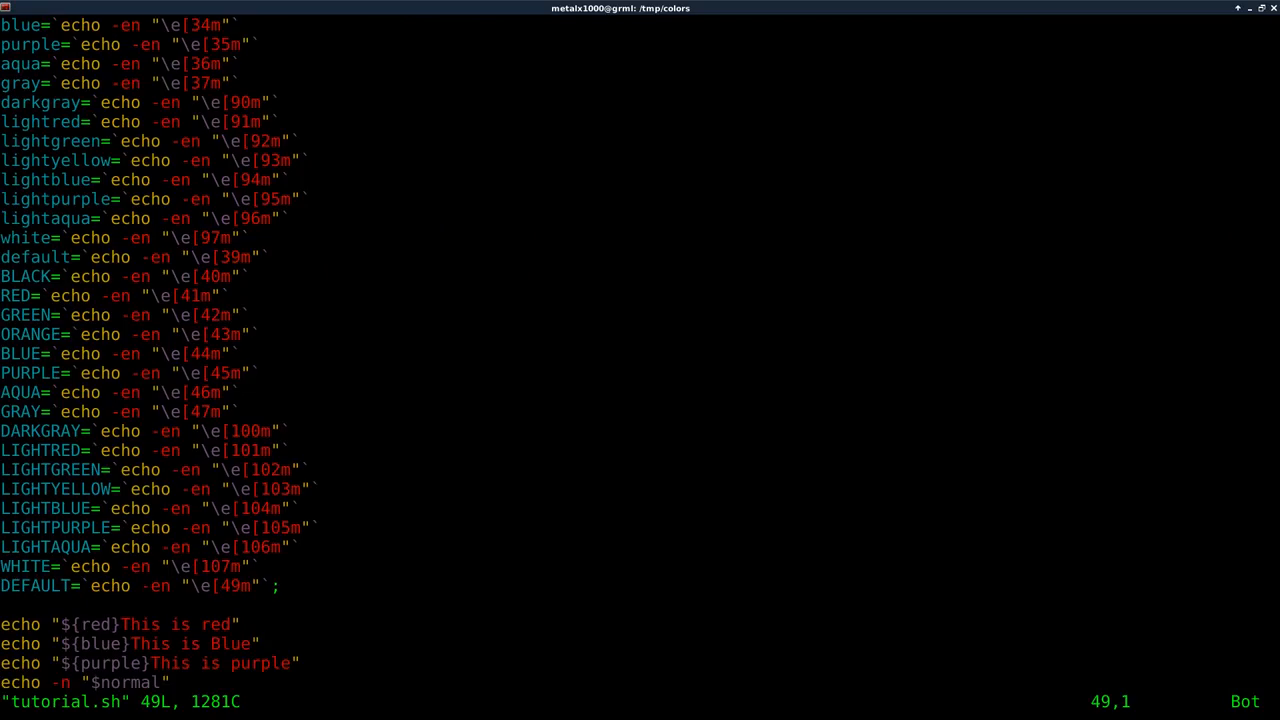
key(i)
text(}${)
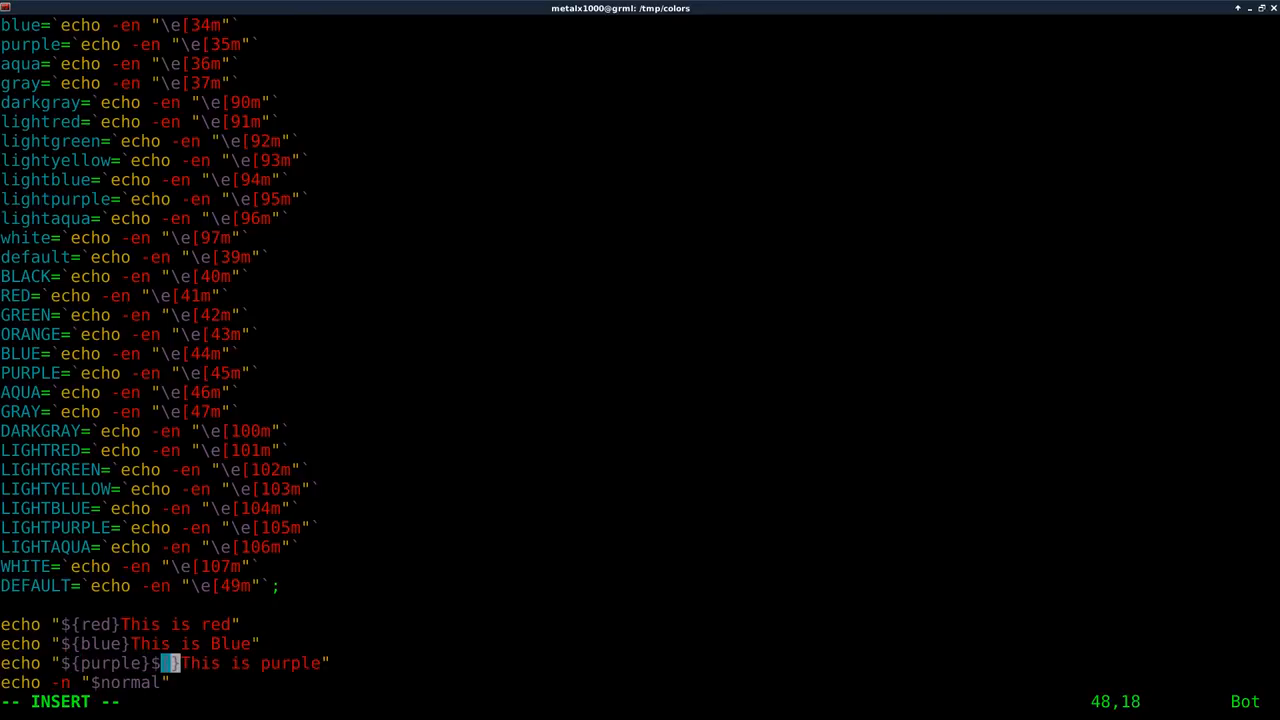
text(underl)
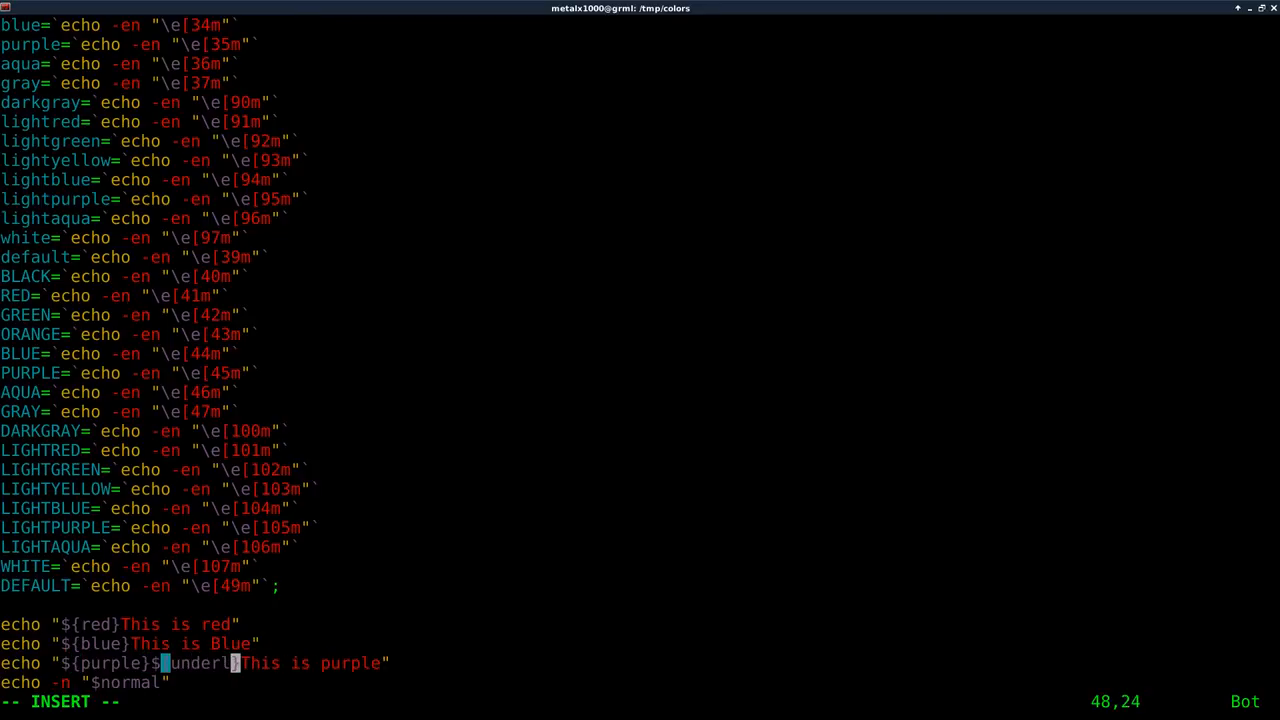
text(ine)
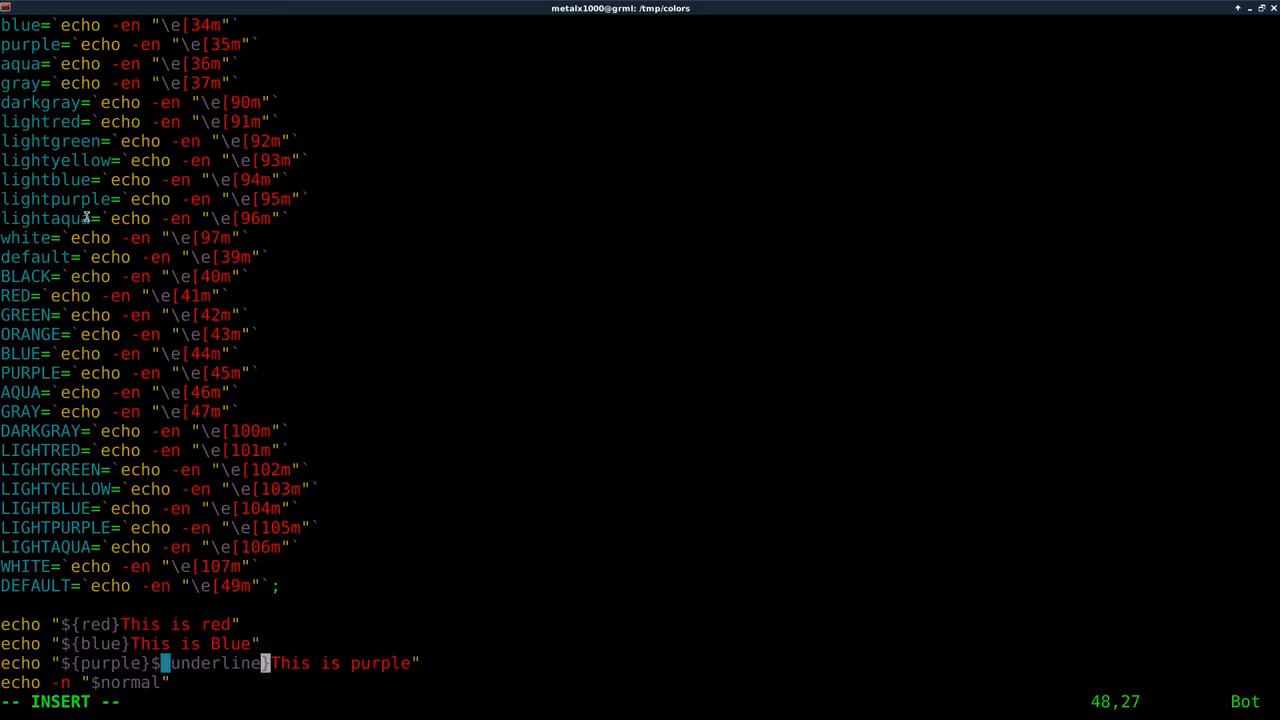
key(gg)
text(./tutorial.sh)
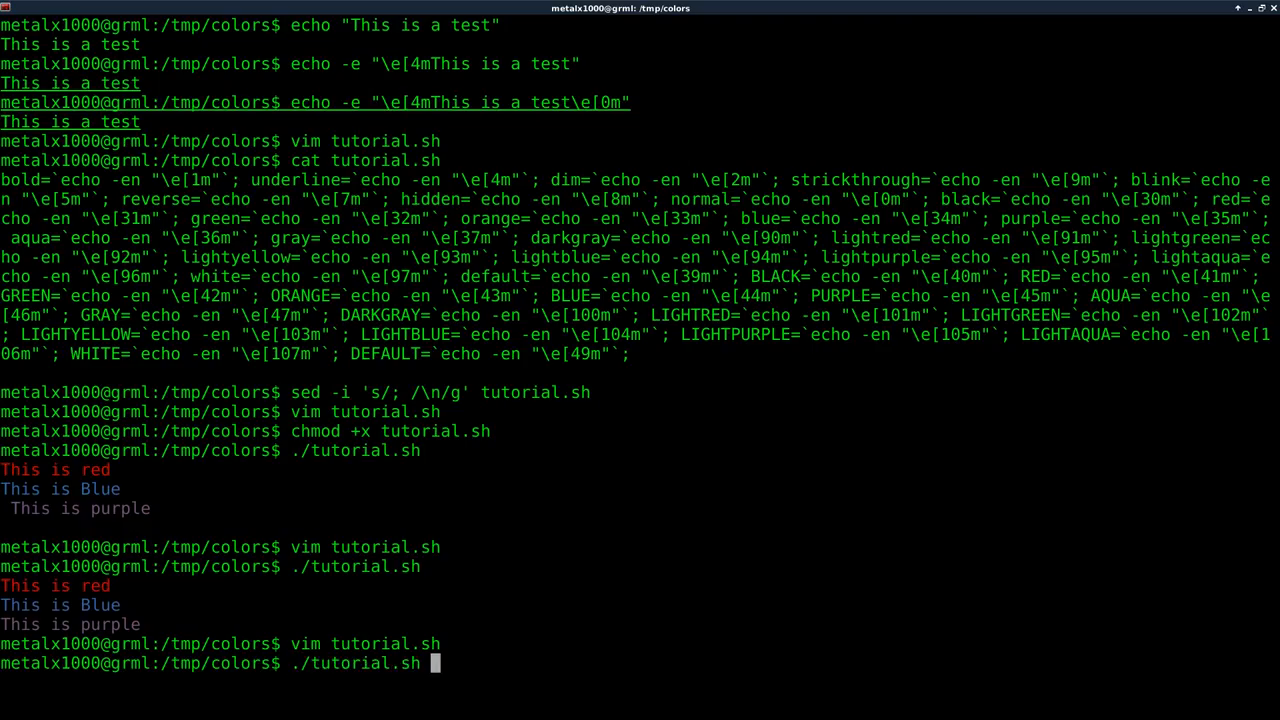
Rerun tutorial.sh showing purple underlined, then add an echo "Another line" above the reset line.
key(Return)
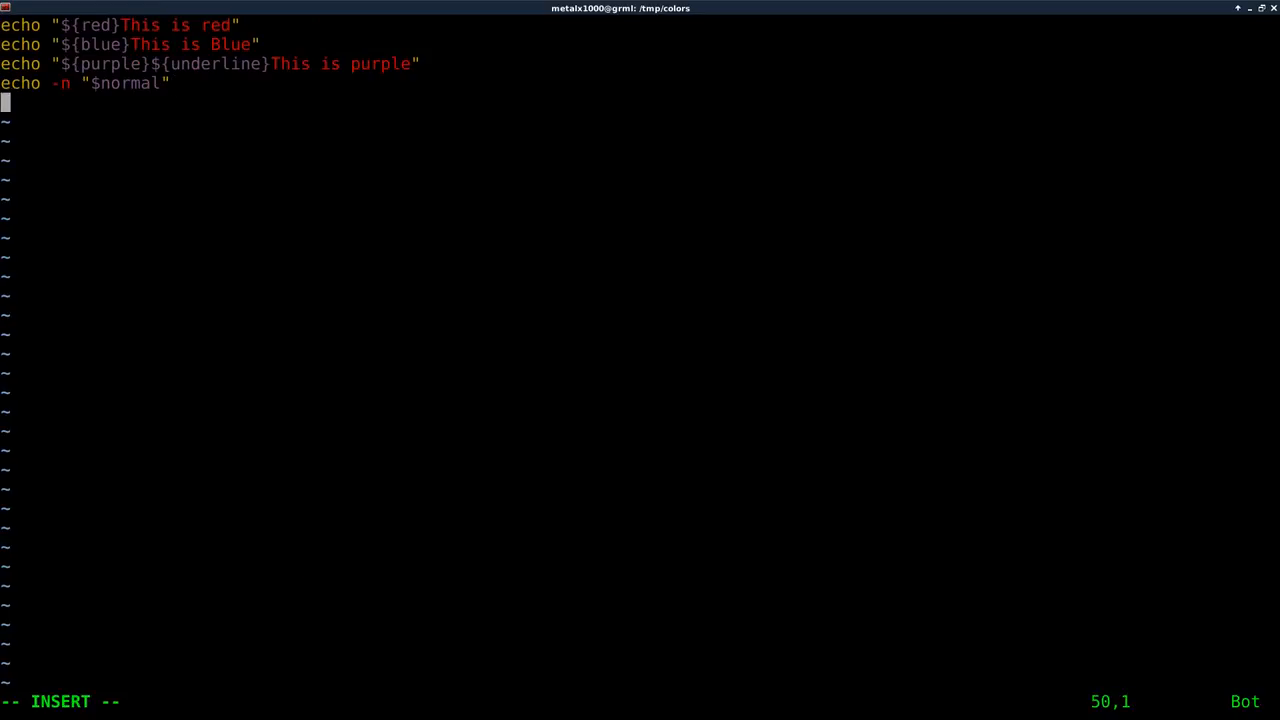
key(Return)
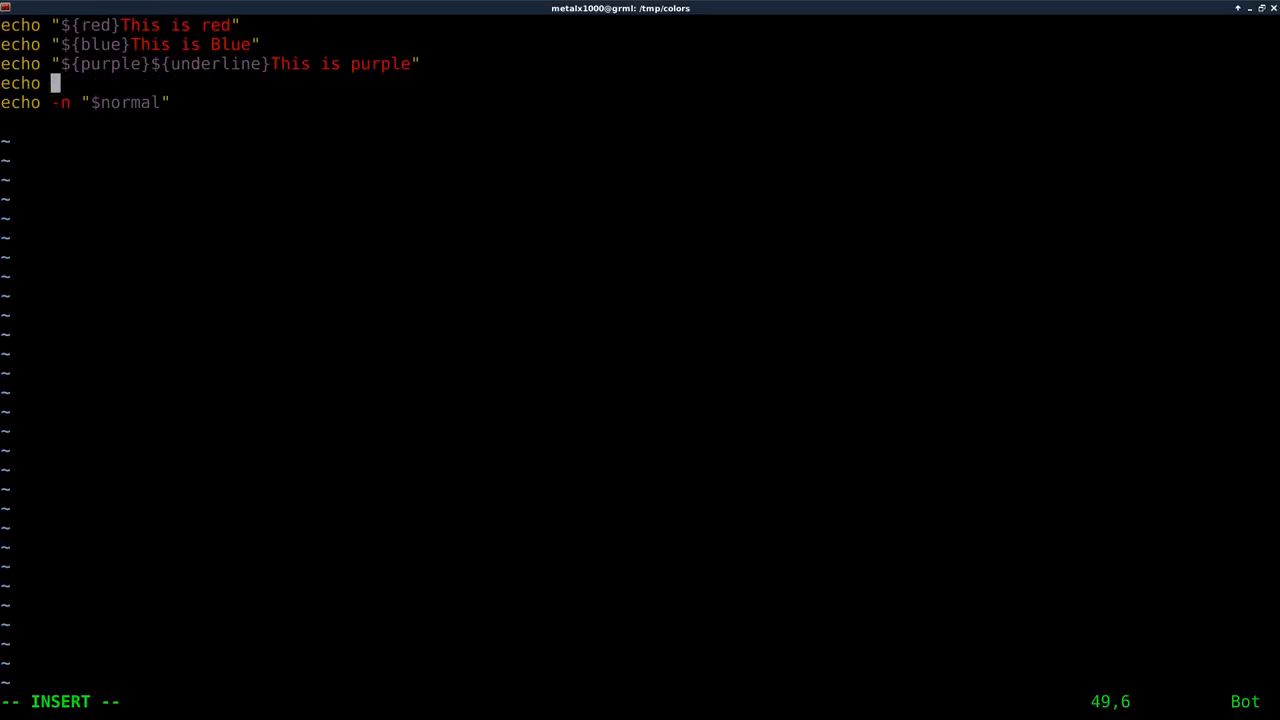
text(")
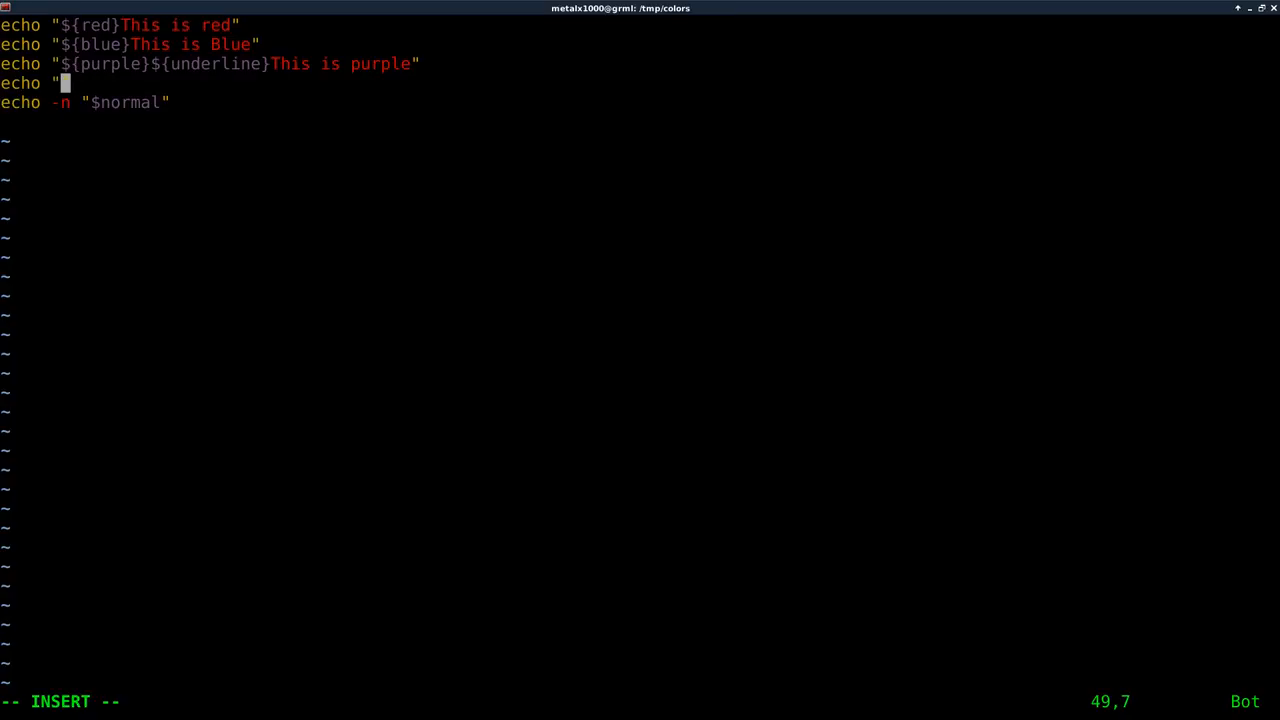
text(Another line)
text(./tutorial.sh)
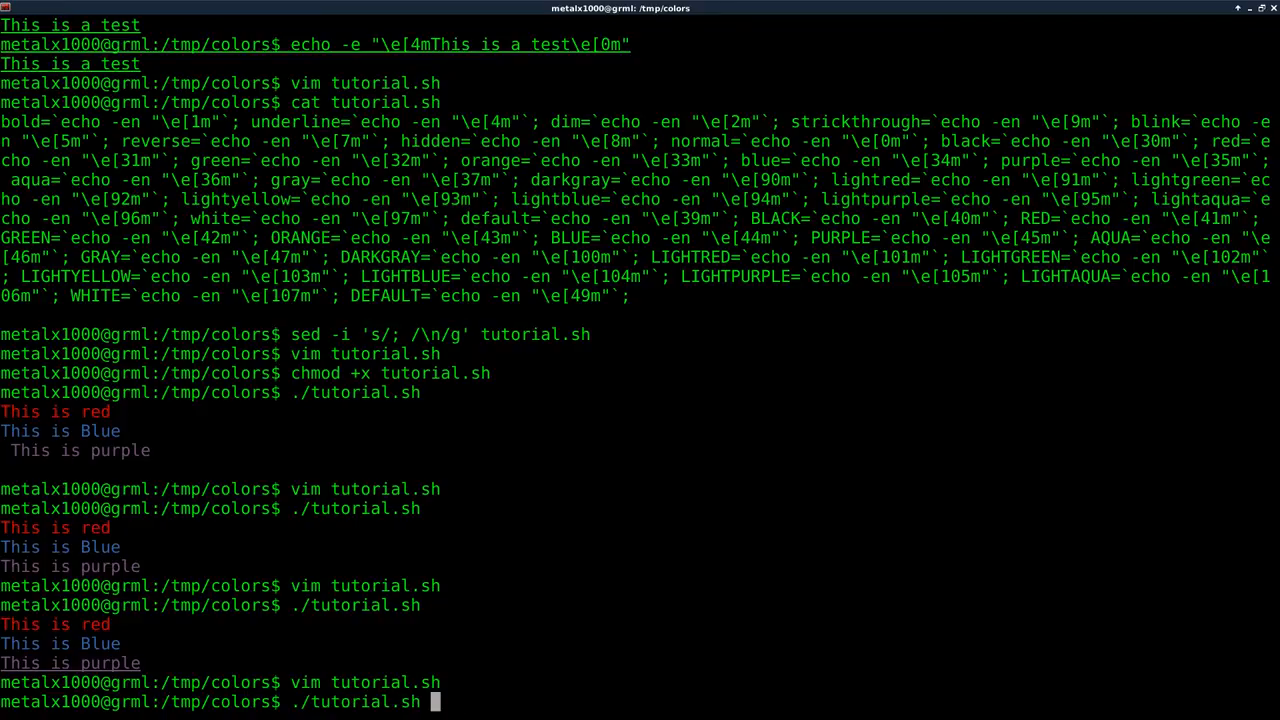
key(Return)
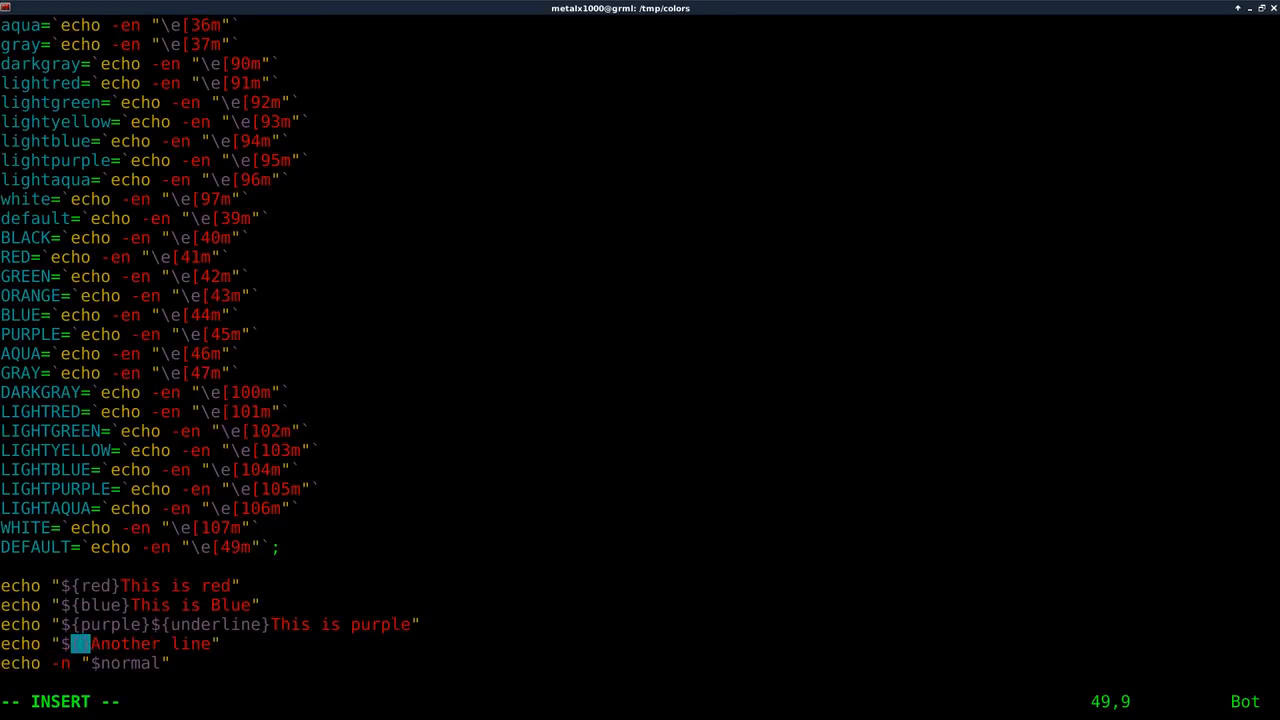
Give Another line a ${gray} colour and insert a ${normal} reset before it.
text(gray)
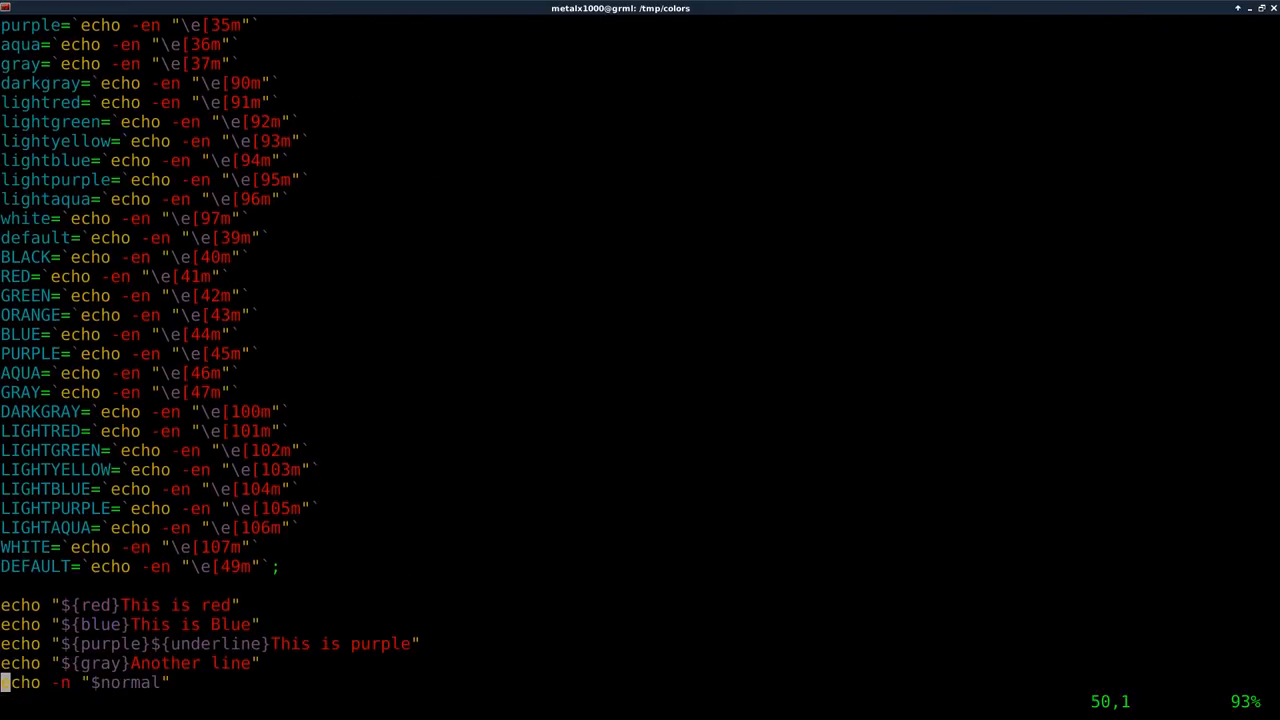
scroll(down, 3)
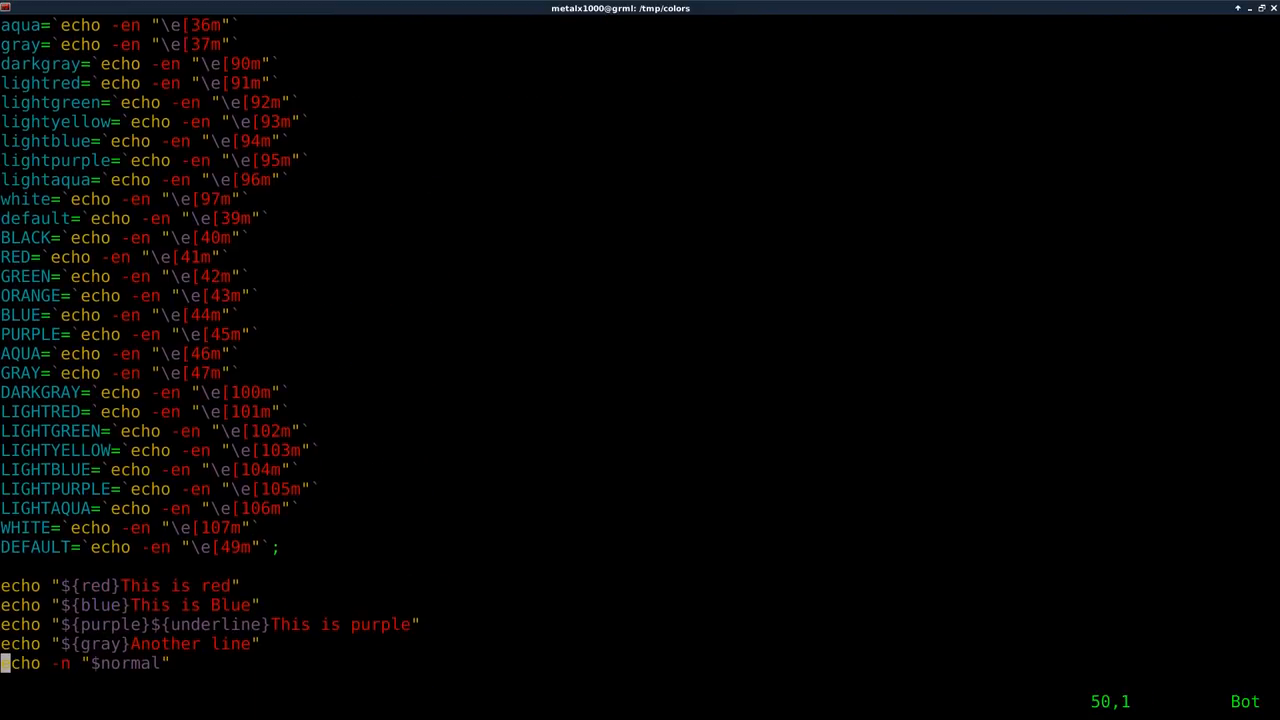
key(Up)
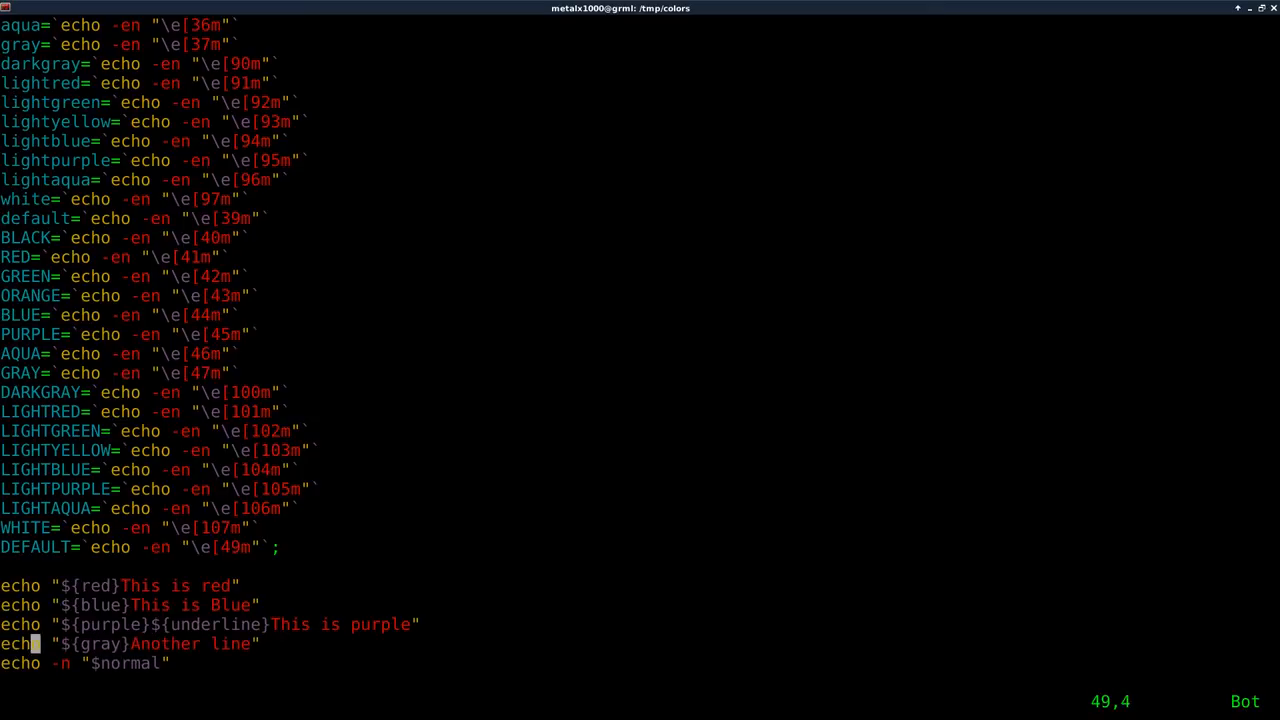
key(i)
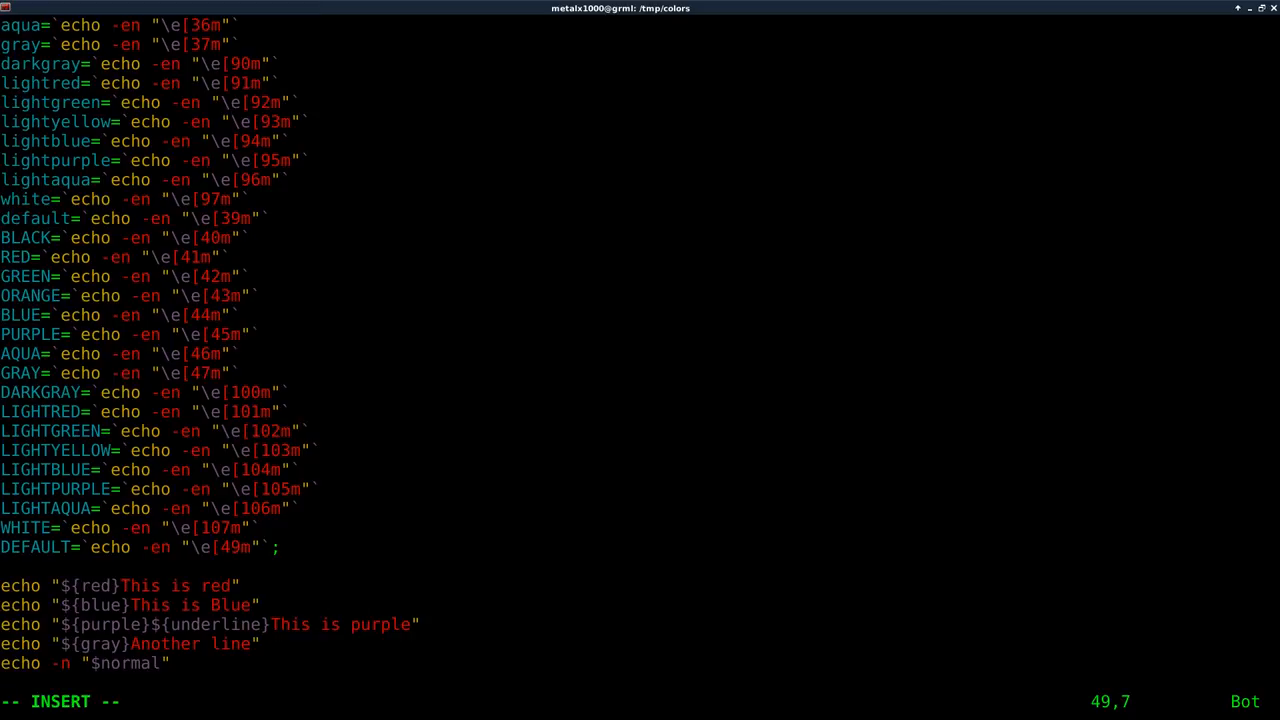
text($normal})
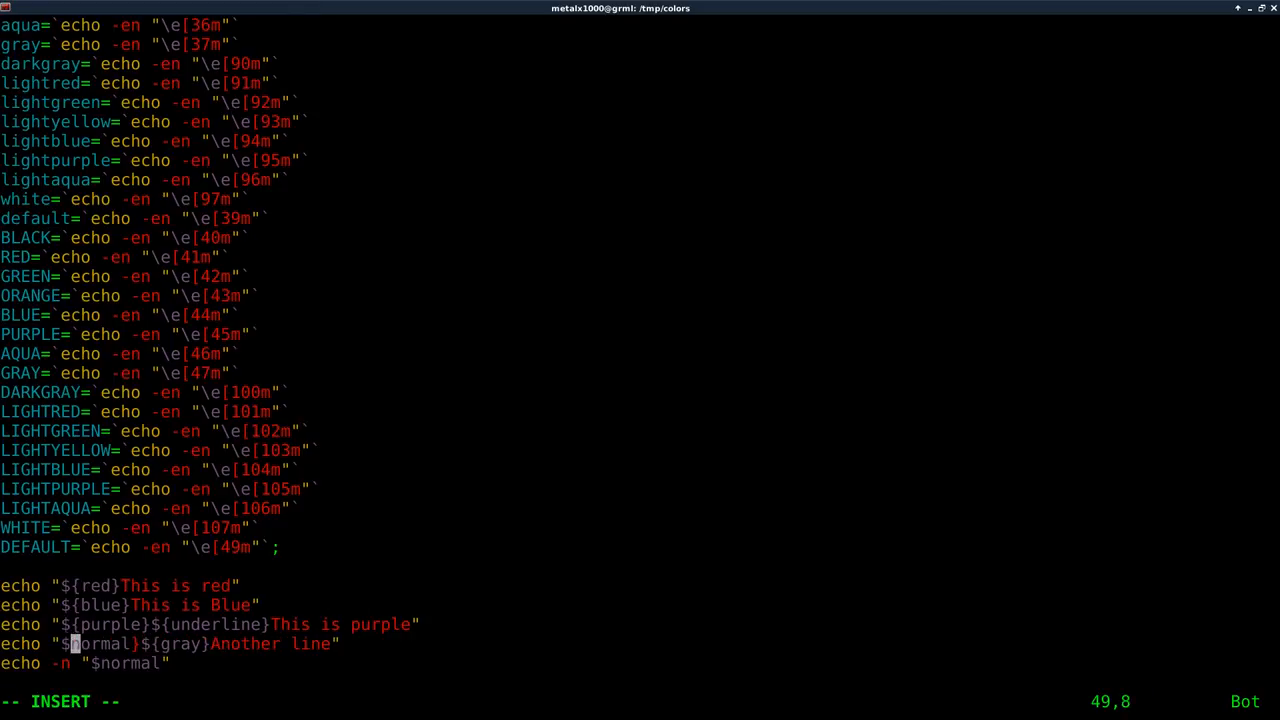
Finish inserting ${normal} so Another line prints plain gray without the purple underline.
key(Right)
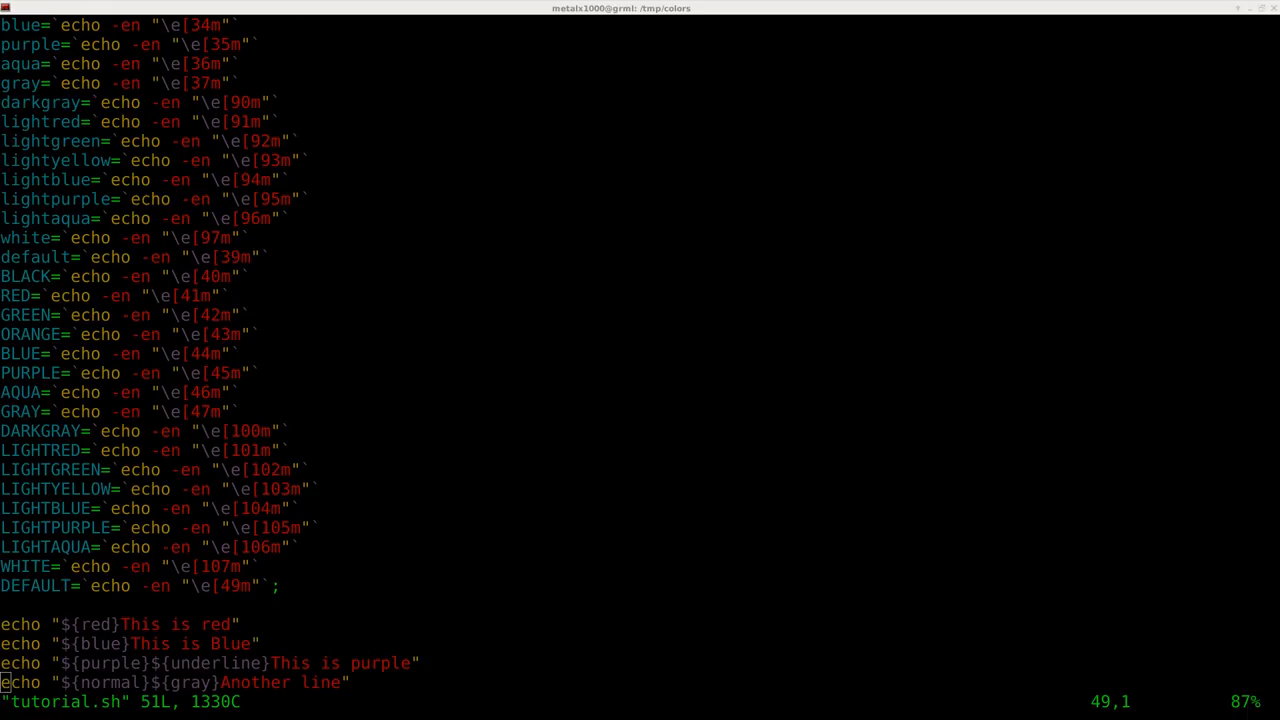
mouse_move(688, 212)
text(vim)
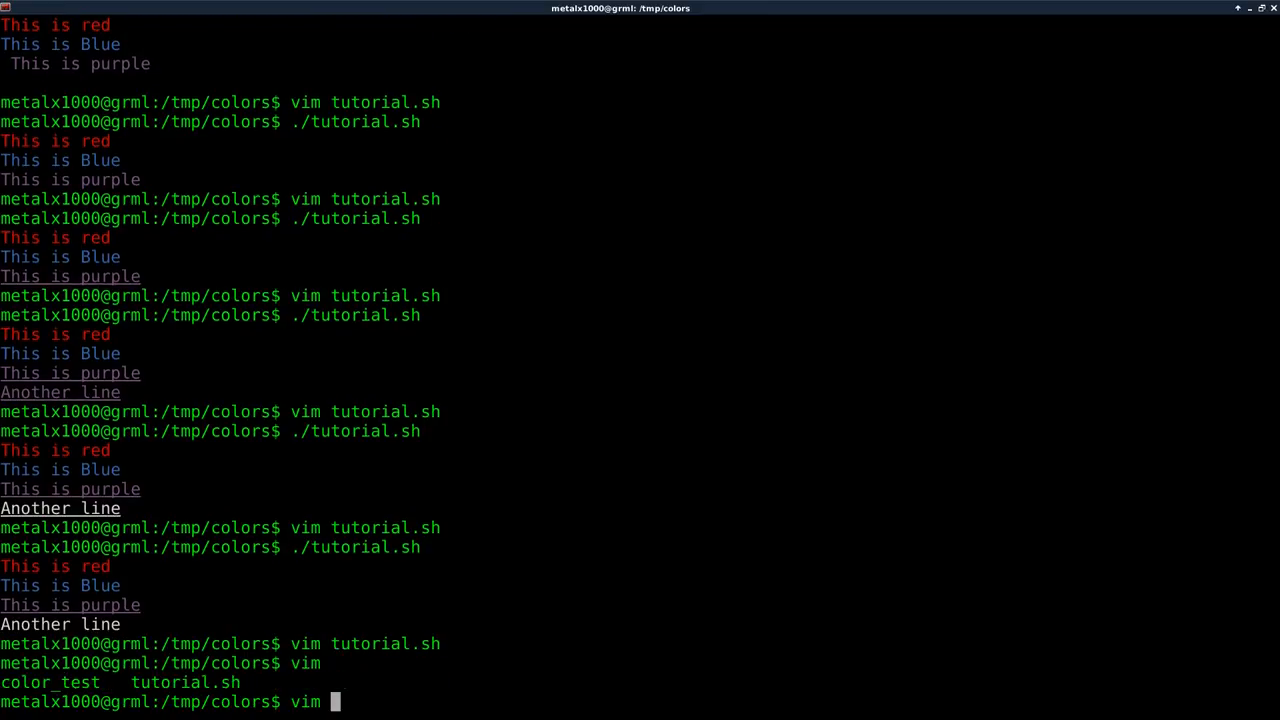
Open the color_test example in vim and scroll through its formatting variables.
text(color_test)
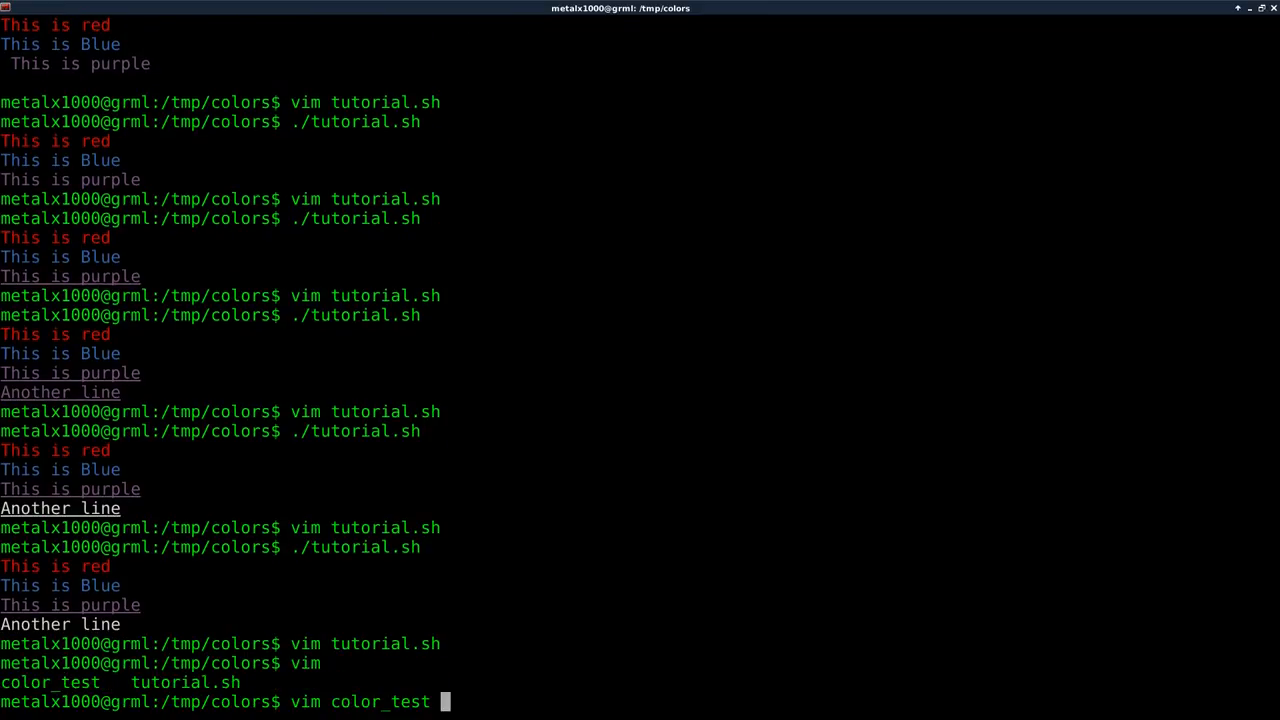
key(Return)
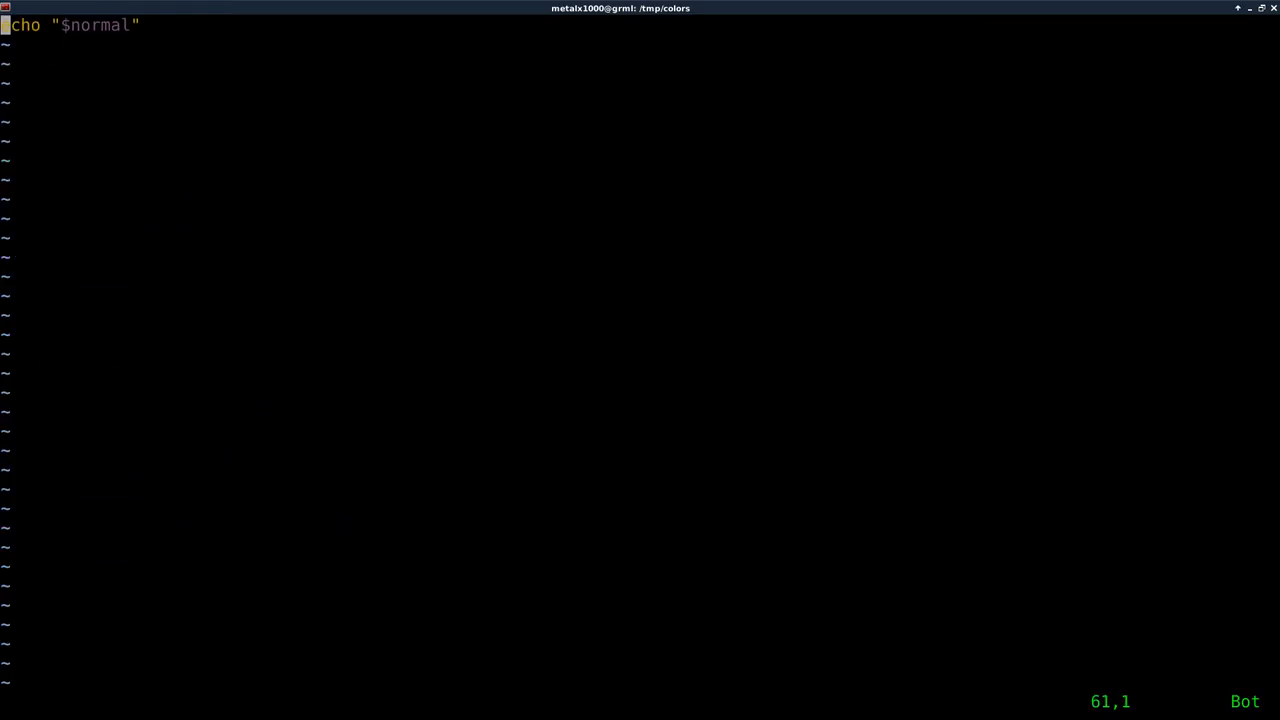
scroll(up, 3)
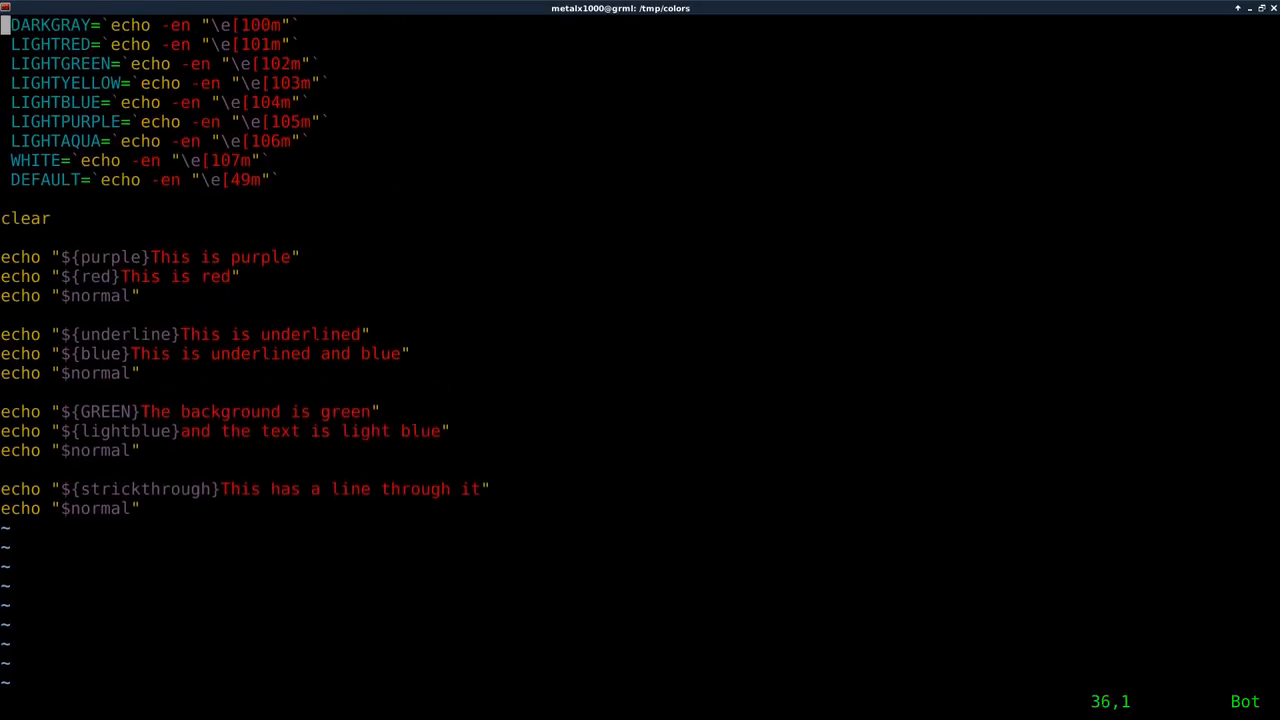
scroll(down, 3)
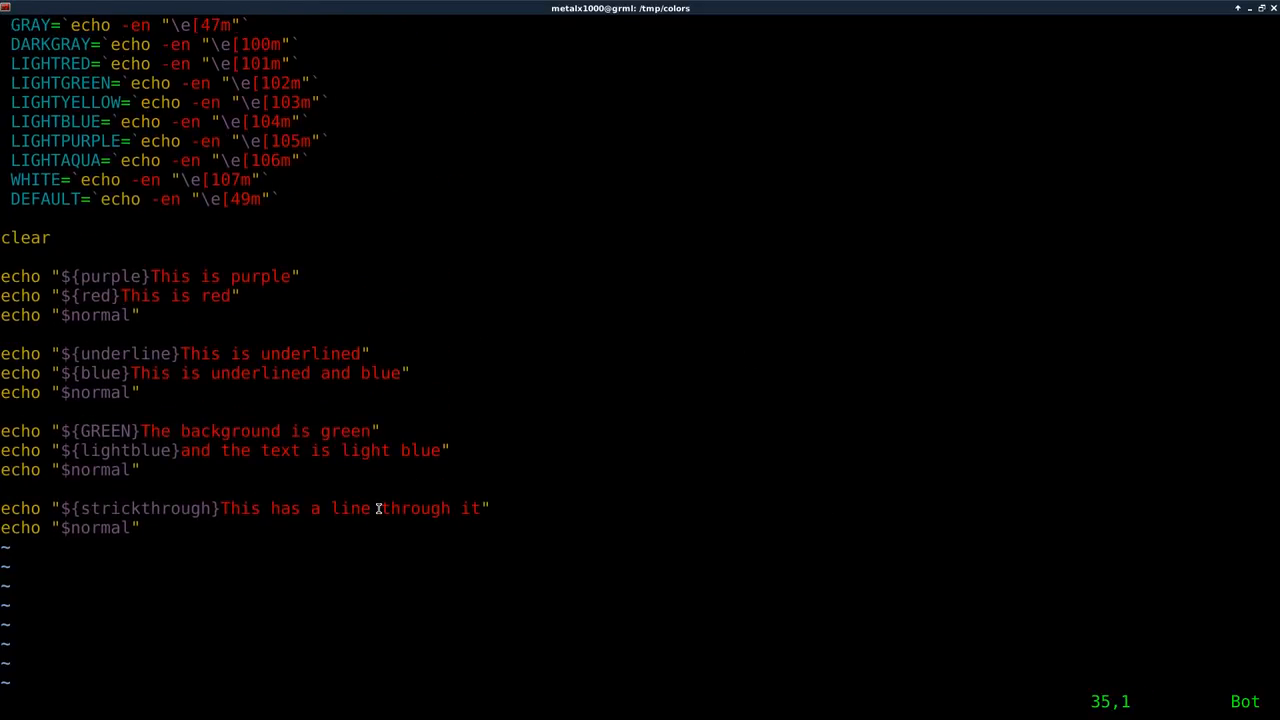
text(:wq)
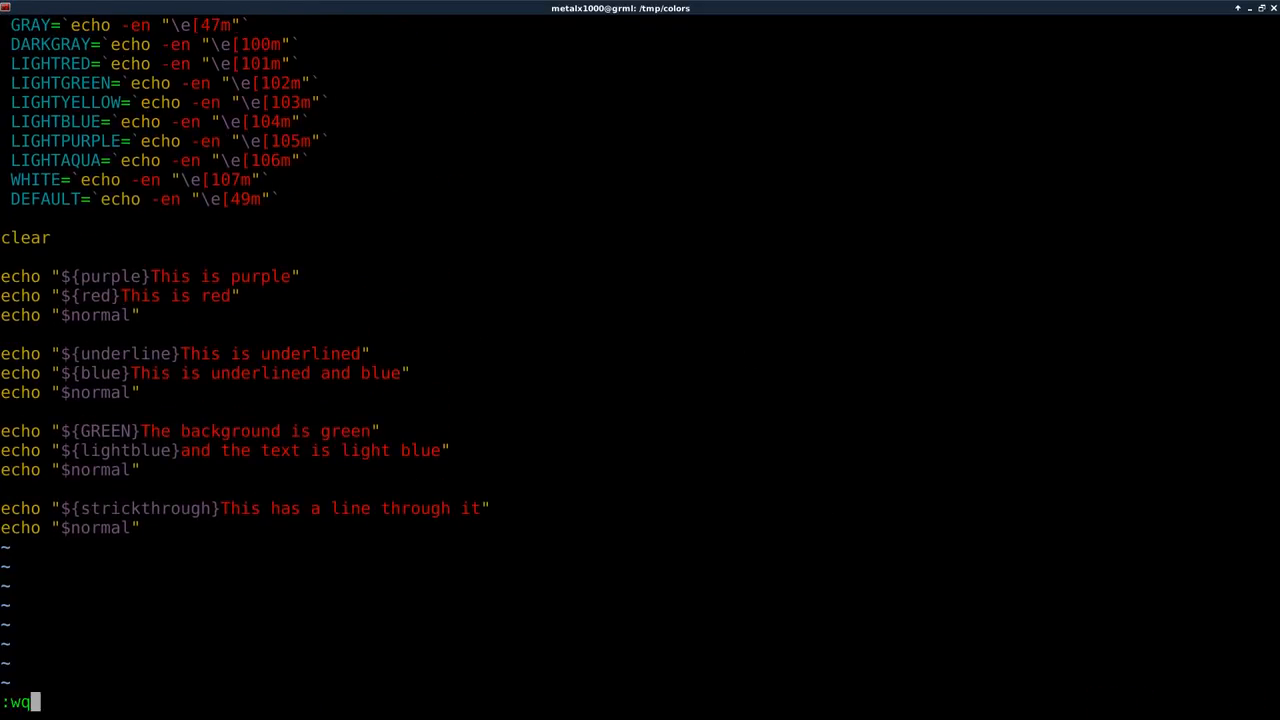
key(Return)
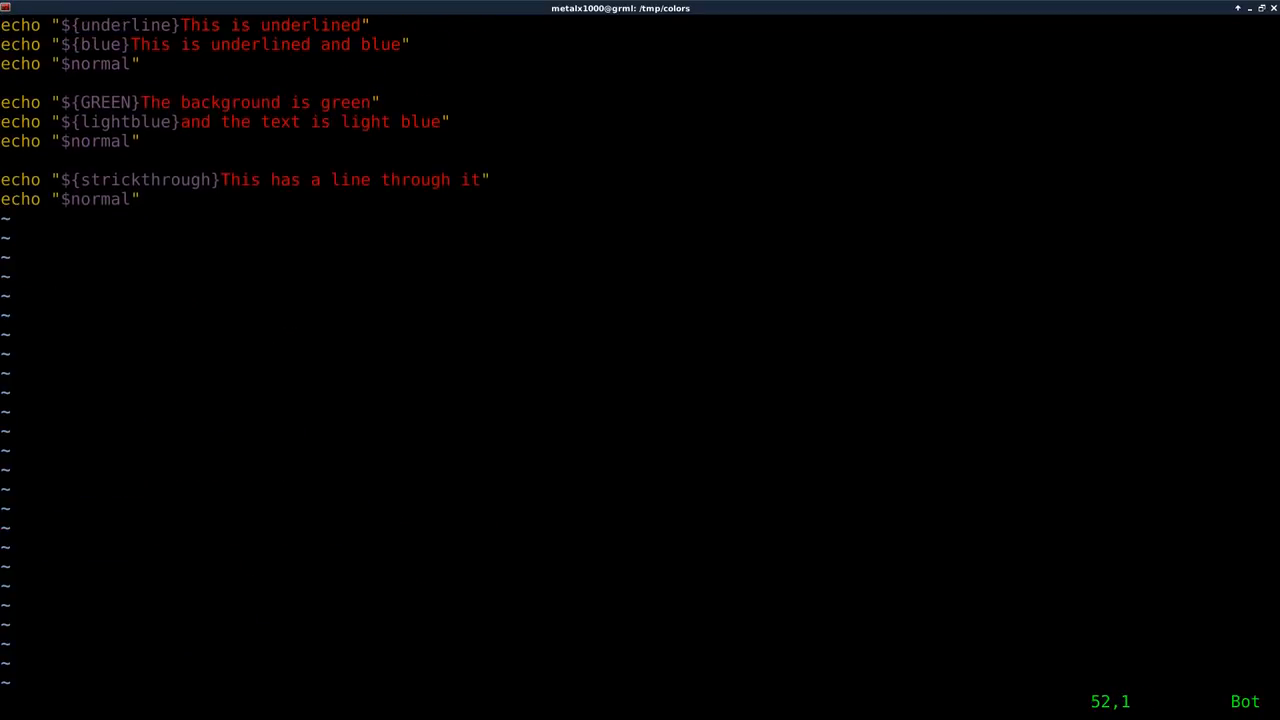
Inspect the GREEN background and strikethrough echo examples, jumping back to the top of color_test.
scroll(down, 3)
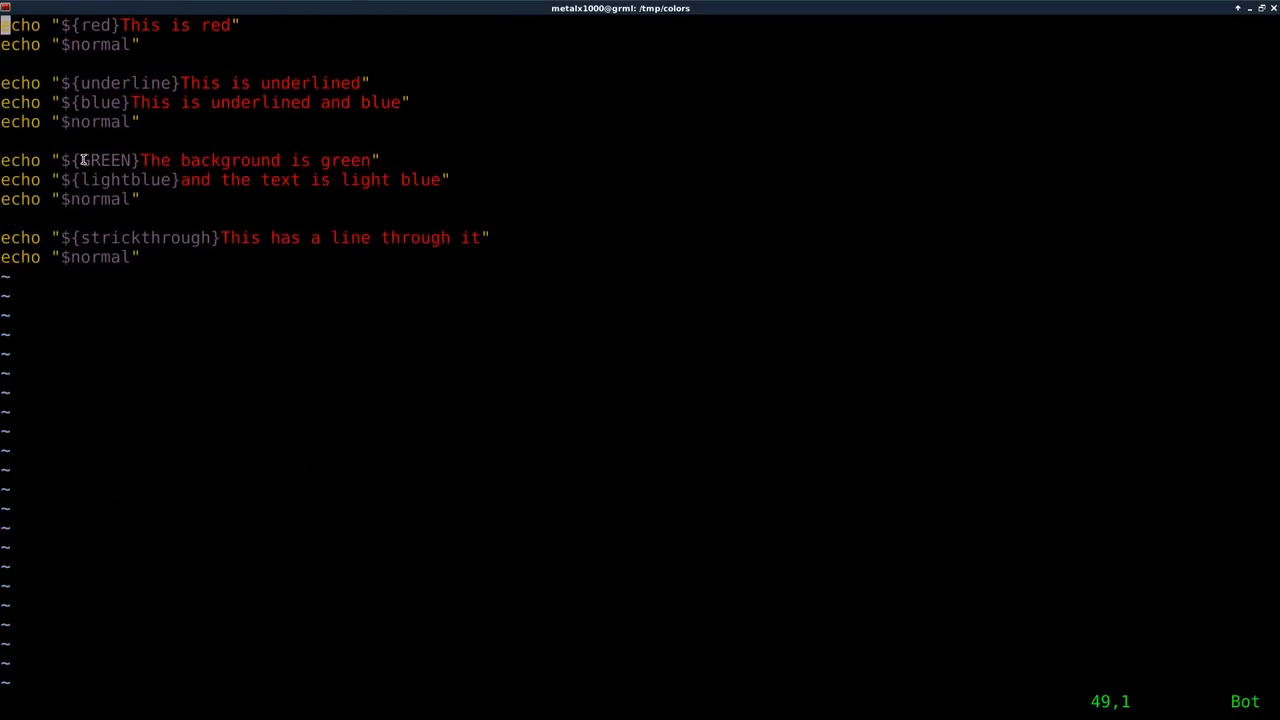
double_click(105, 160)
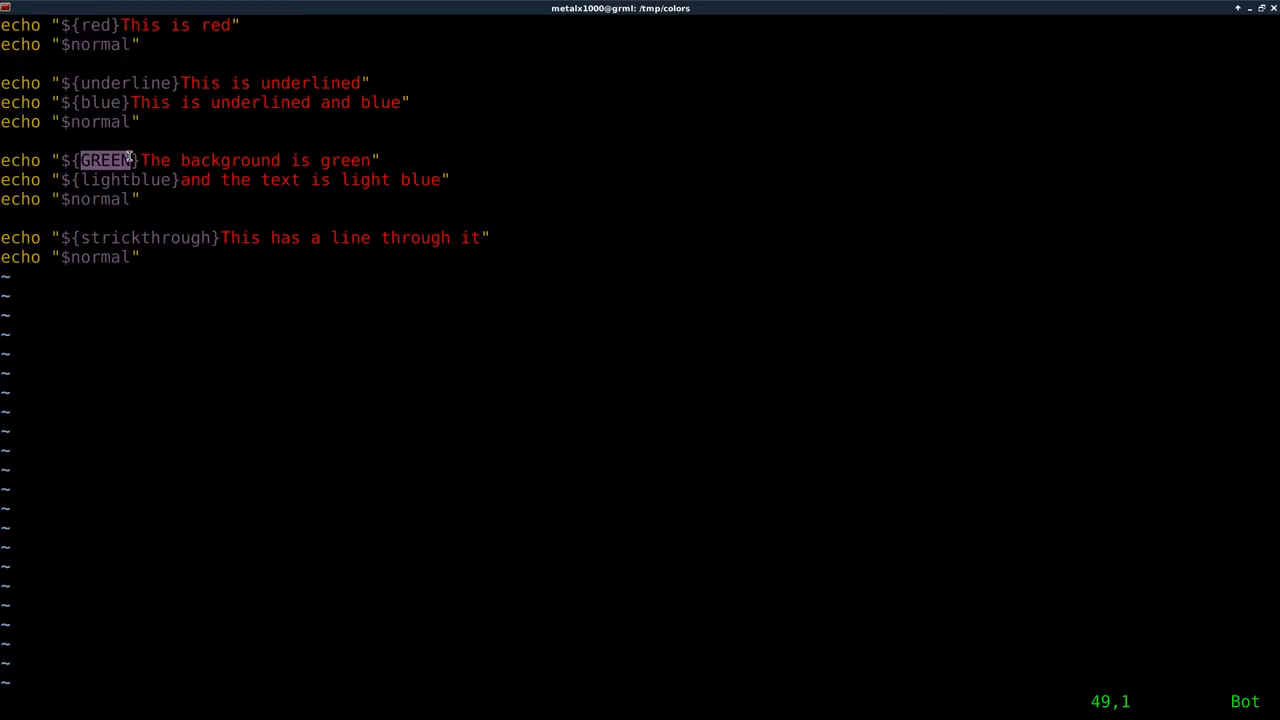
mouse_move(353, 160)
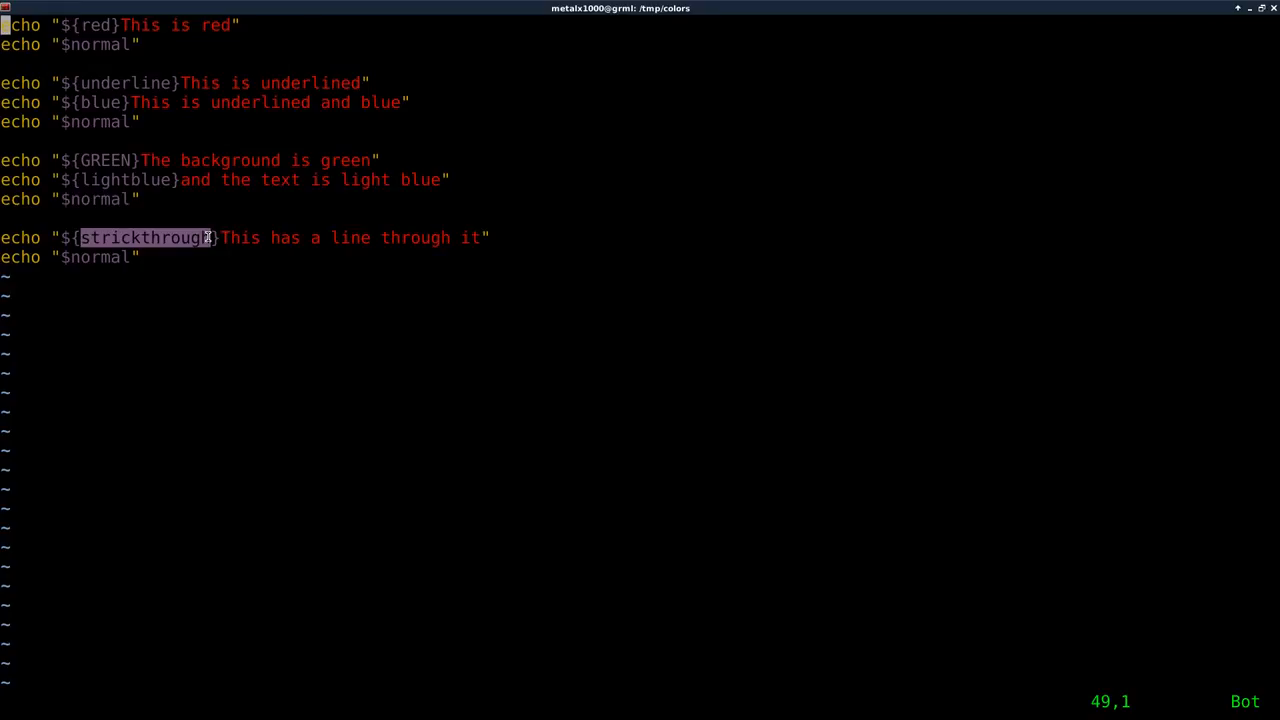
key(gg)
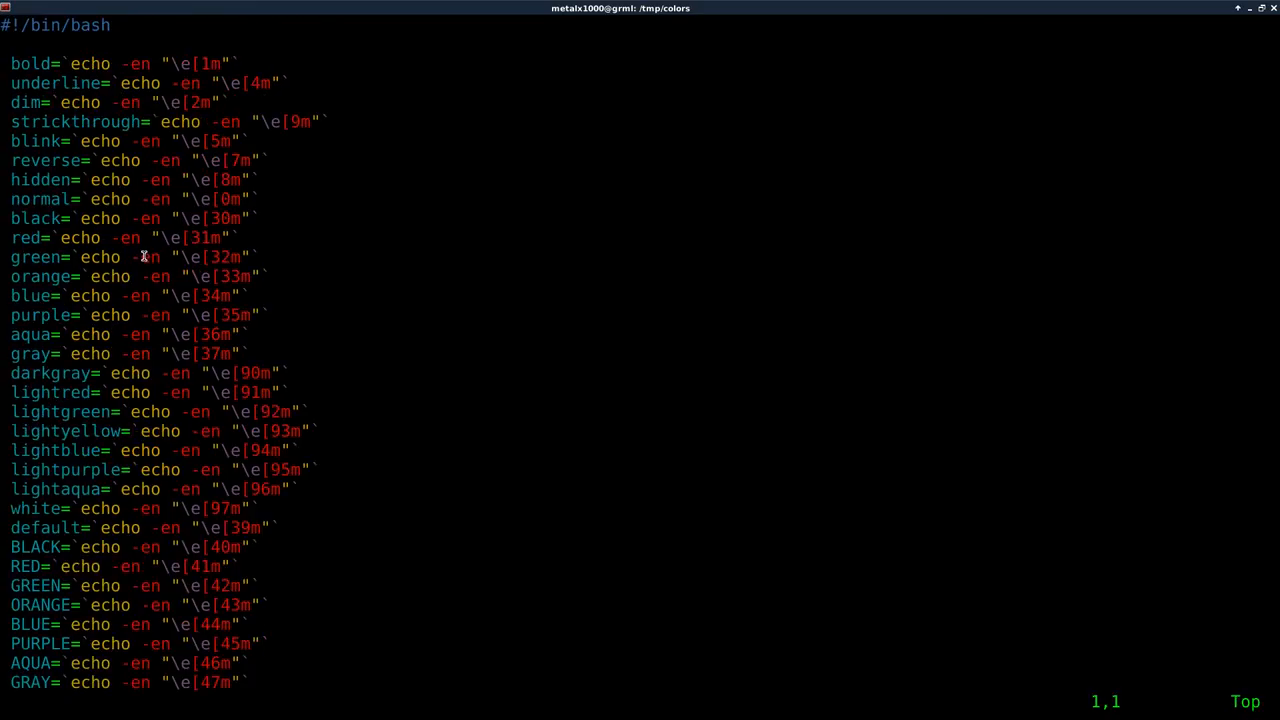
scroll(down, 3)
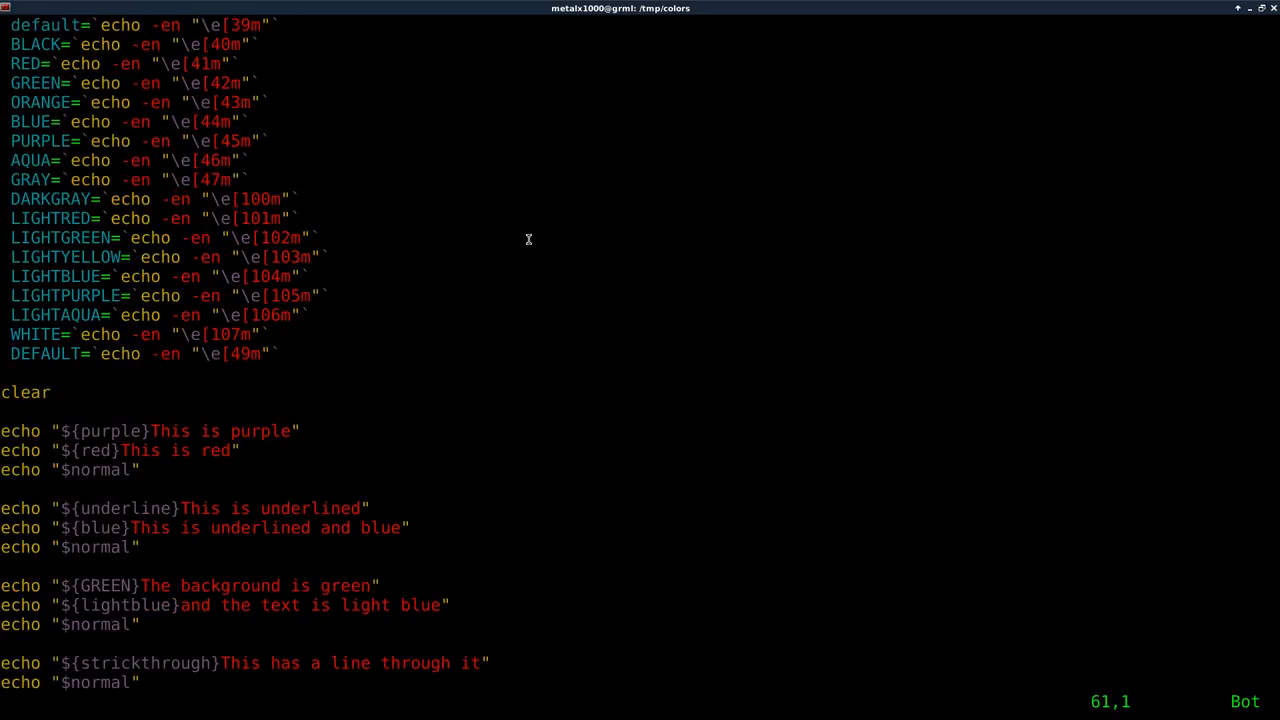